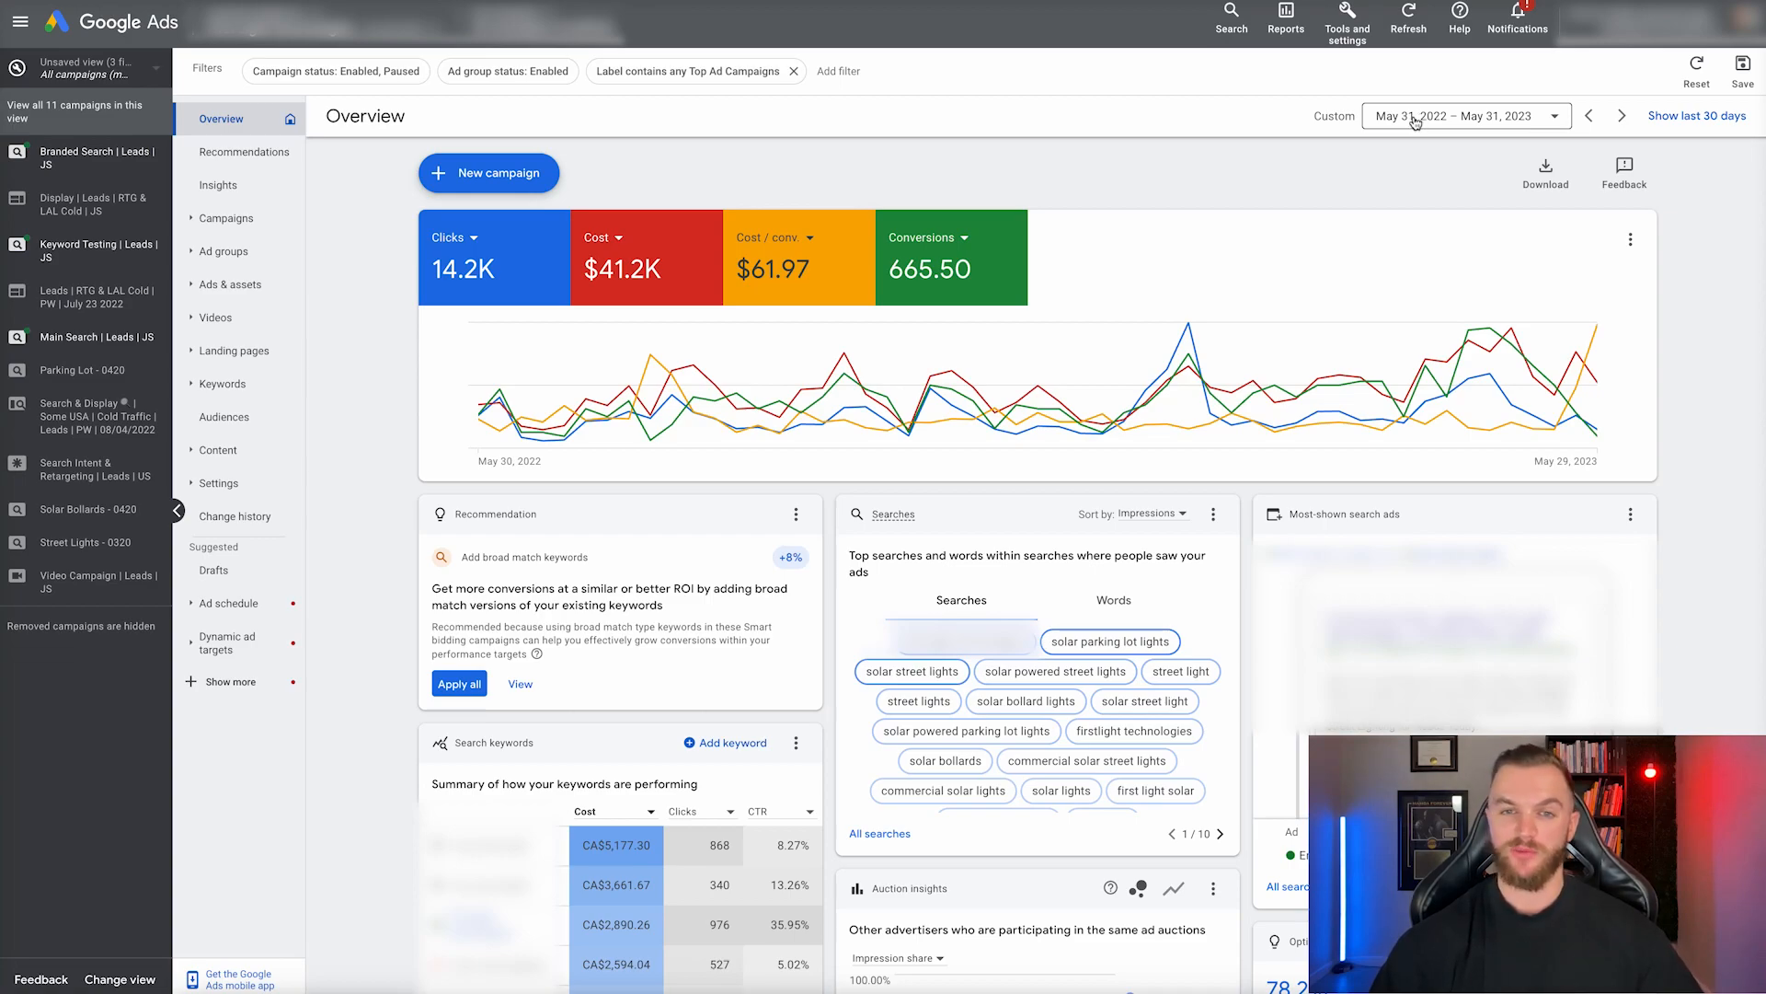
pyautogui.moveTo(853, 202)
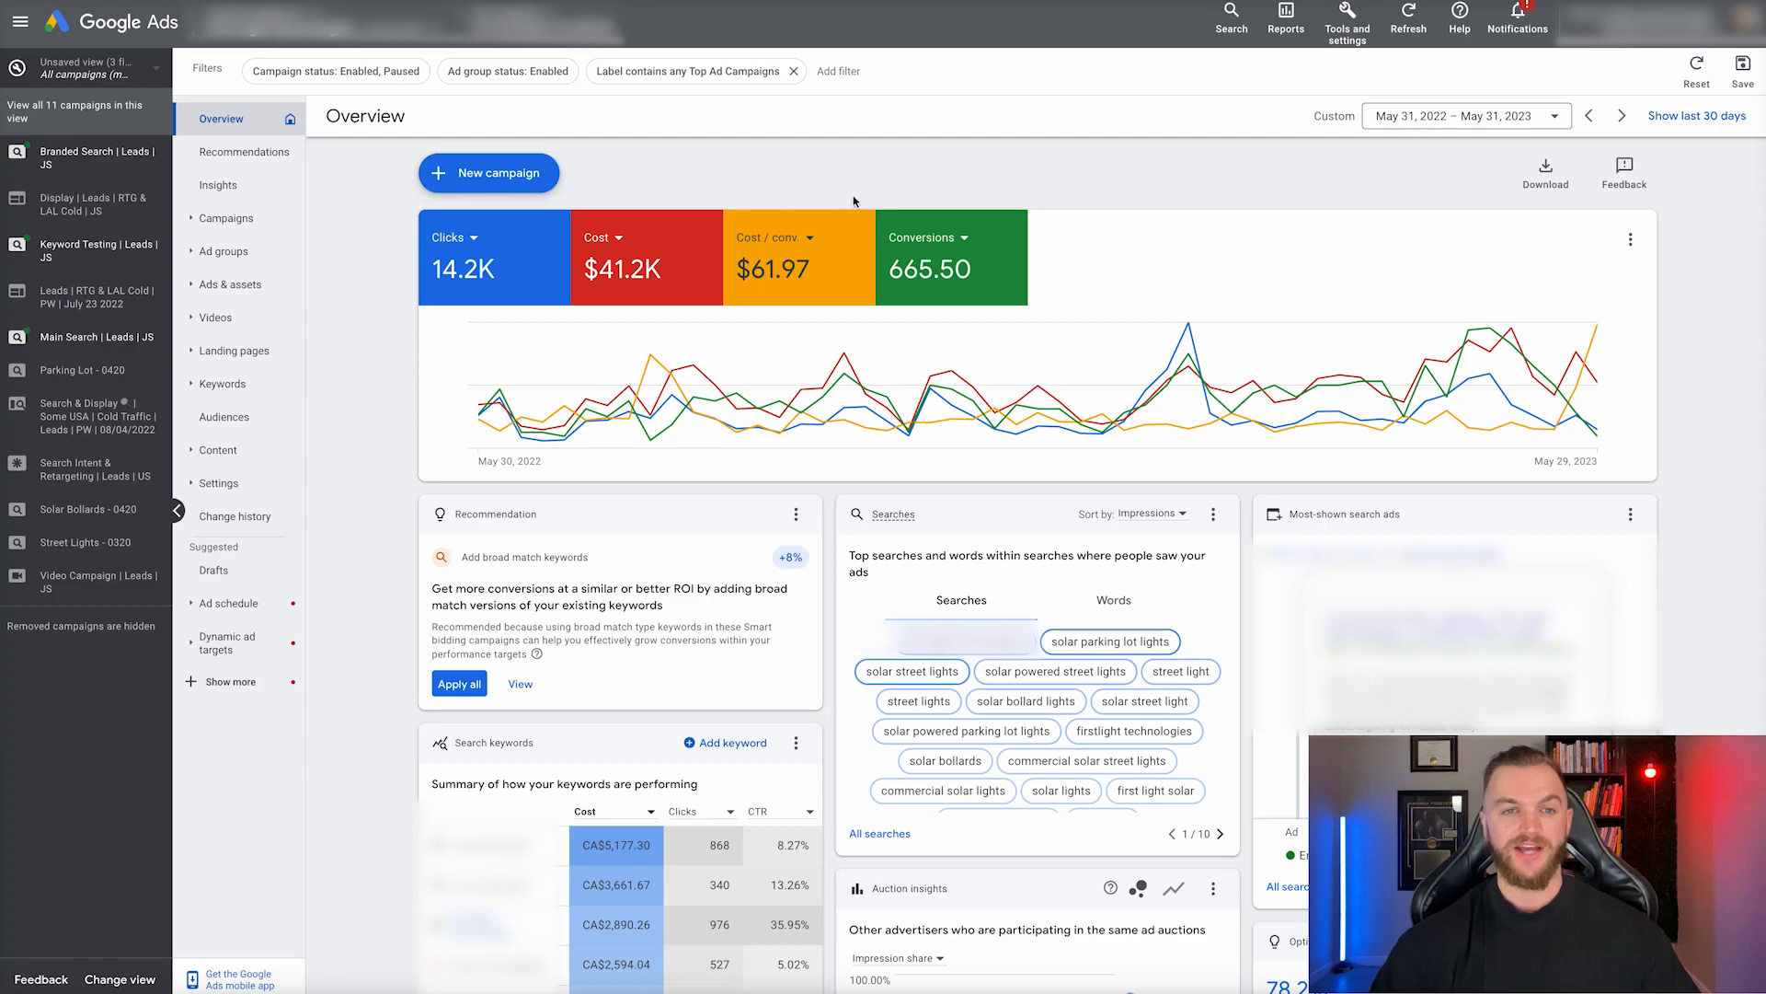
pyautogui.moveTo(738, 180)
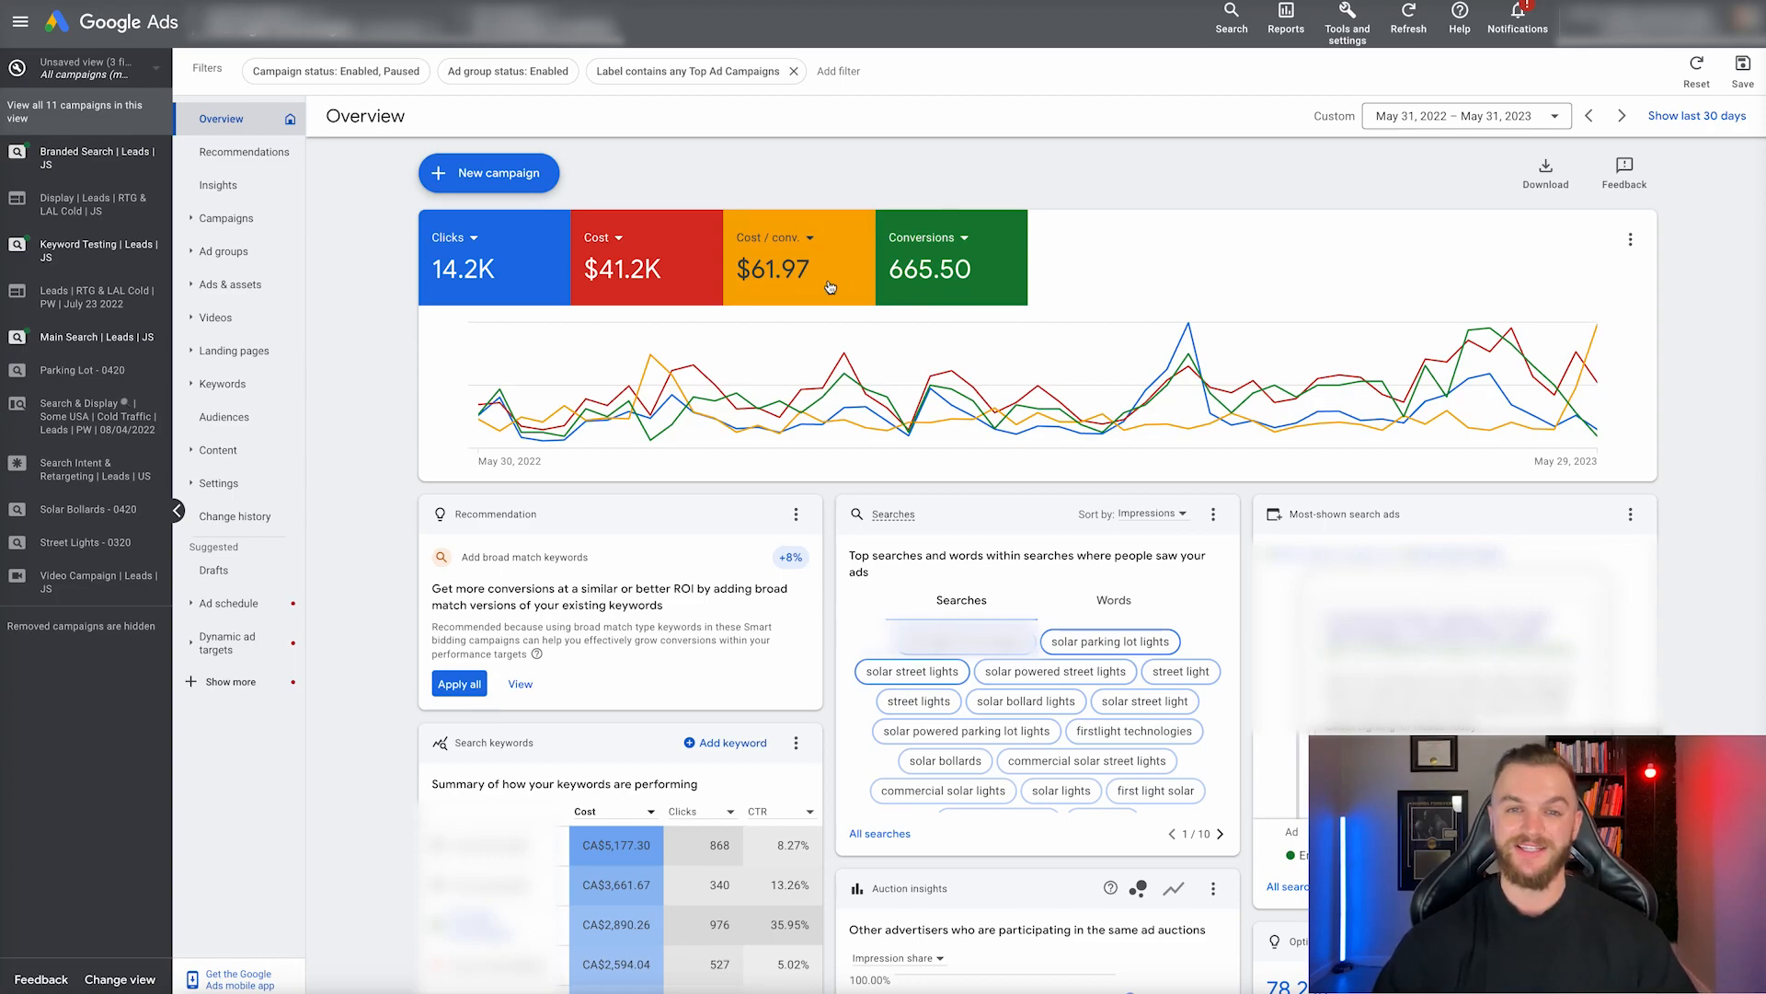
pyautogui.moveTo(799, 276)
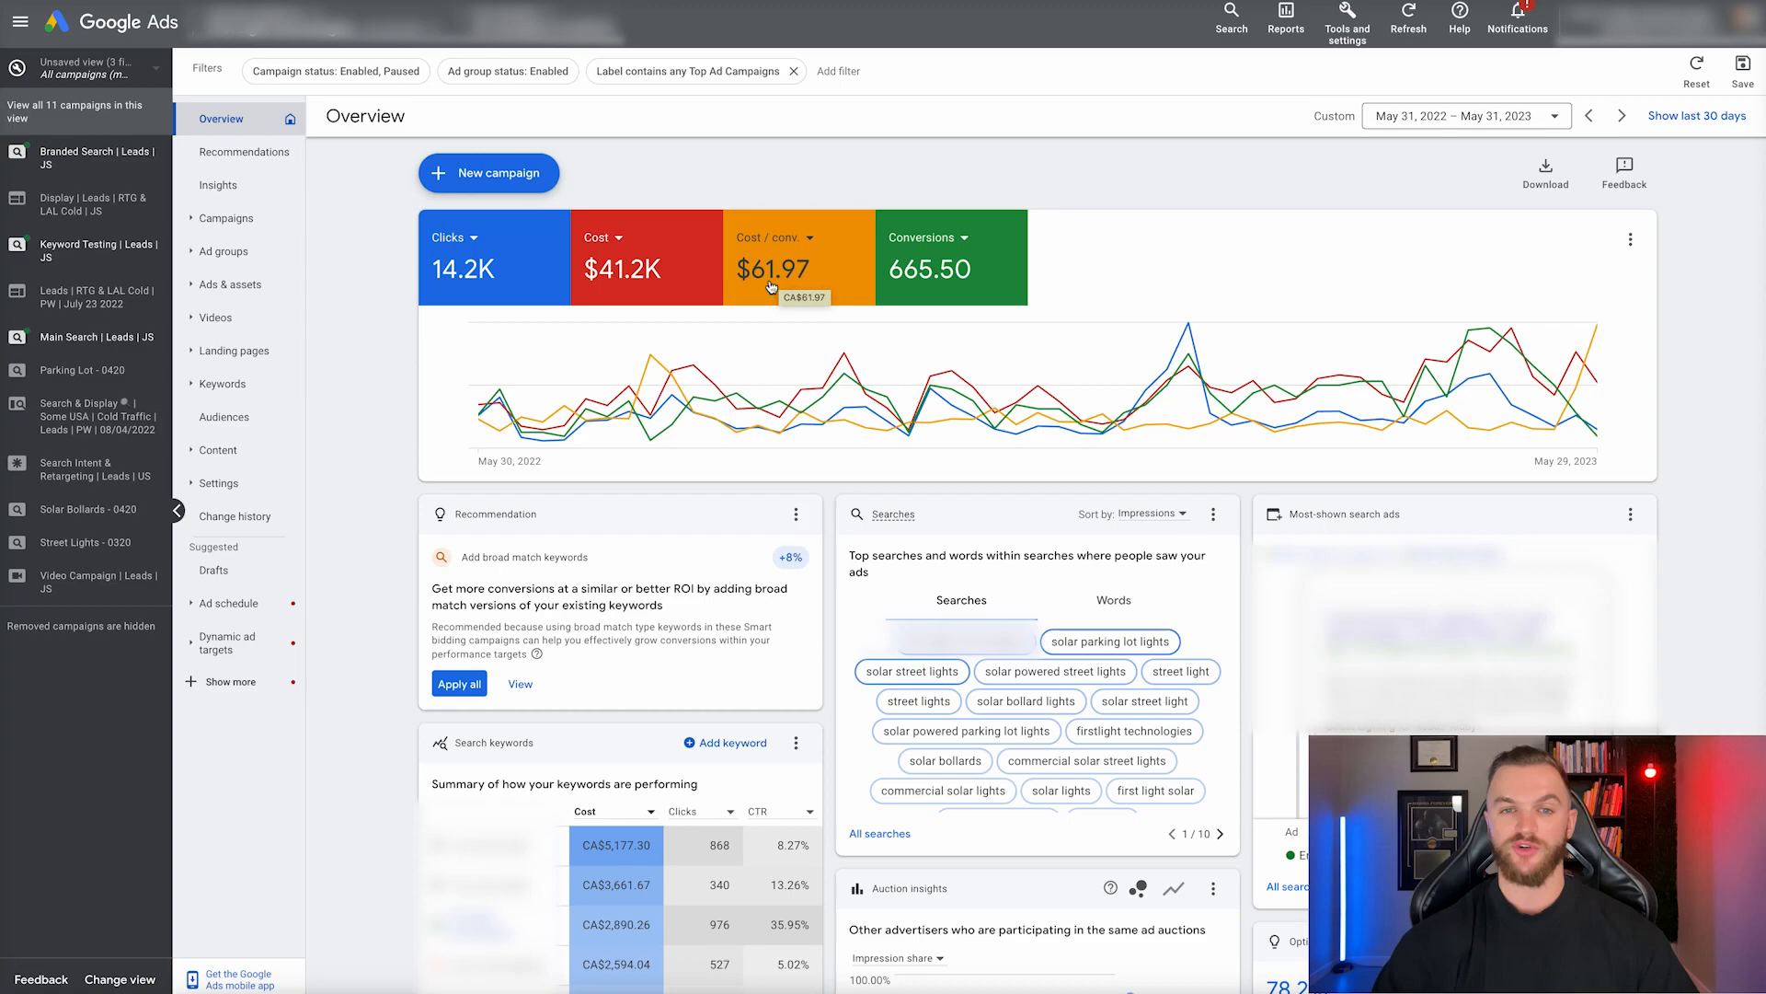
pyautogui.moveTo(664, 140)
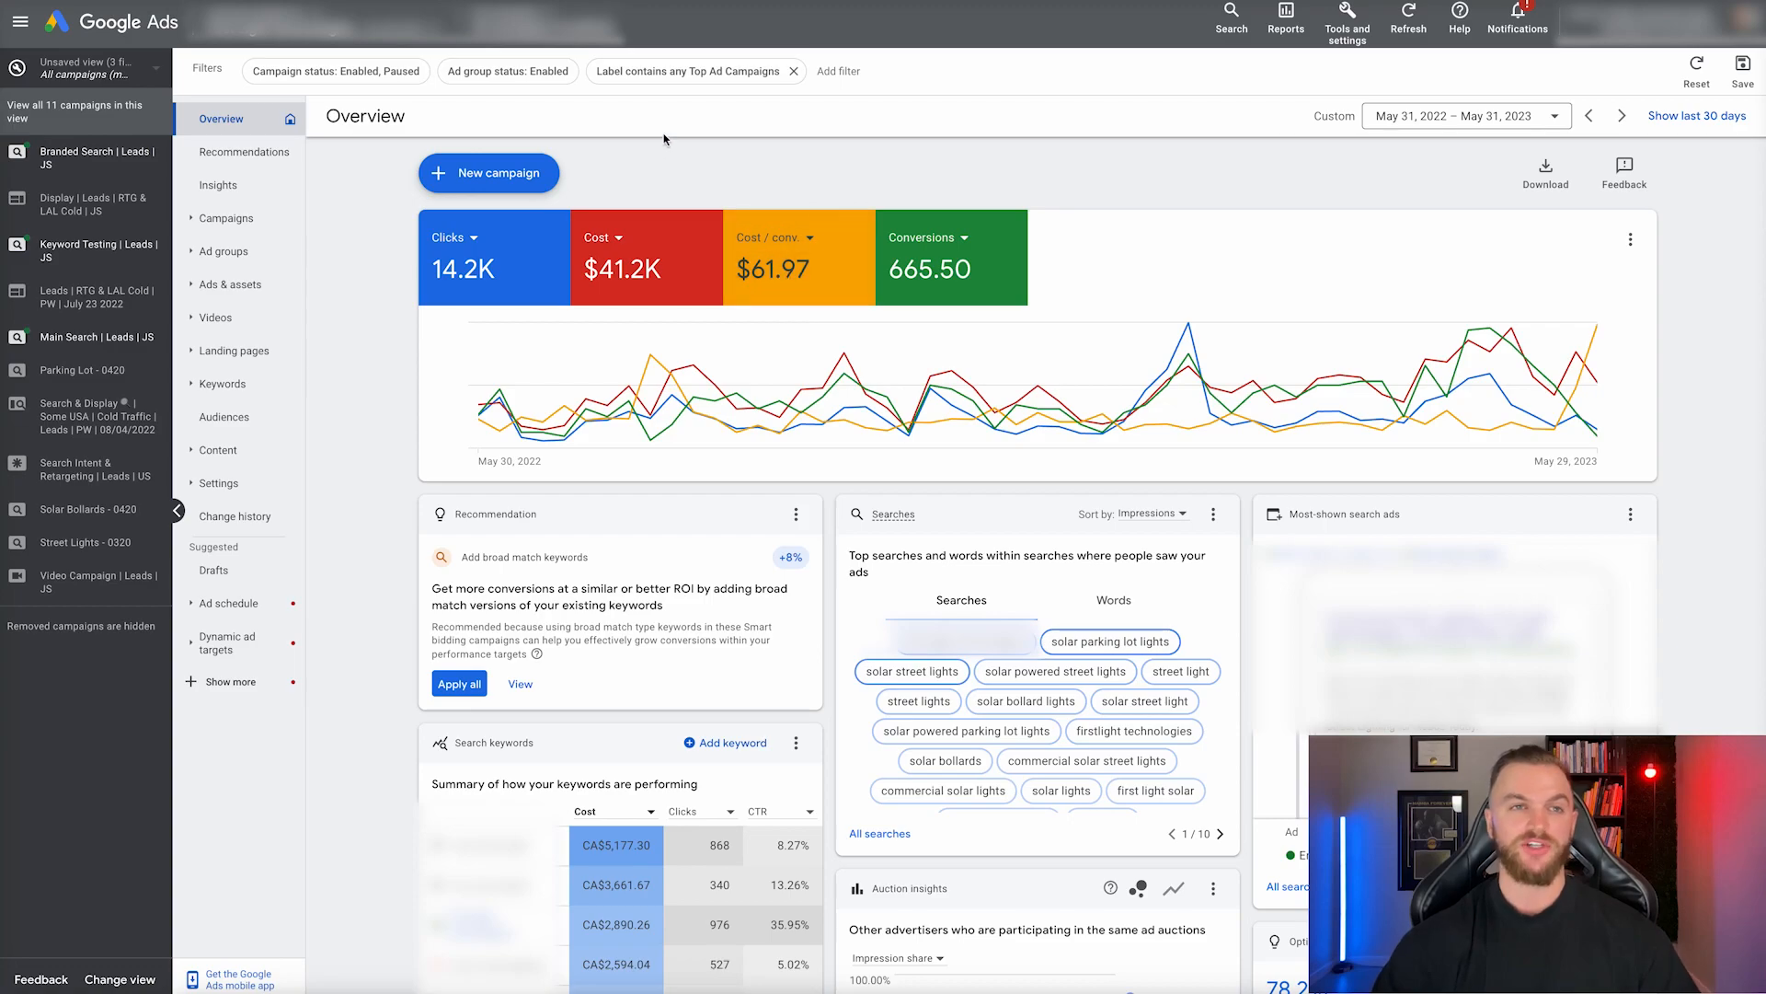
pyautogui.moveTo(664, 140)
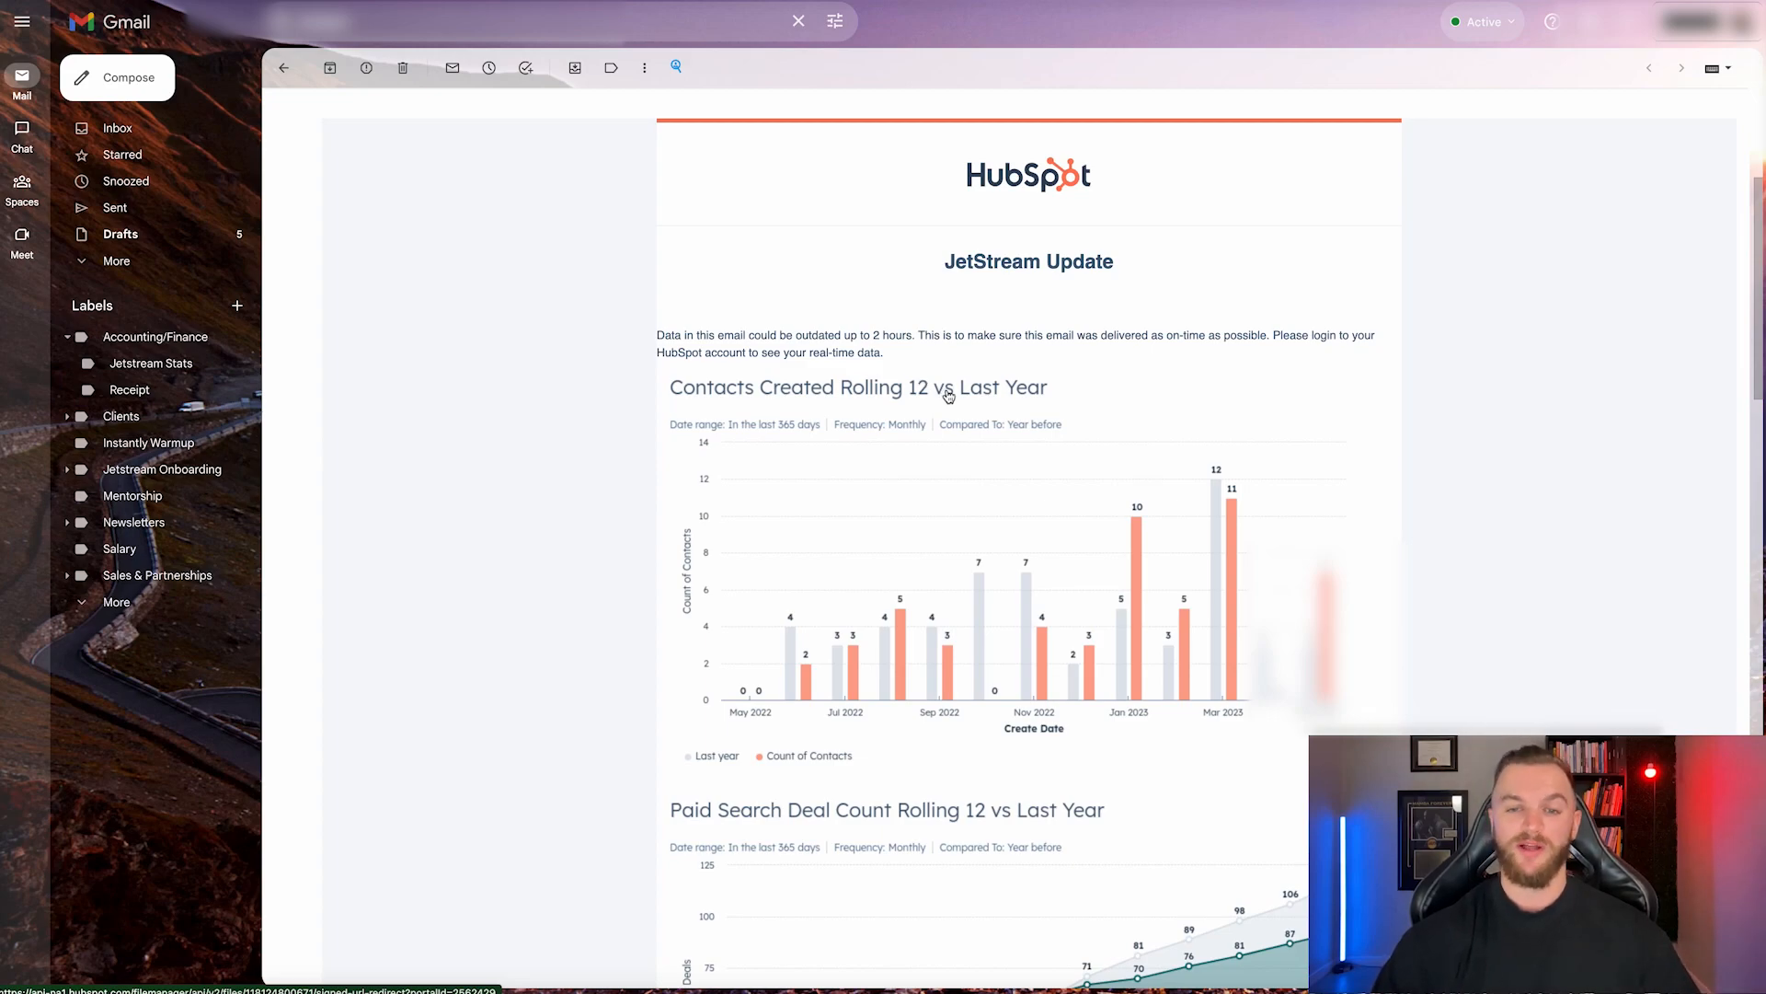
# Scroll the JetStream Update email down to the Paid Search Won Deals chart near CA$597K.
pyautogui.scroll(-3)
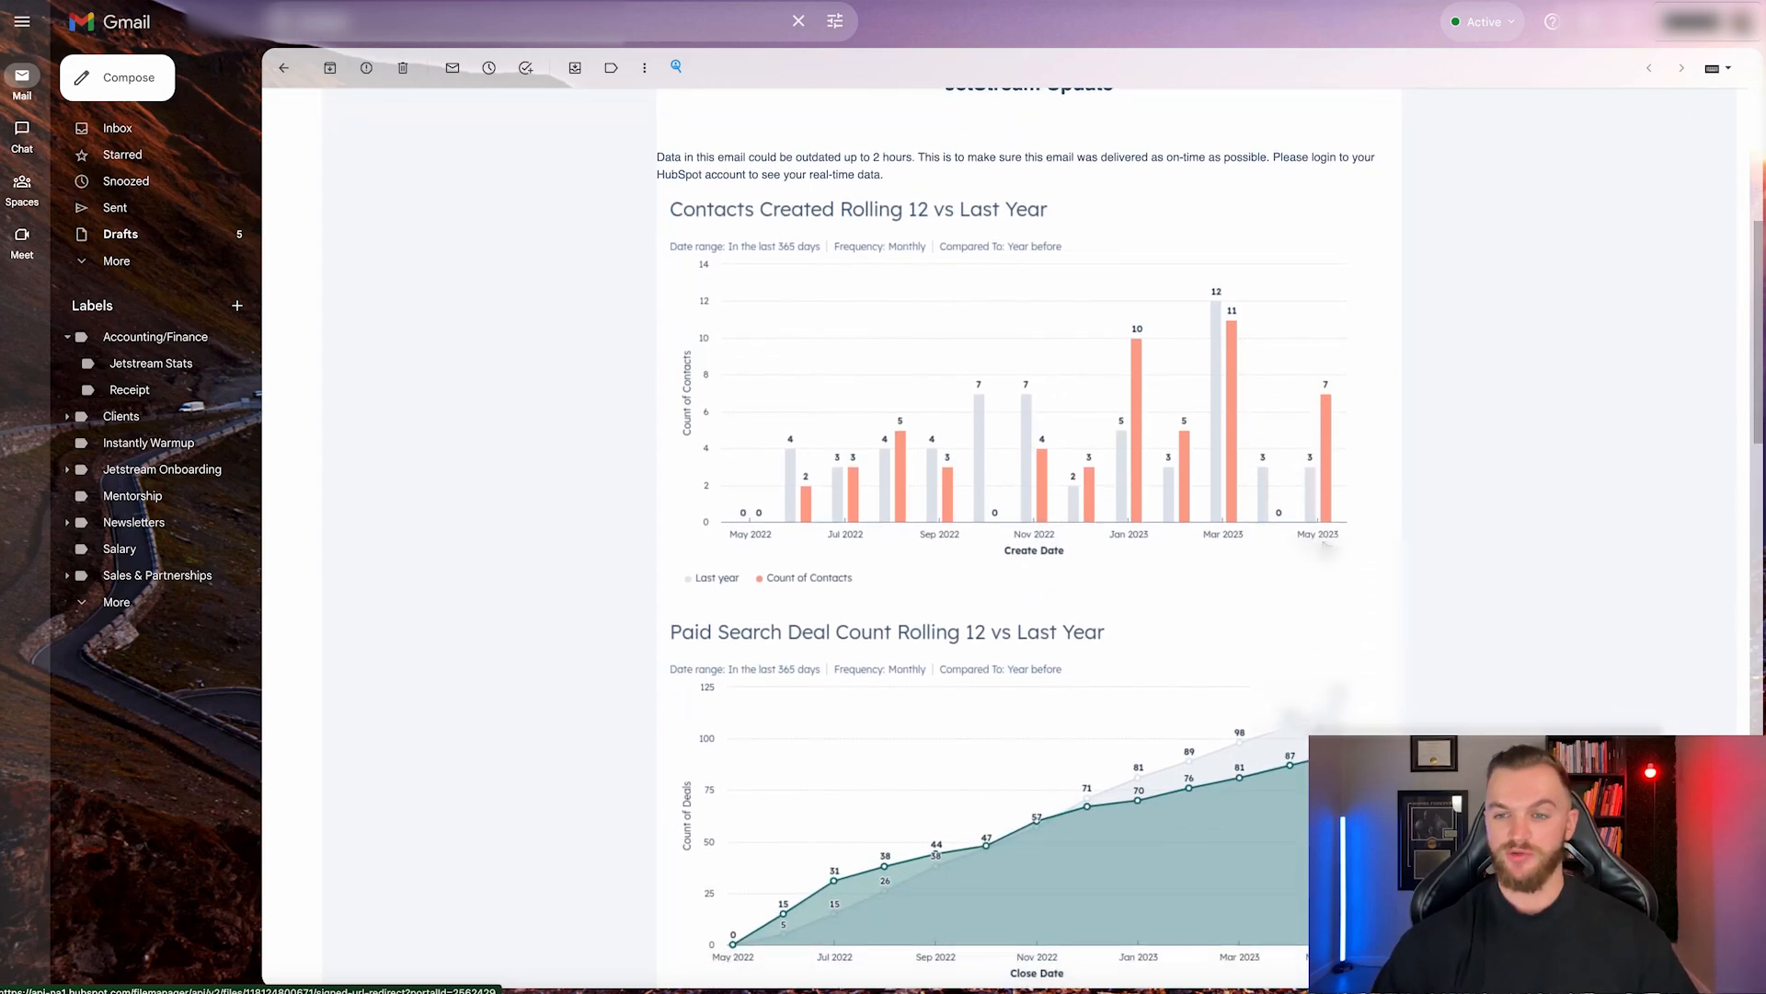
pyautogui.scroll(-3)
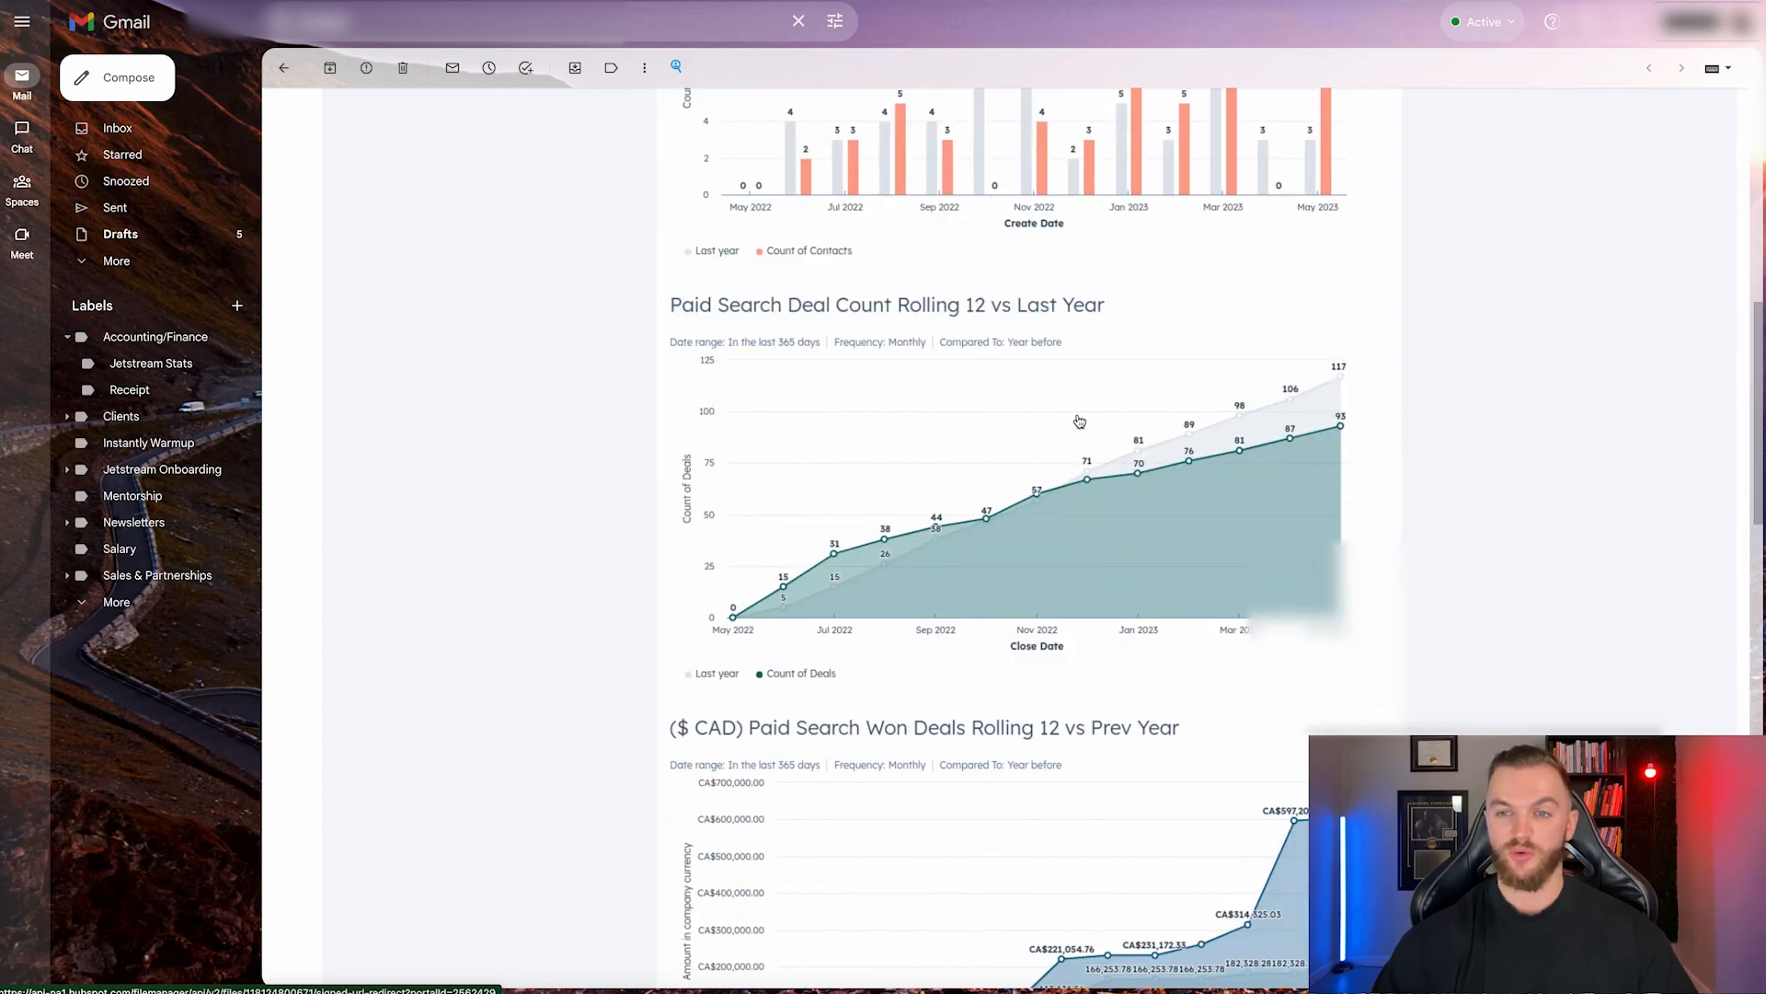
pyautogui.scroll(-3)
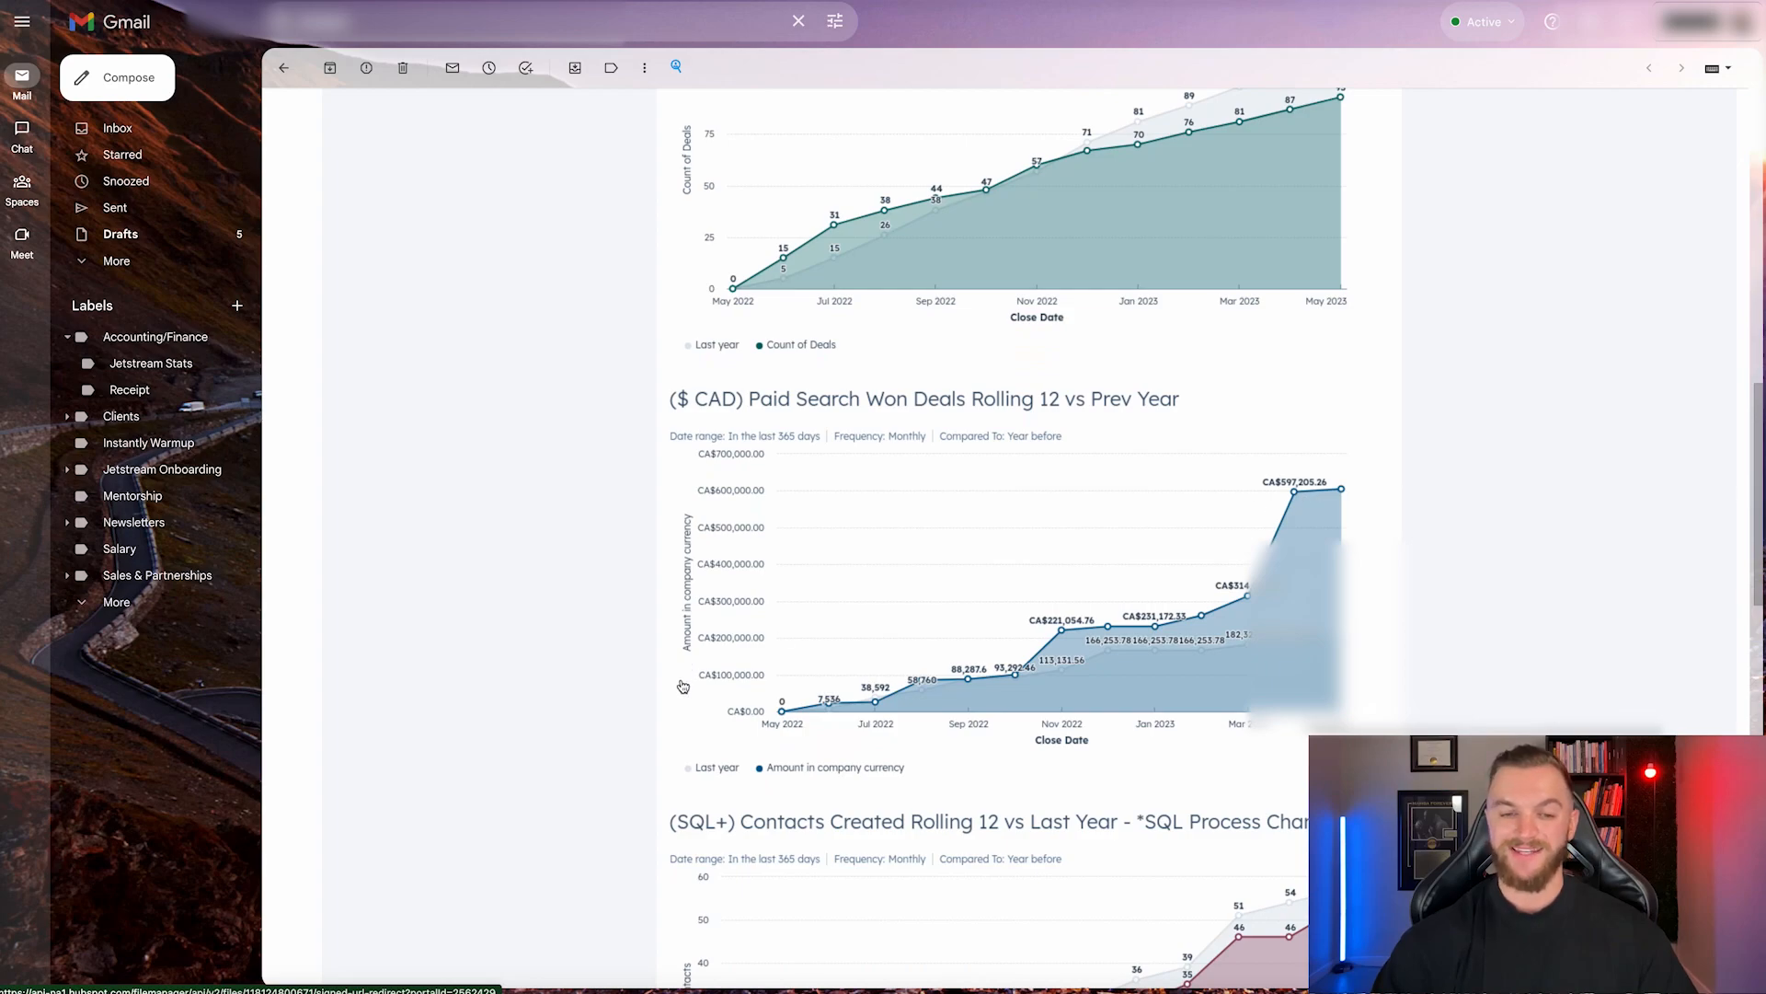
pyautogui.scroll(-3)
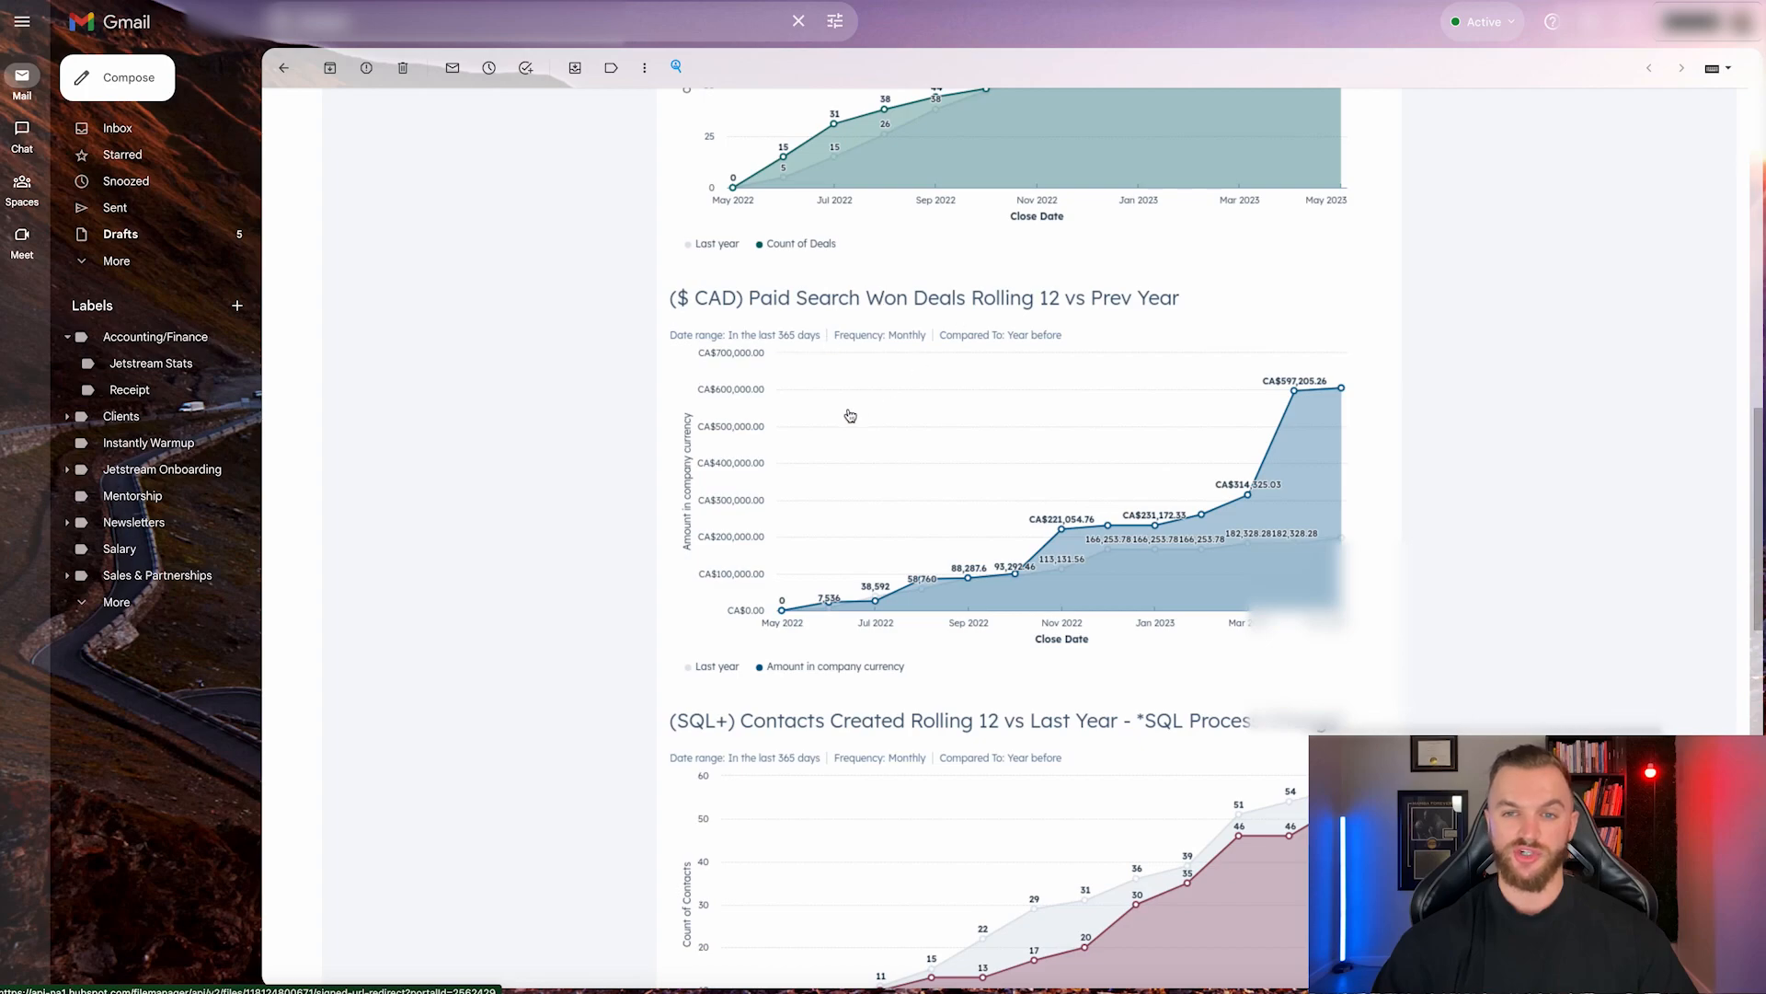
pyautogui.scroll(-3)
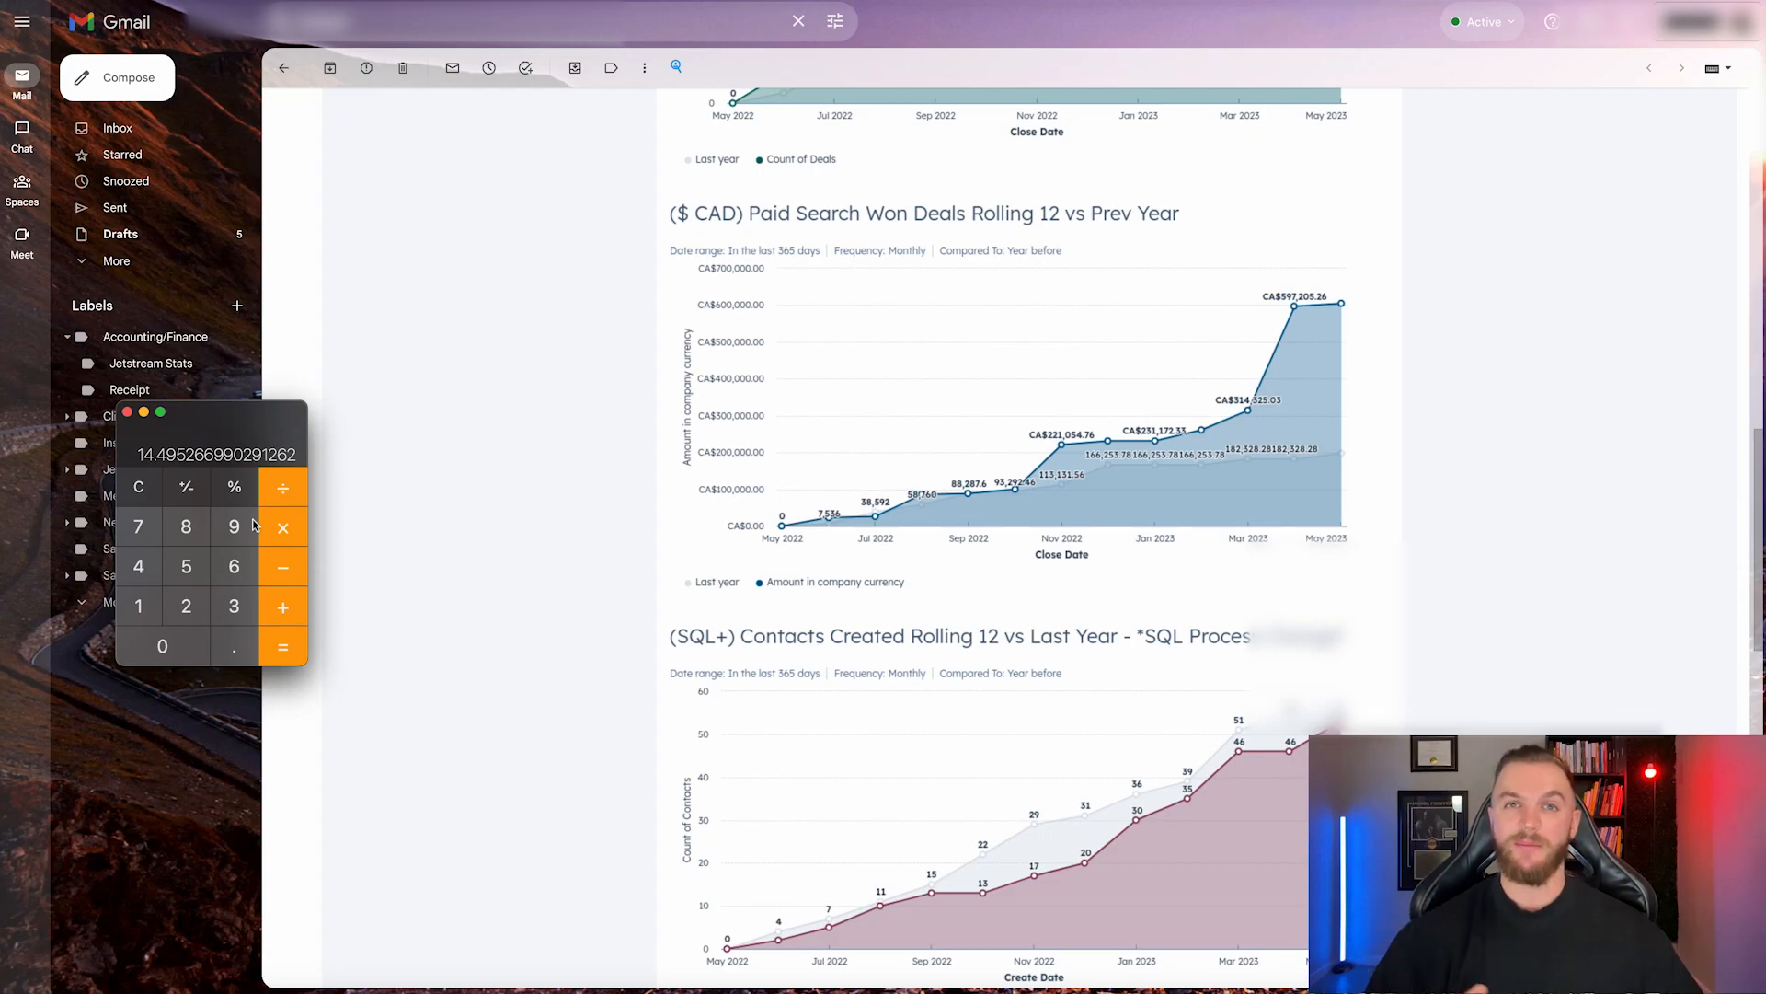
# Return to the Google Ads May 2022–May 2023 overview showing $41.2K cost and 665.50 conversions.
pyautogui.click(139, 486)
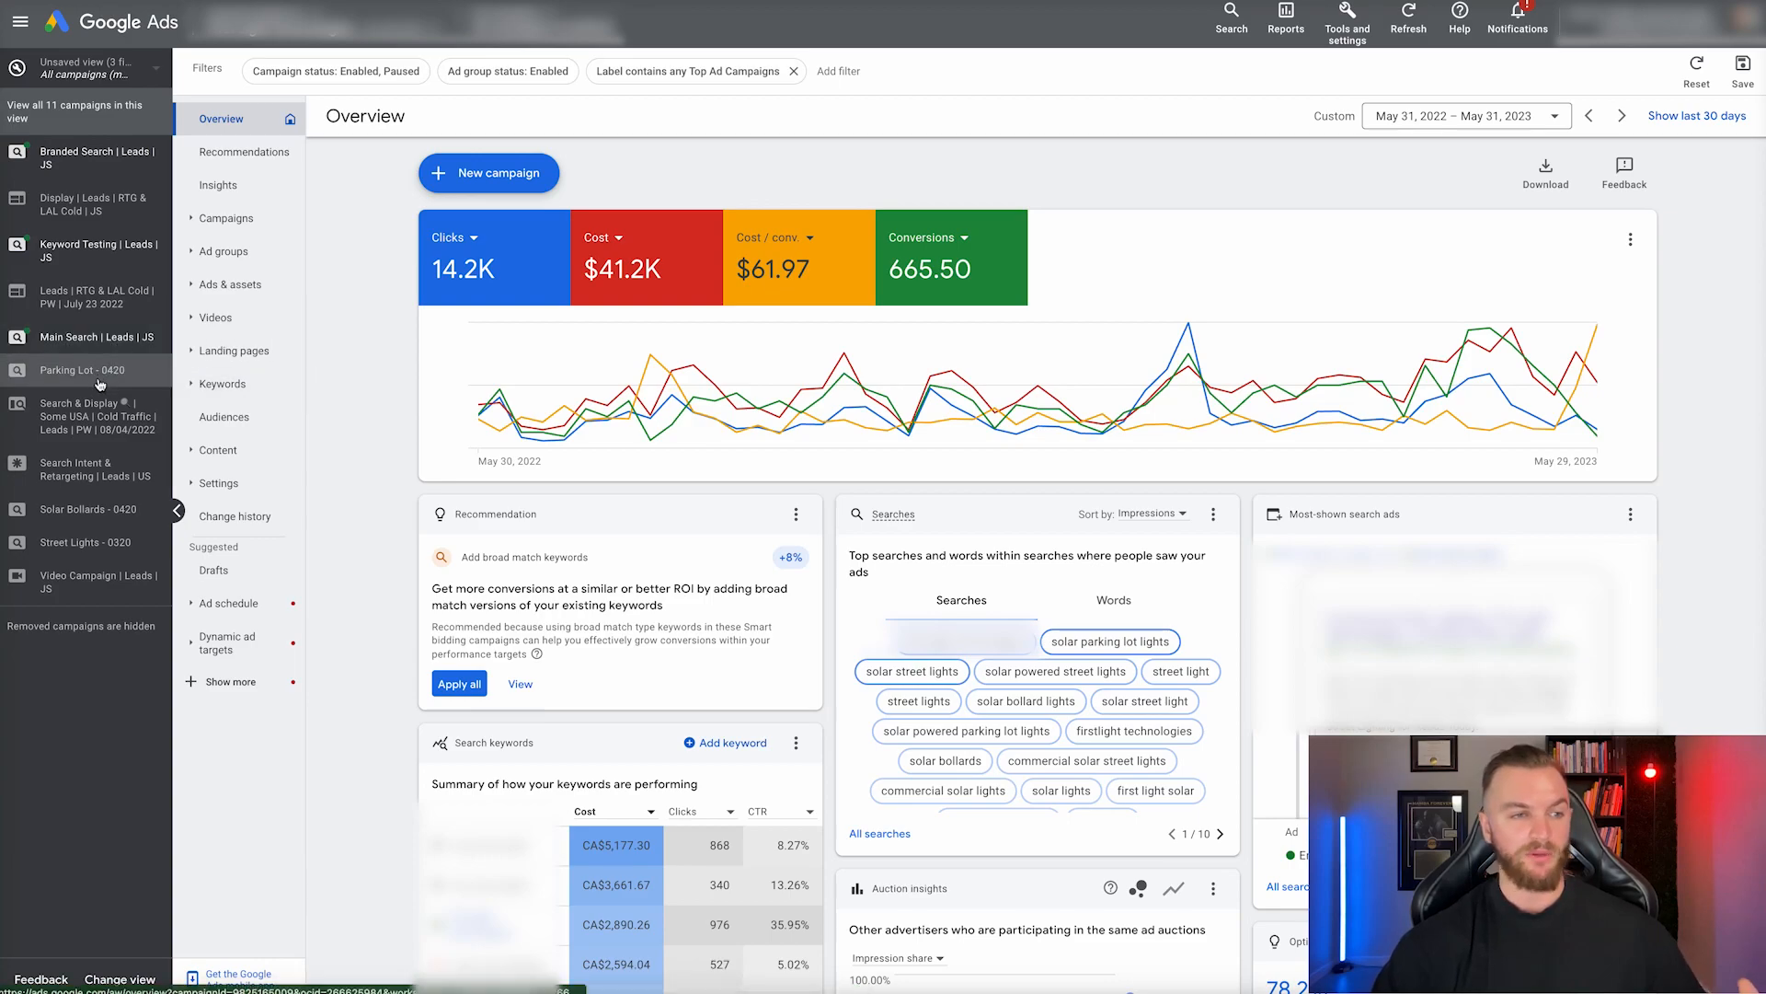
pyautogui.moveTo(86, 582)
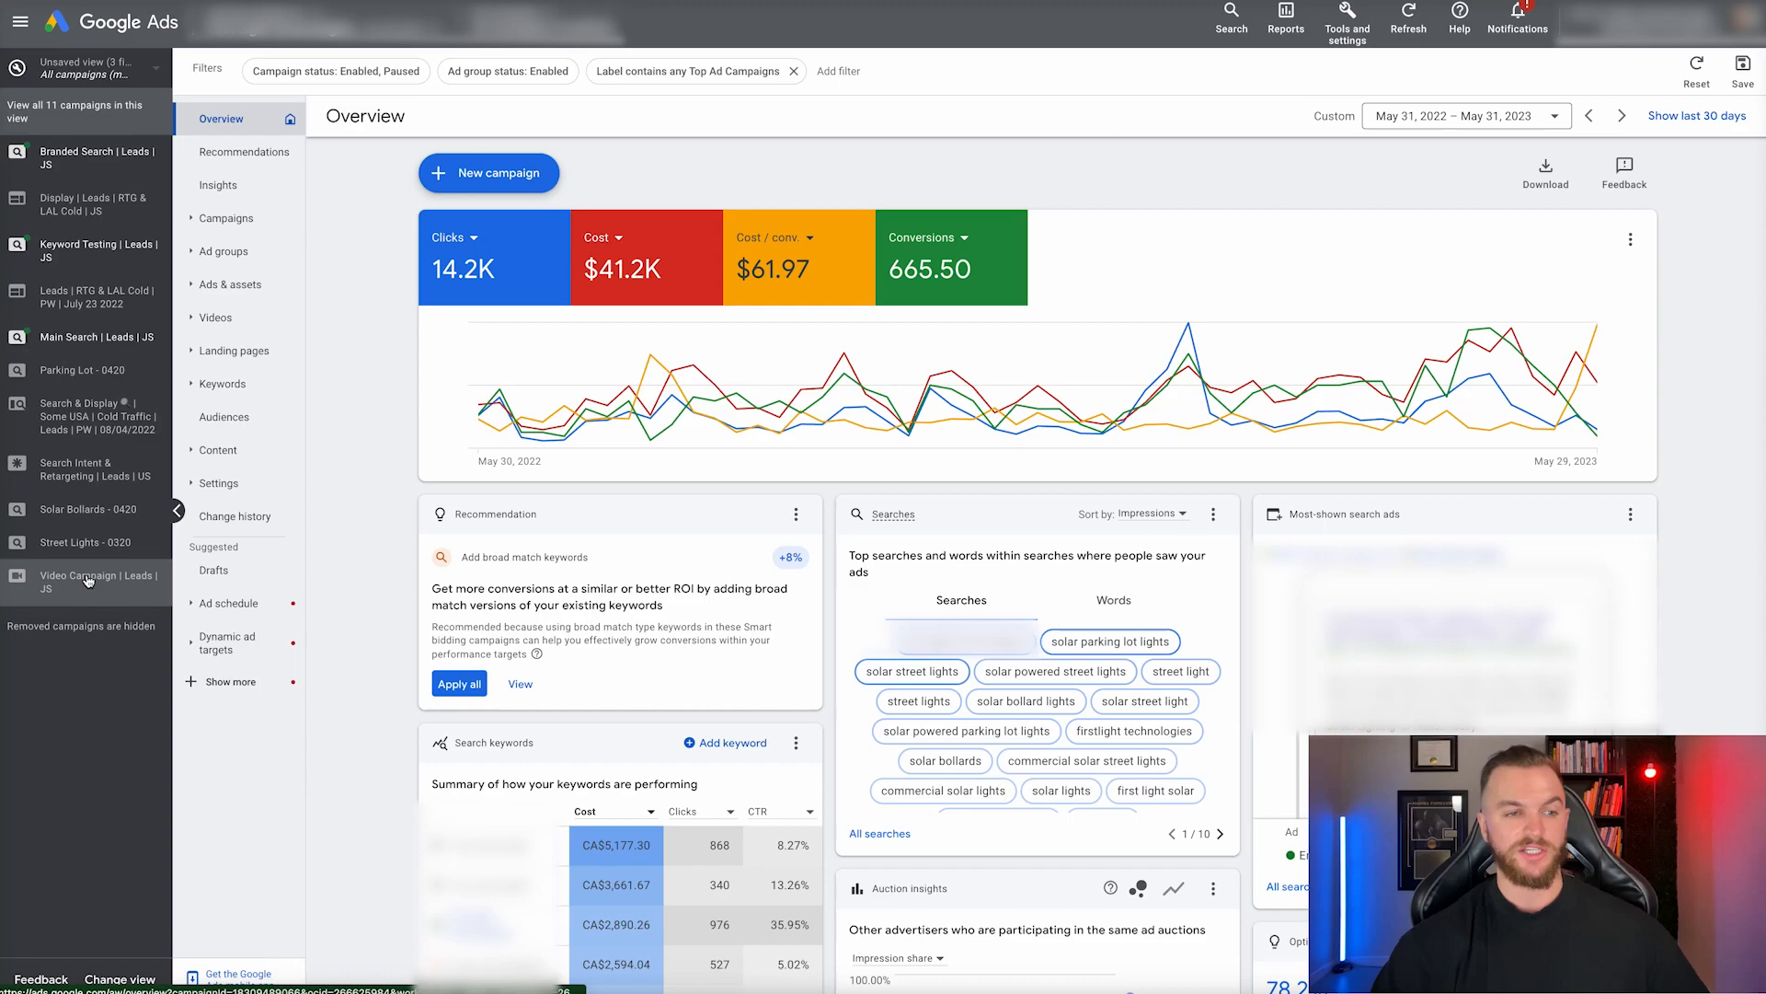
pyautogui.moveTo(91, 582)
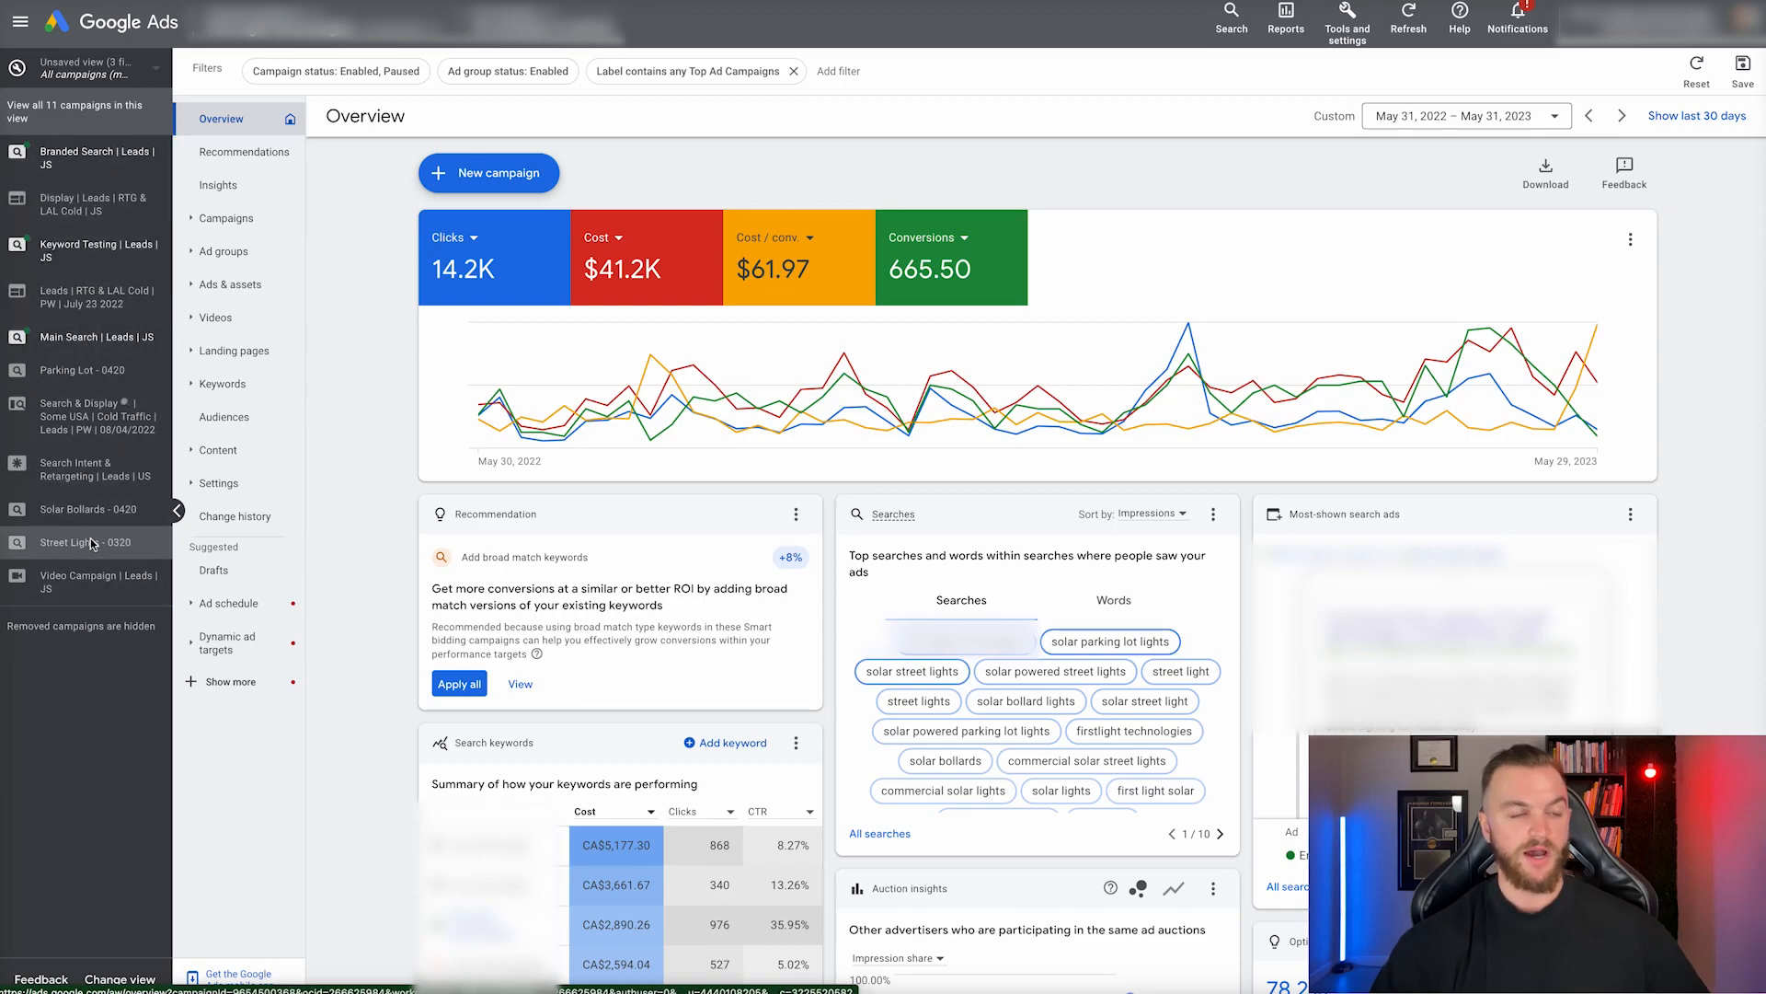
pyautogui.moveTo(89, 542)
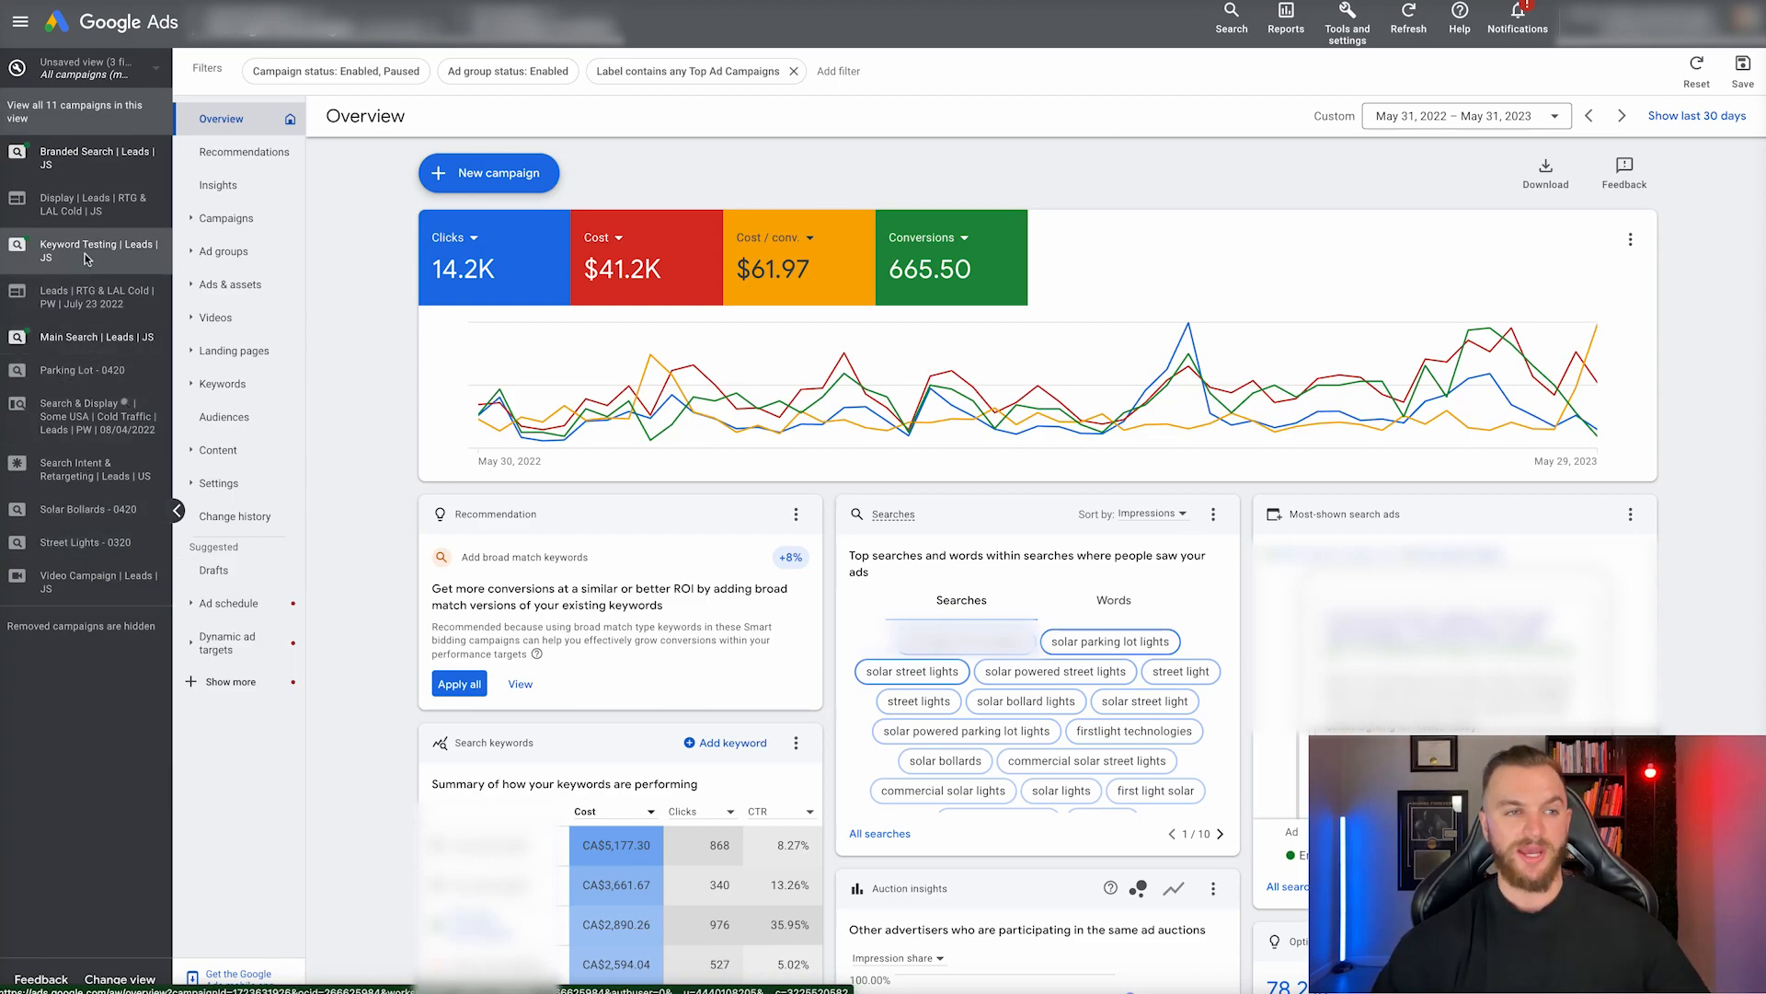
pyautogui.moveTo(84, 257)
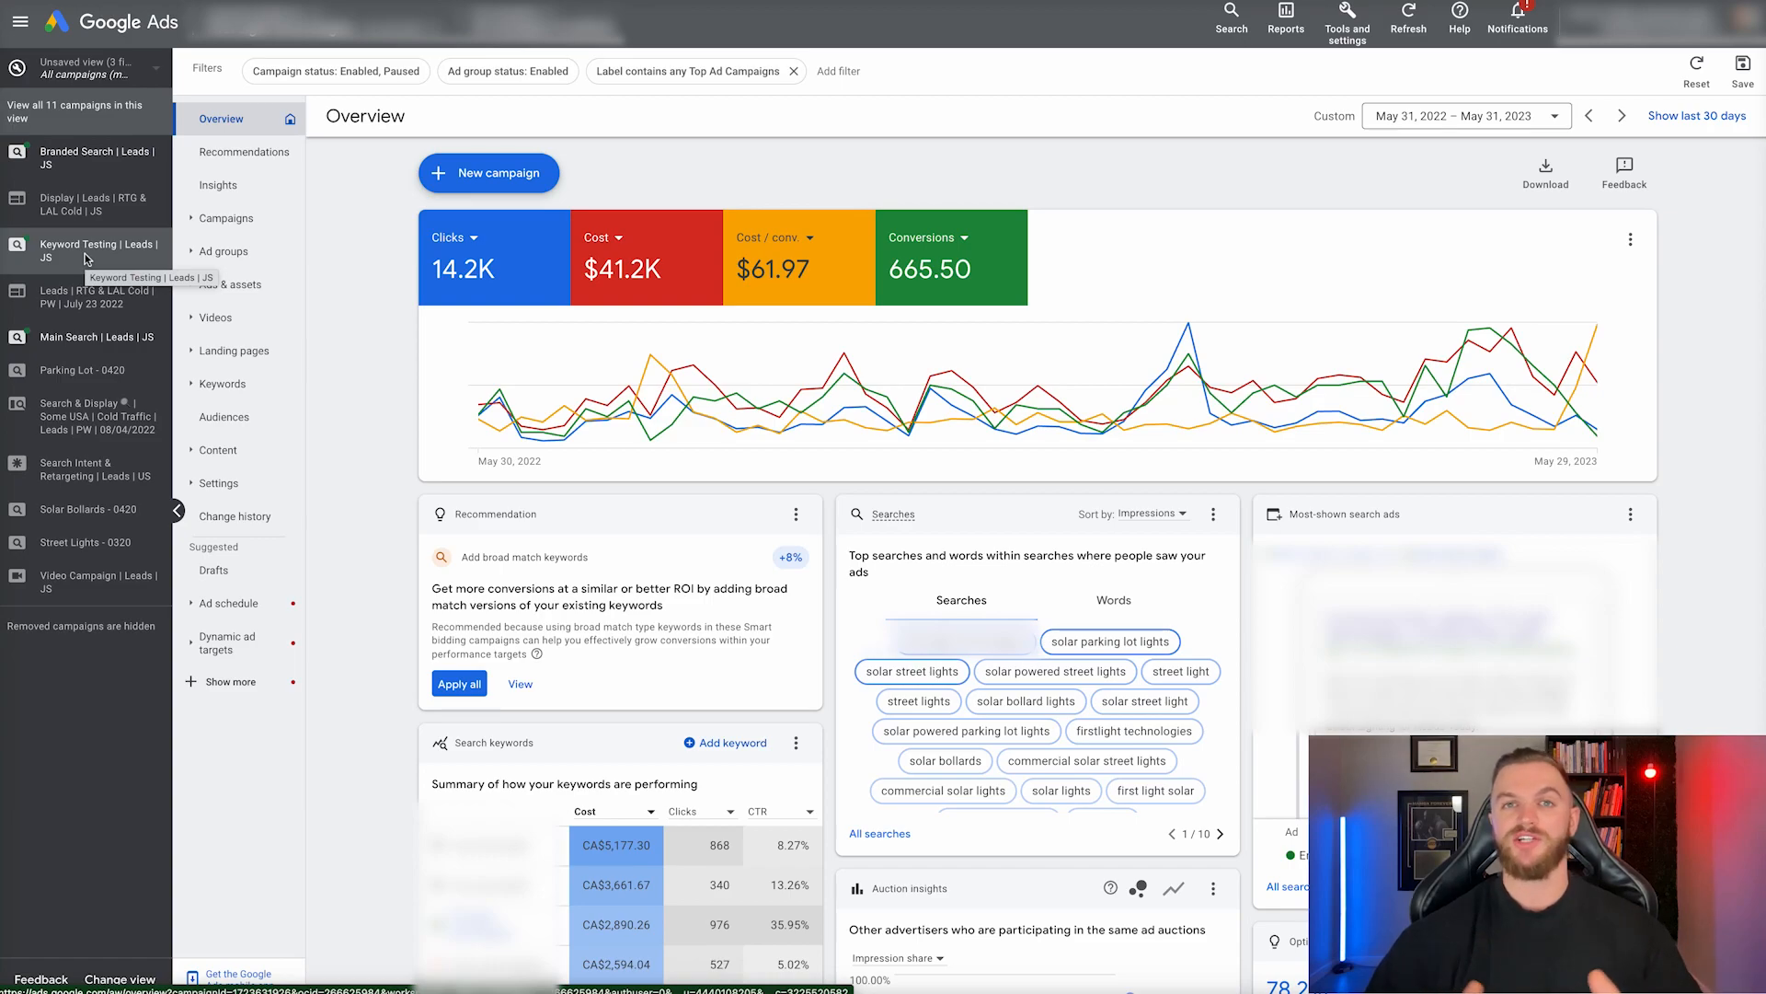
pyautogui.moveTo(96, 298)
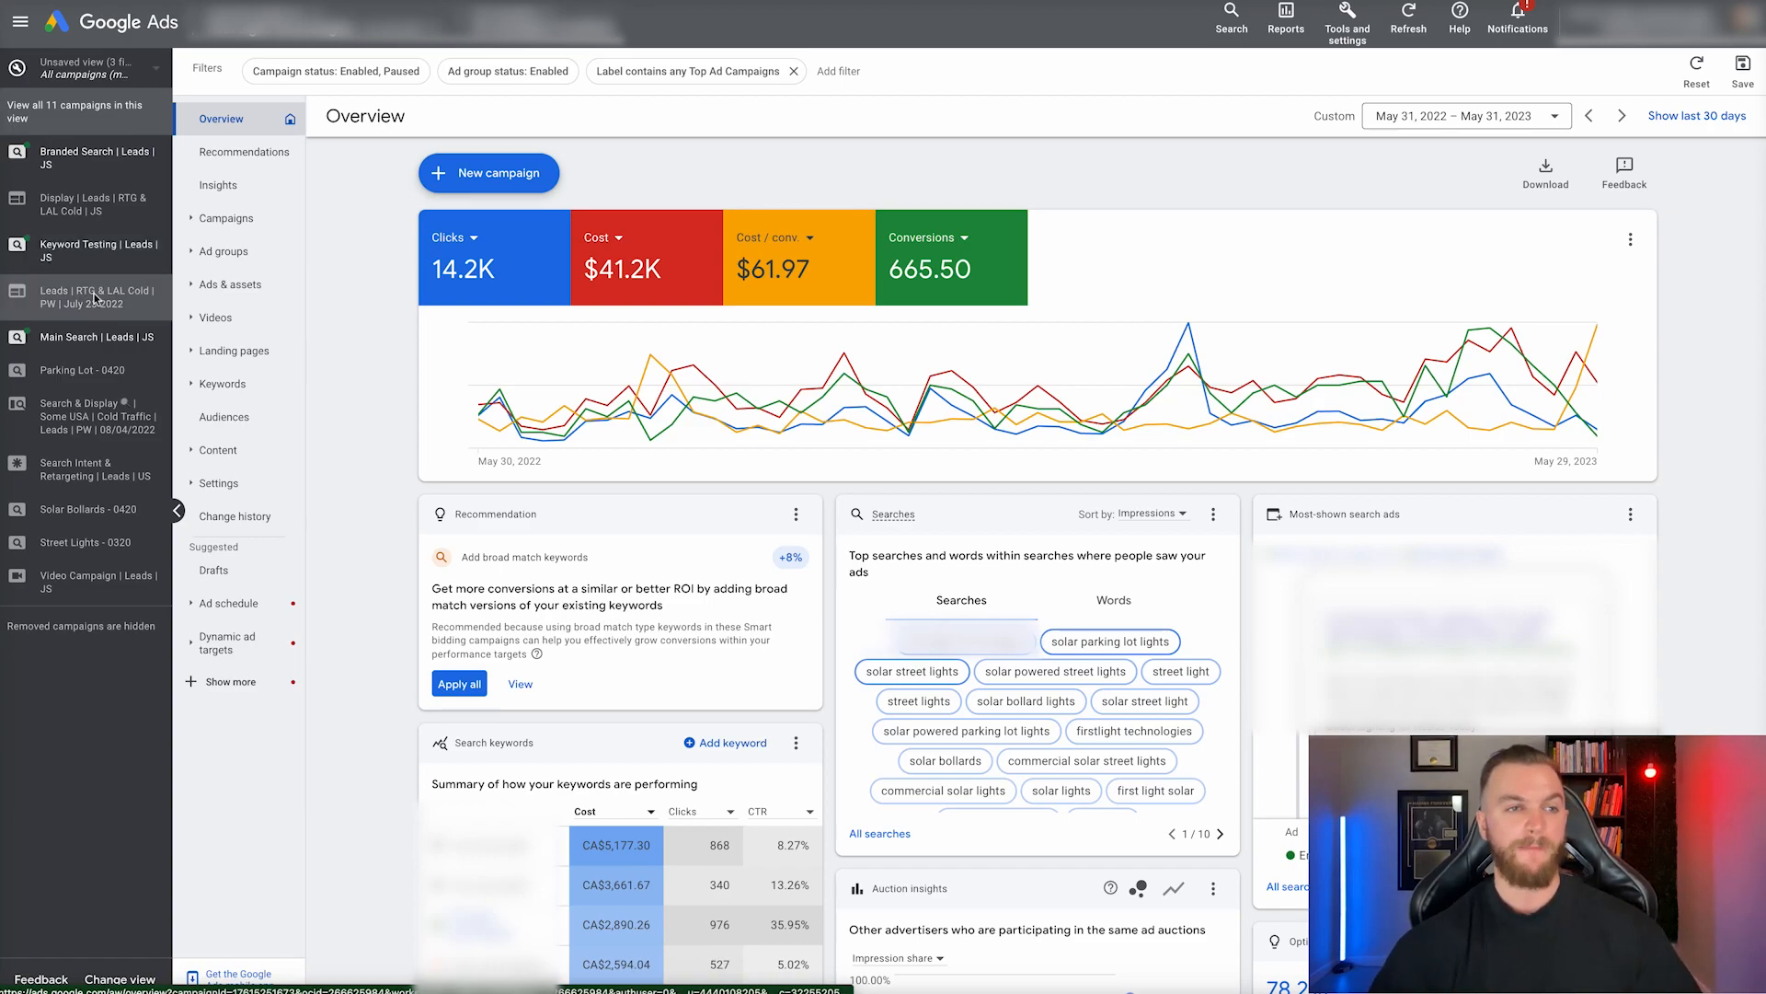
pyautogui.moveTo(90, 250)
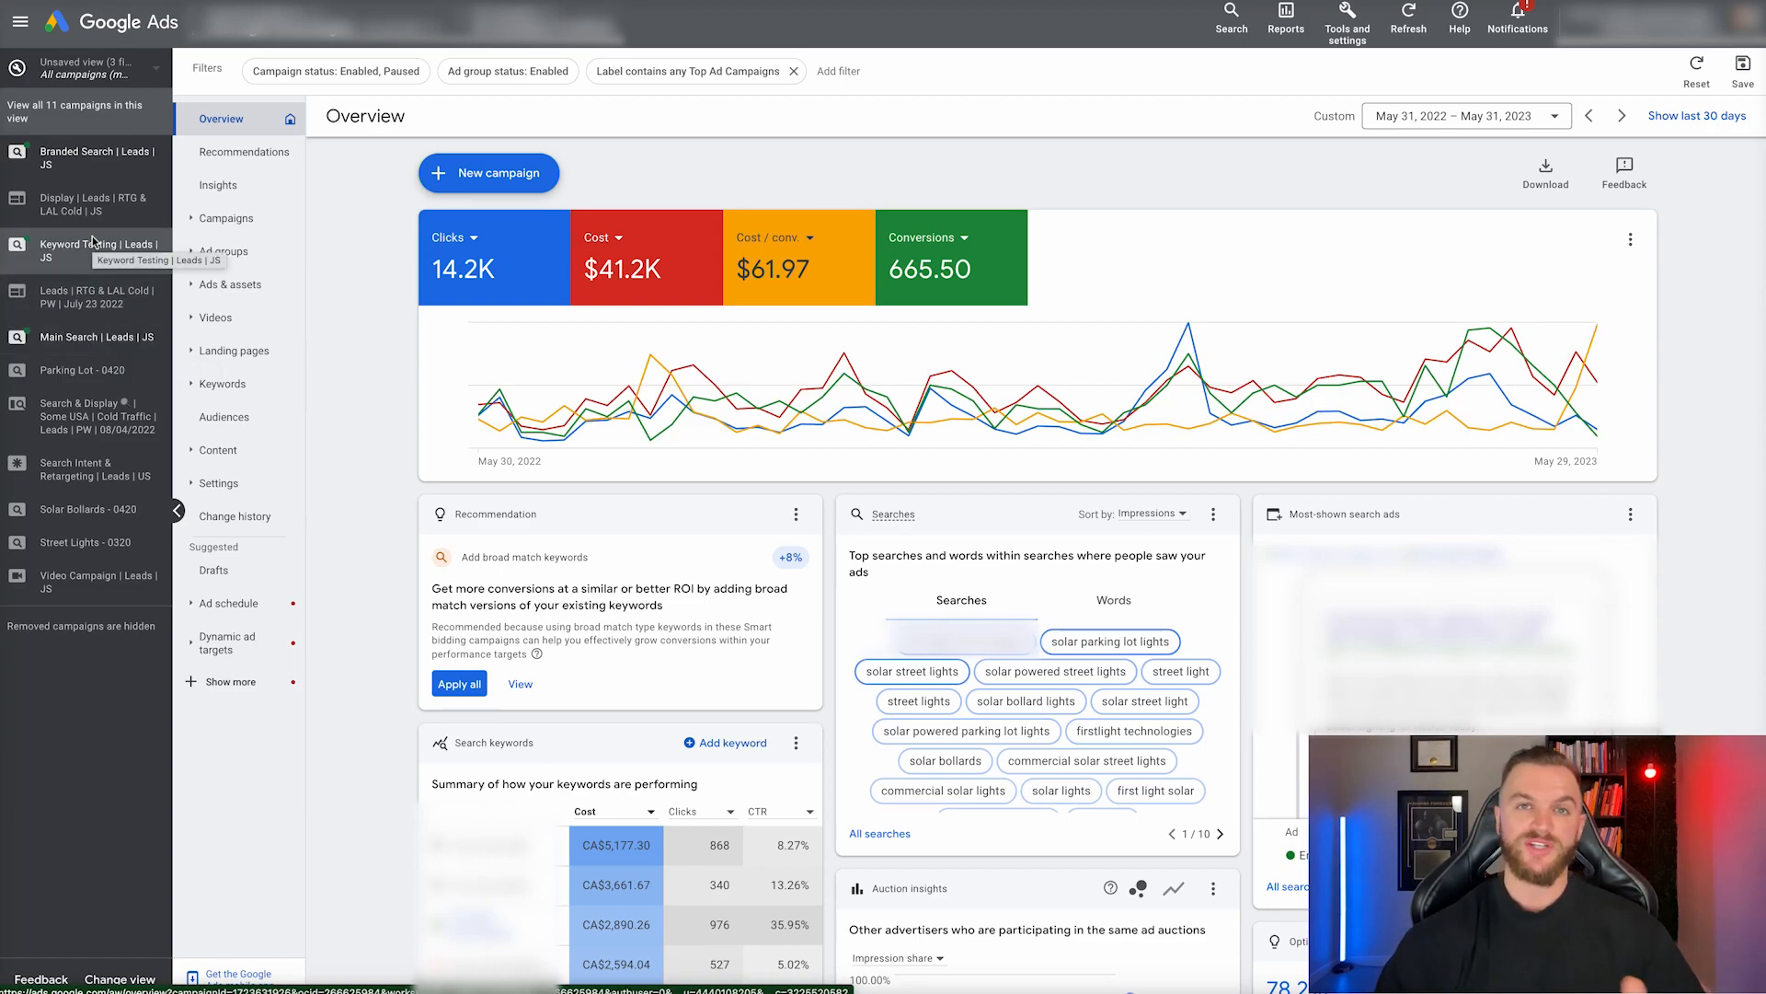
pyautogui.moveTo(81, 157)
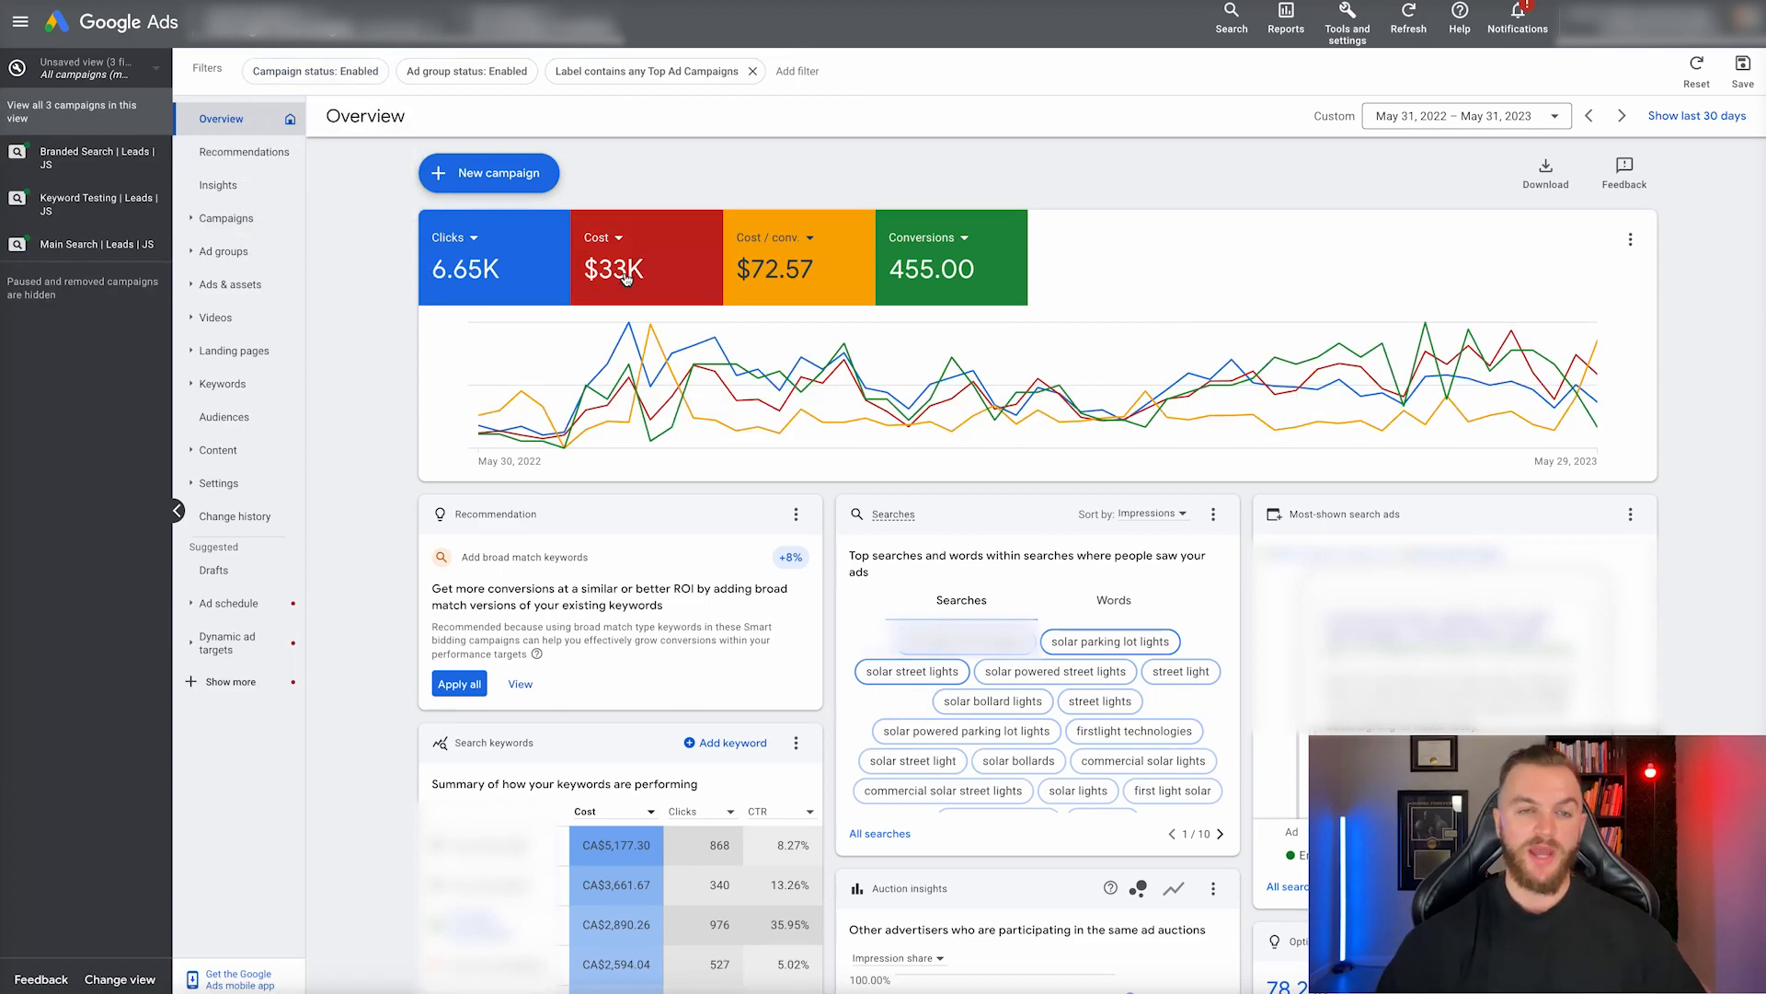
pyautogui.moveTo(465, 267)
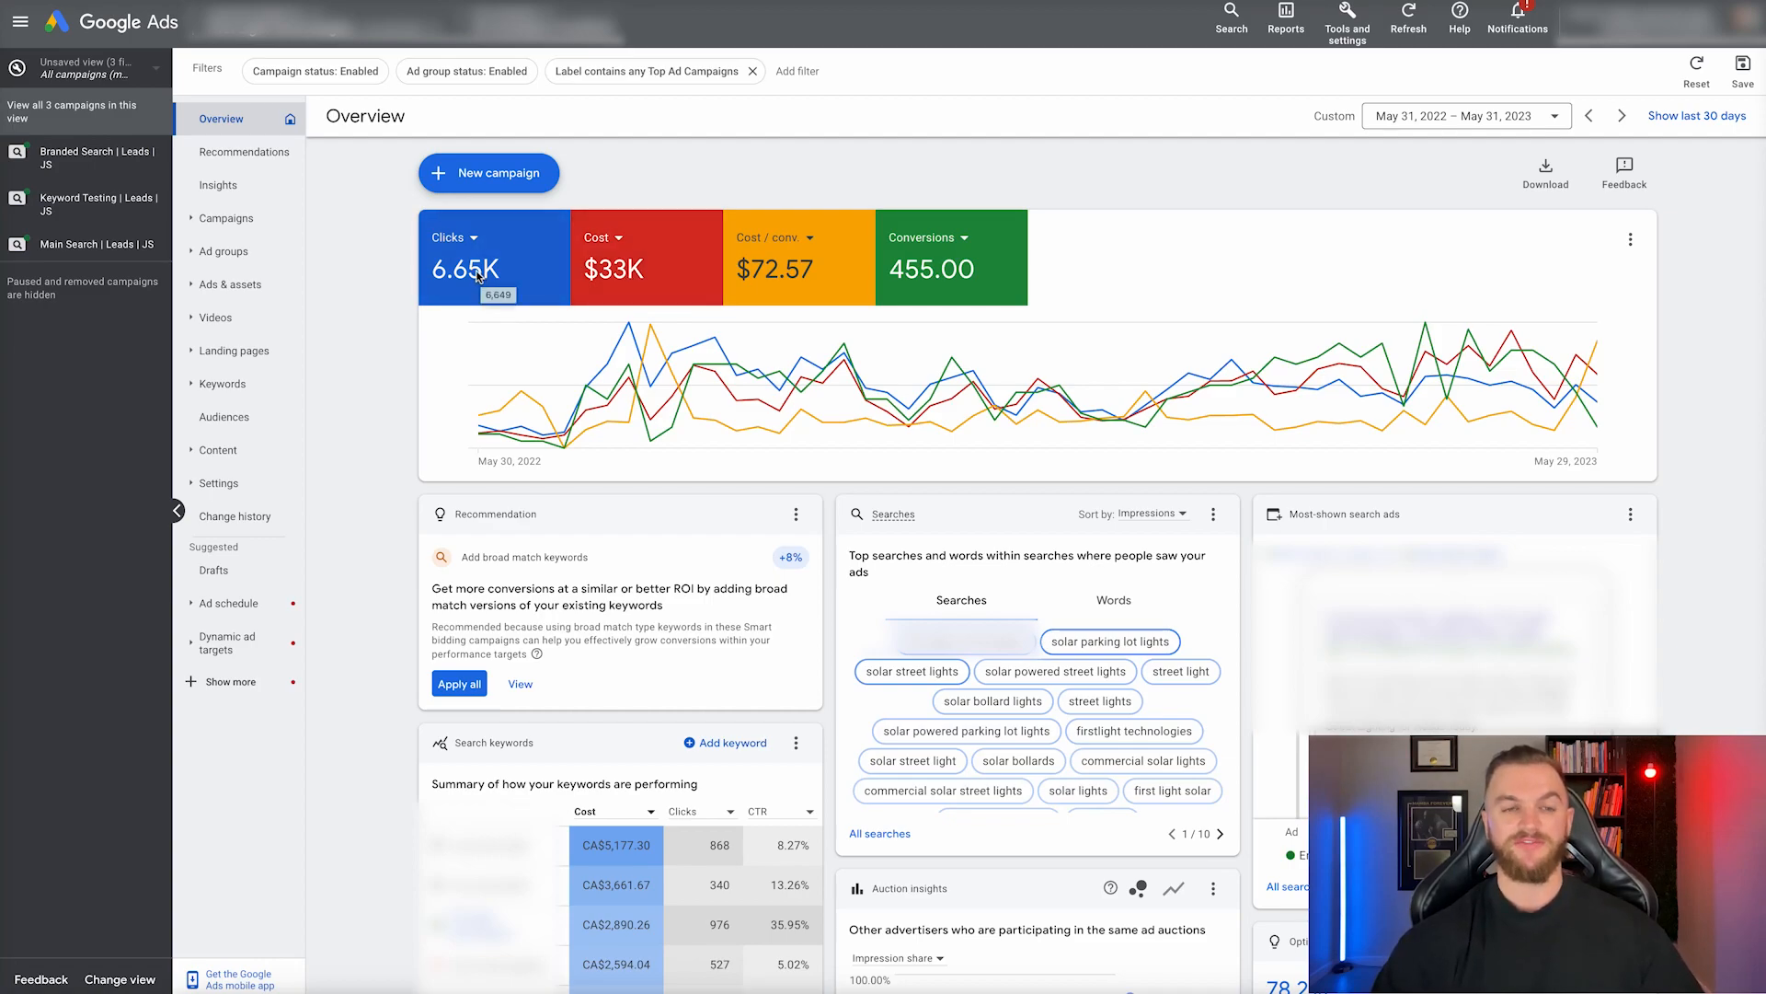
pyautogui.moveTo(932, 285)
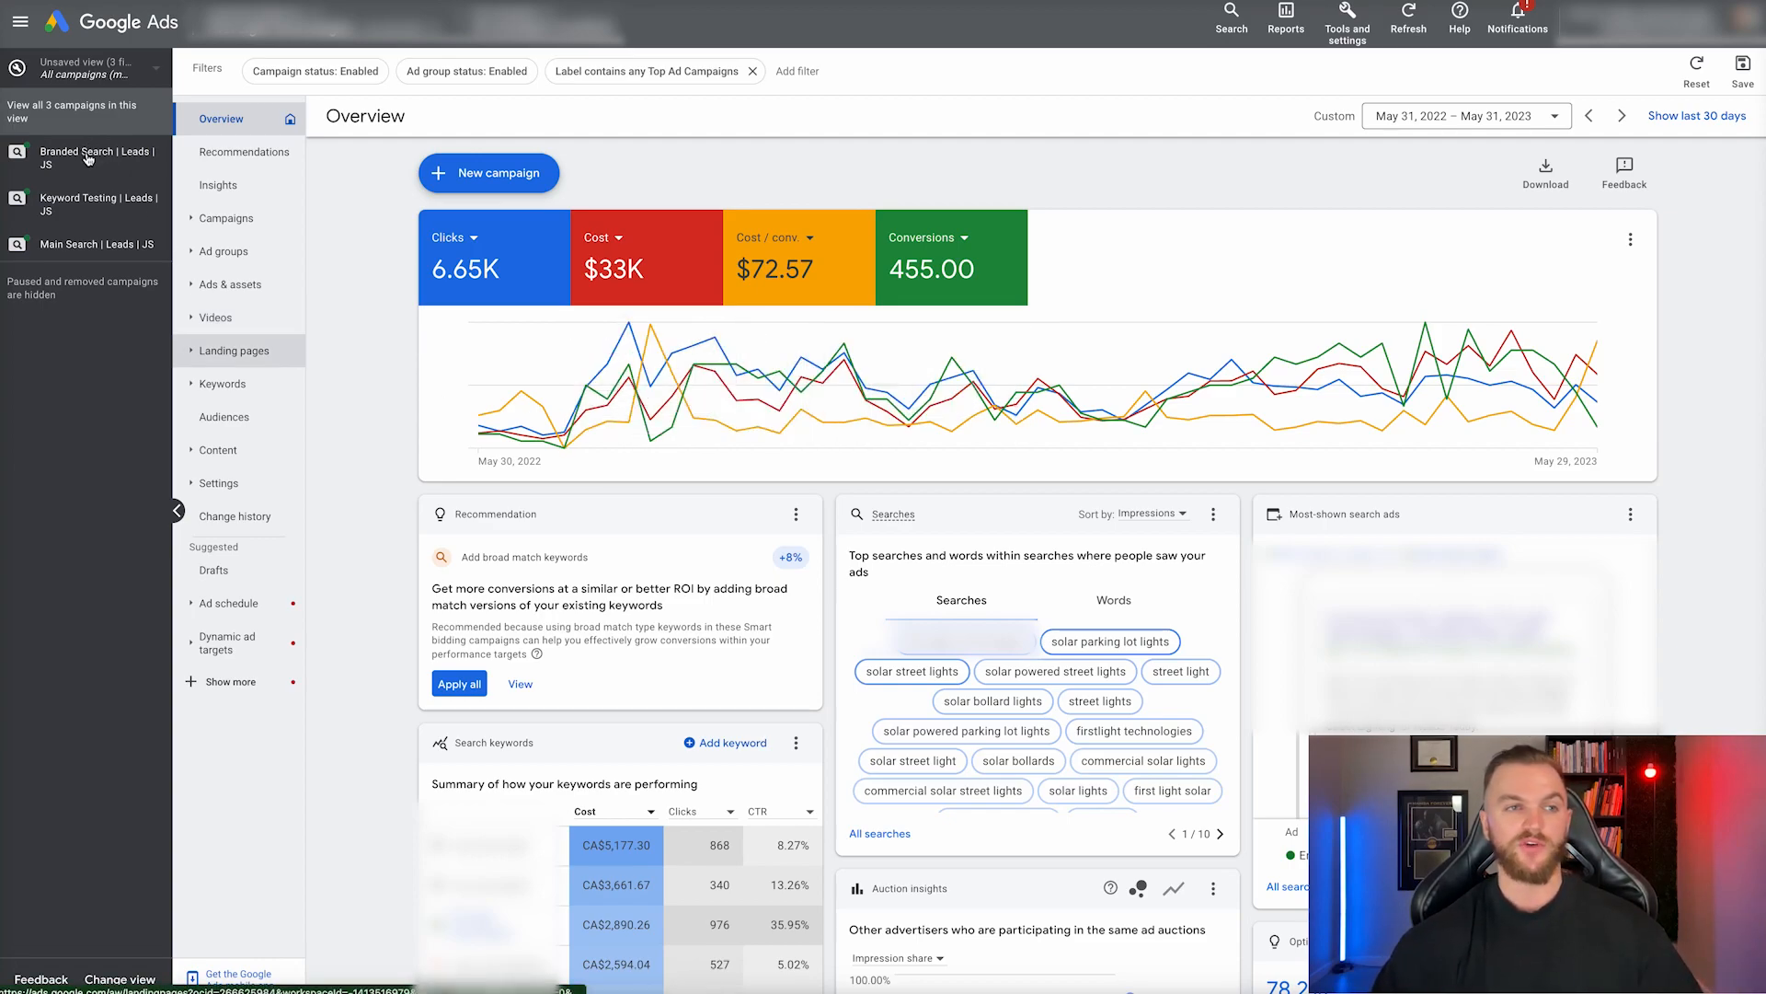
pyautogui.moveTo(85, 157)
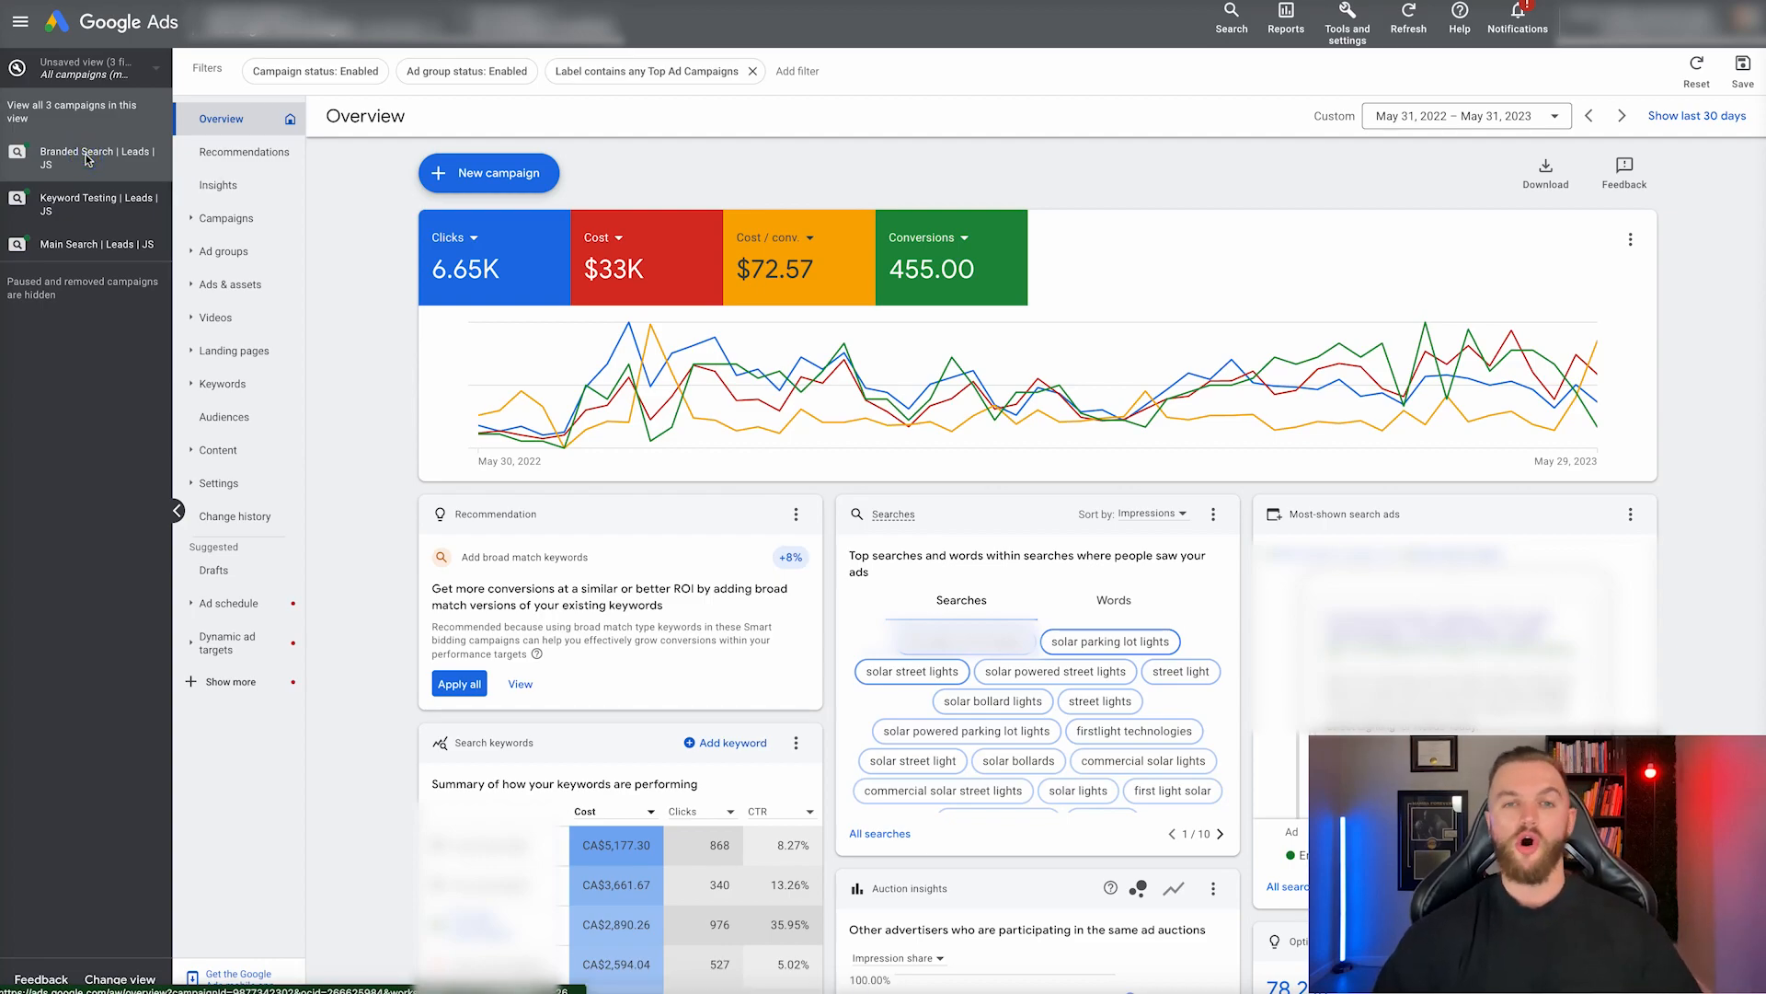
# Open the Branded Search campaign overview, flagging no conversions since August 28 and a CA$40/day budget.
pyautogui.click(95, 157)
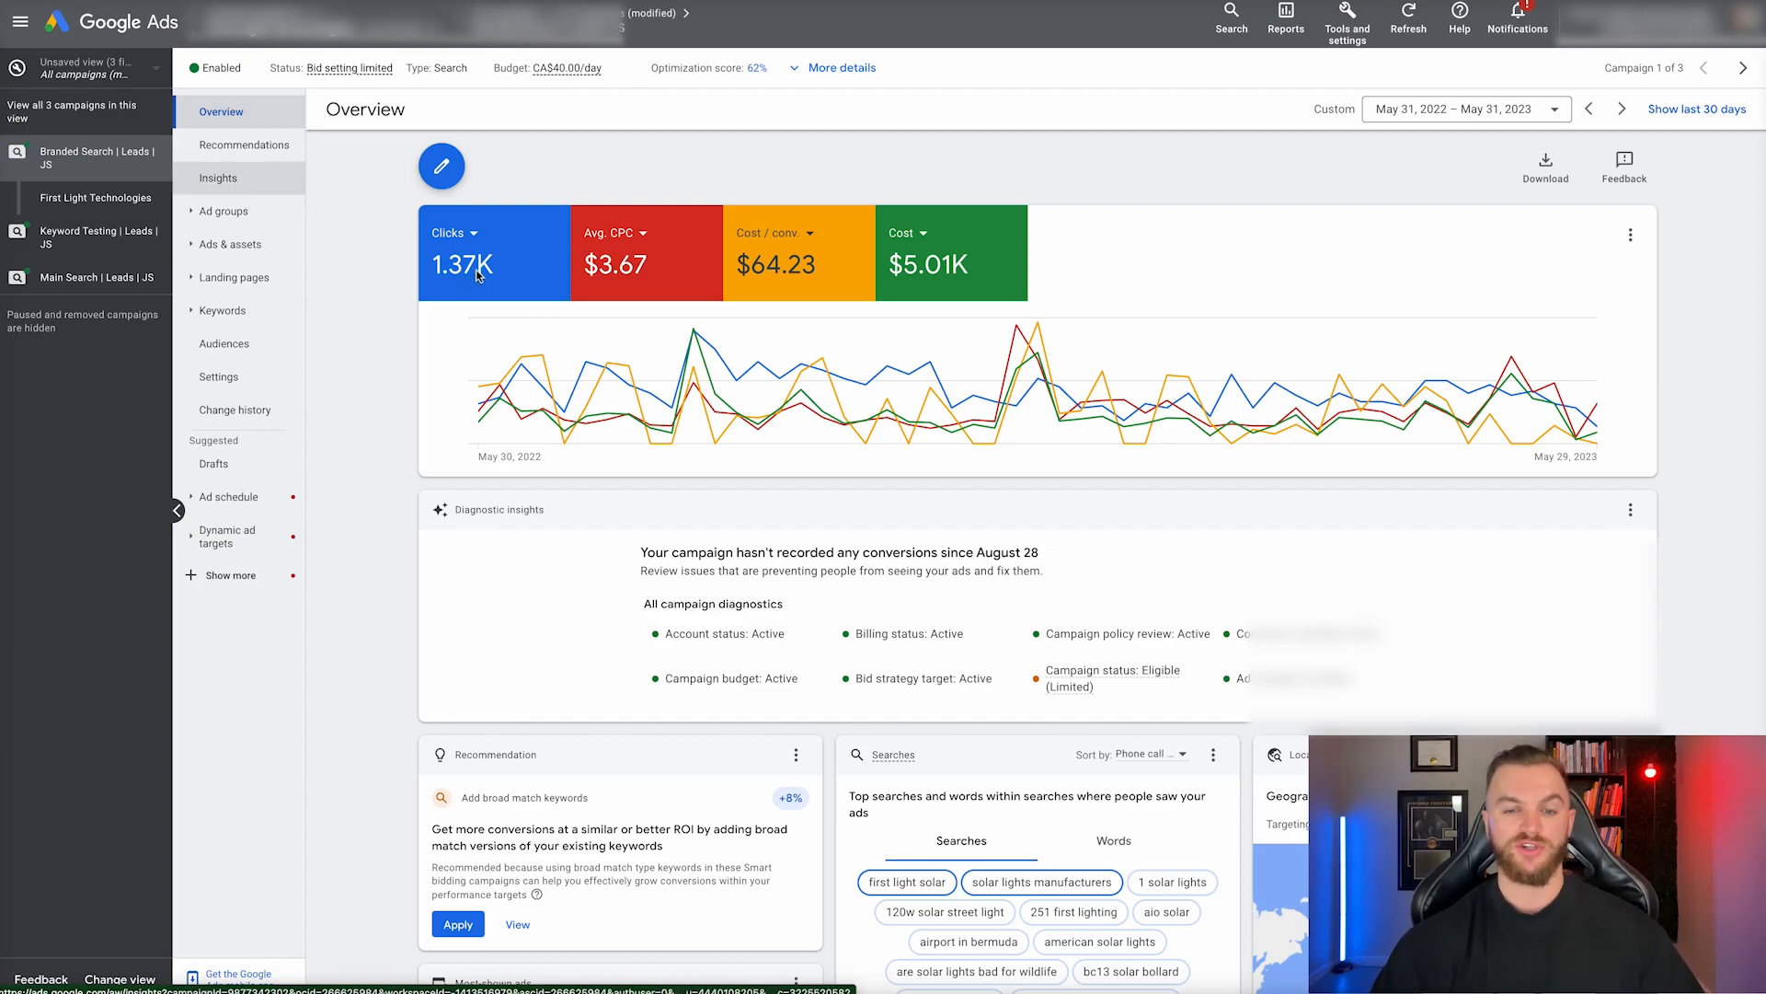
pyautogui.moveTo(464, 275)
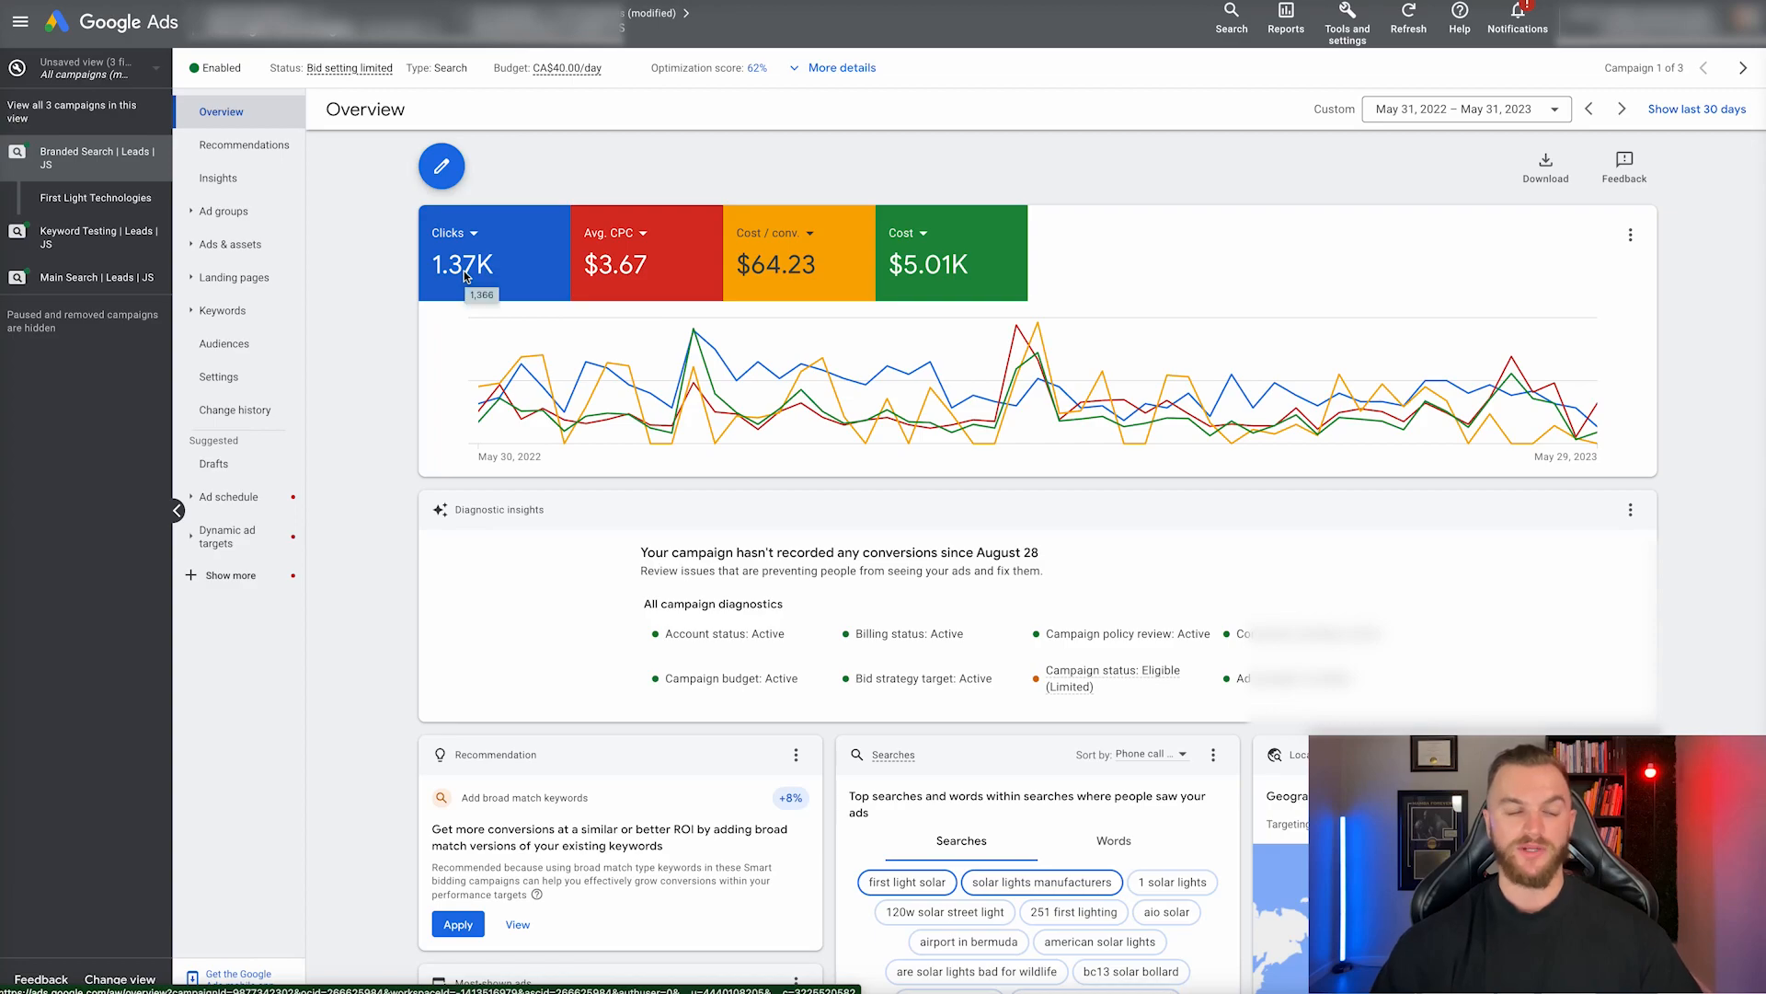
pyautogui.moveTo(644, 267)
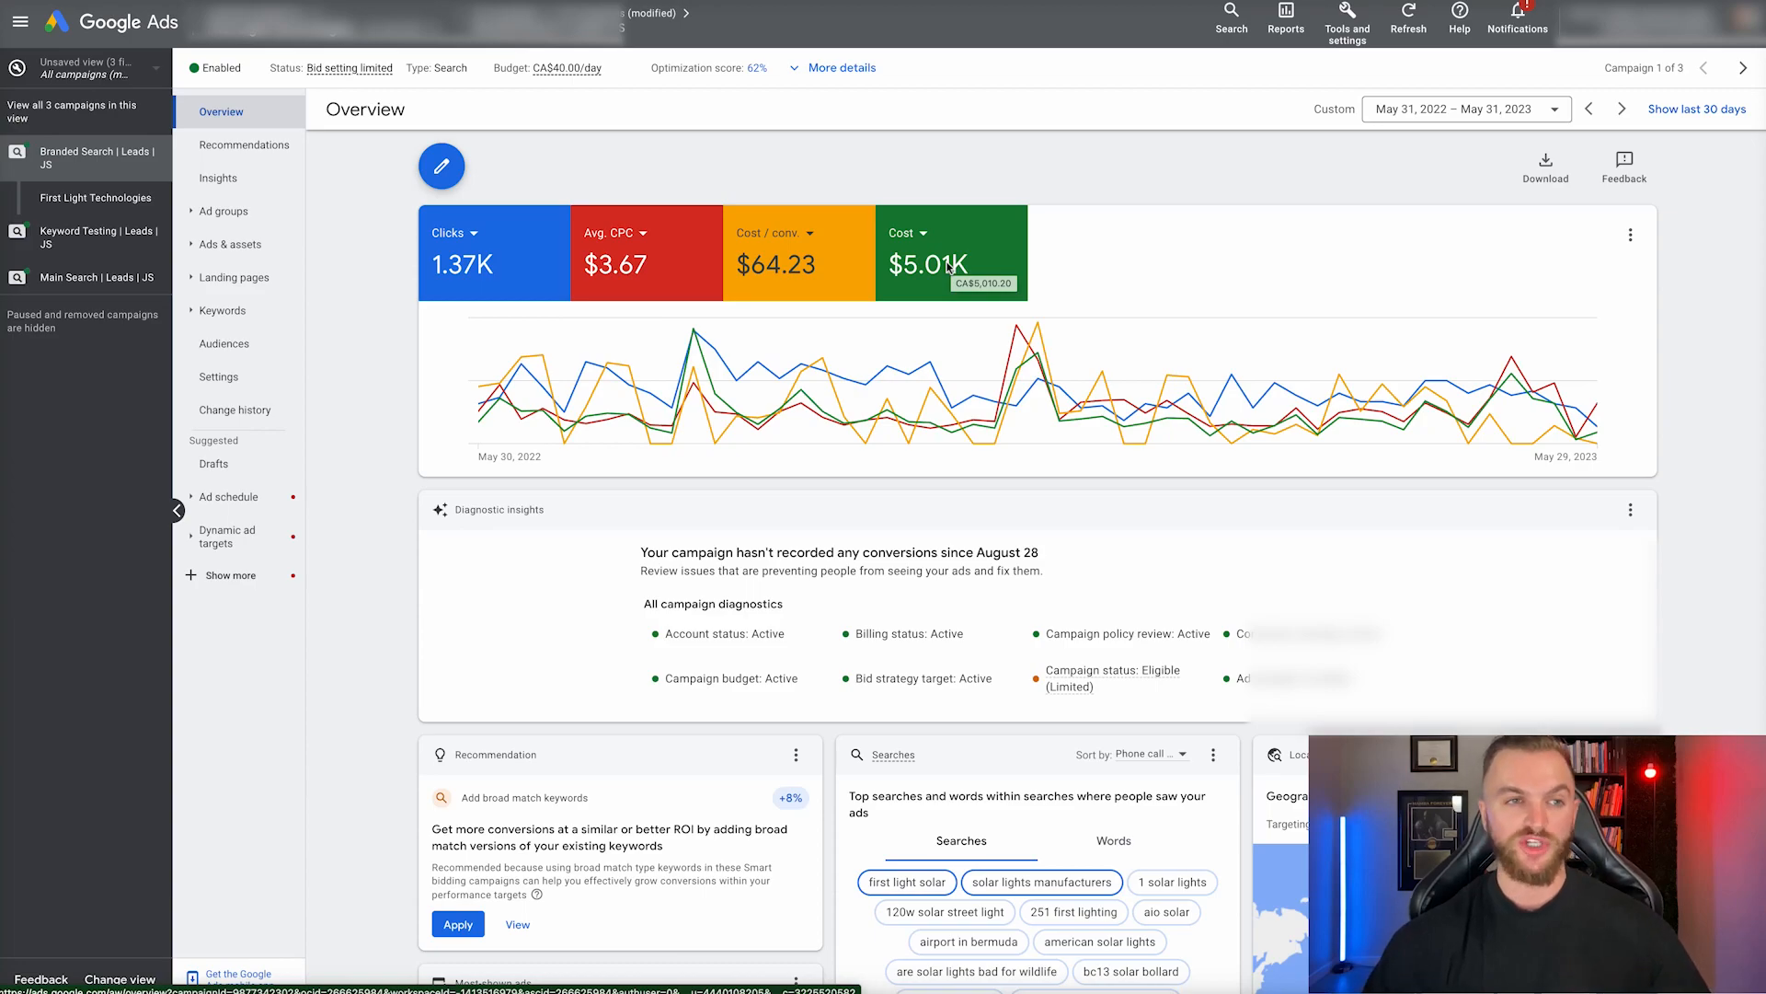
pyautogui.moveTo(948, 266)
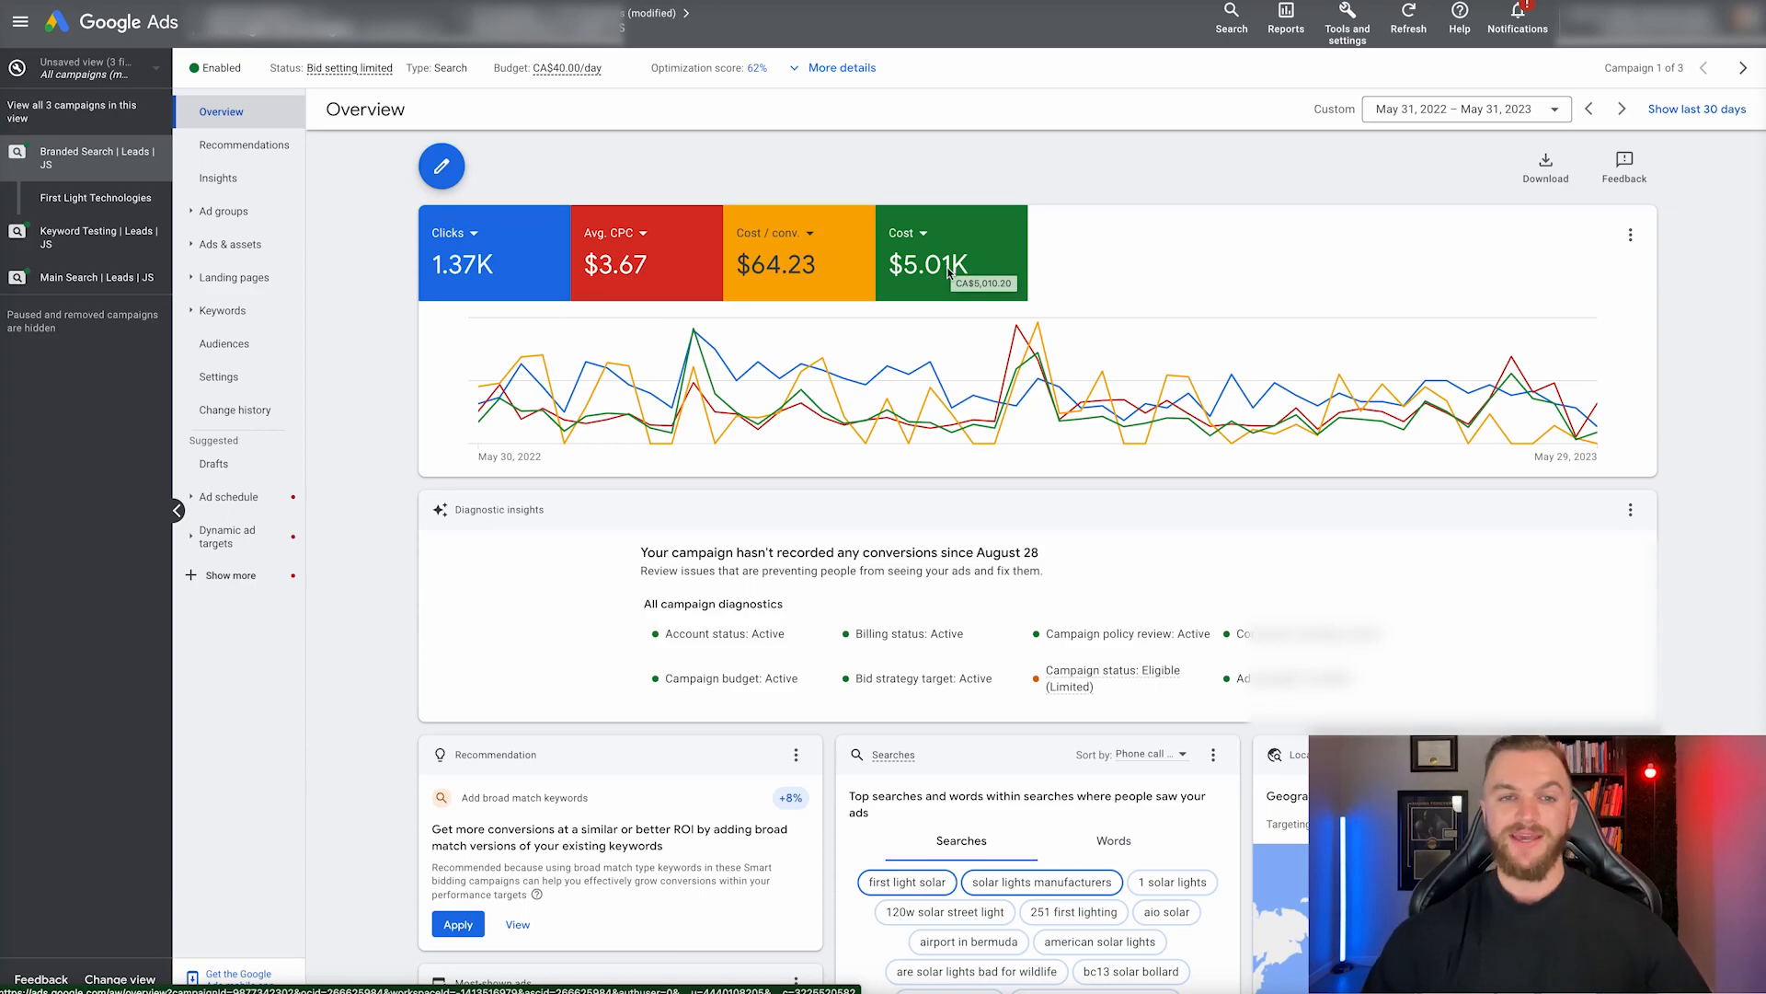
pyautogui.moveTo(651, 145)
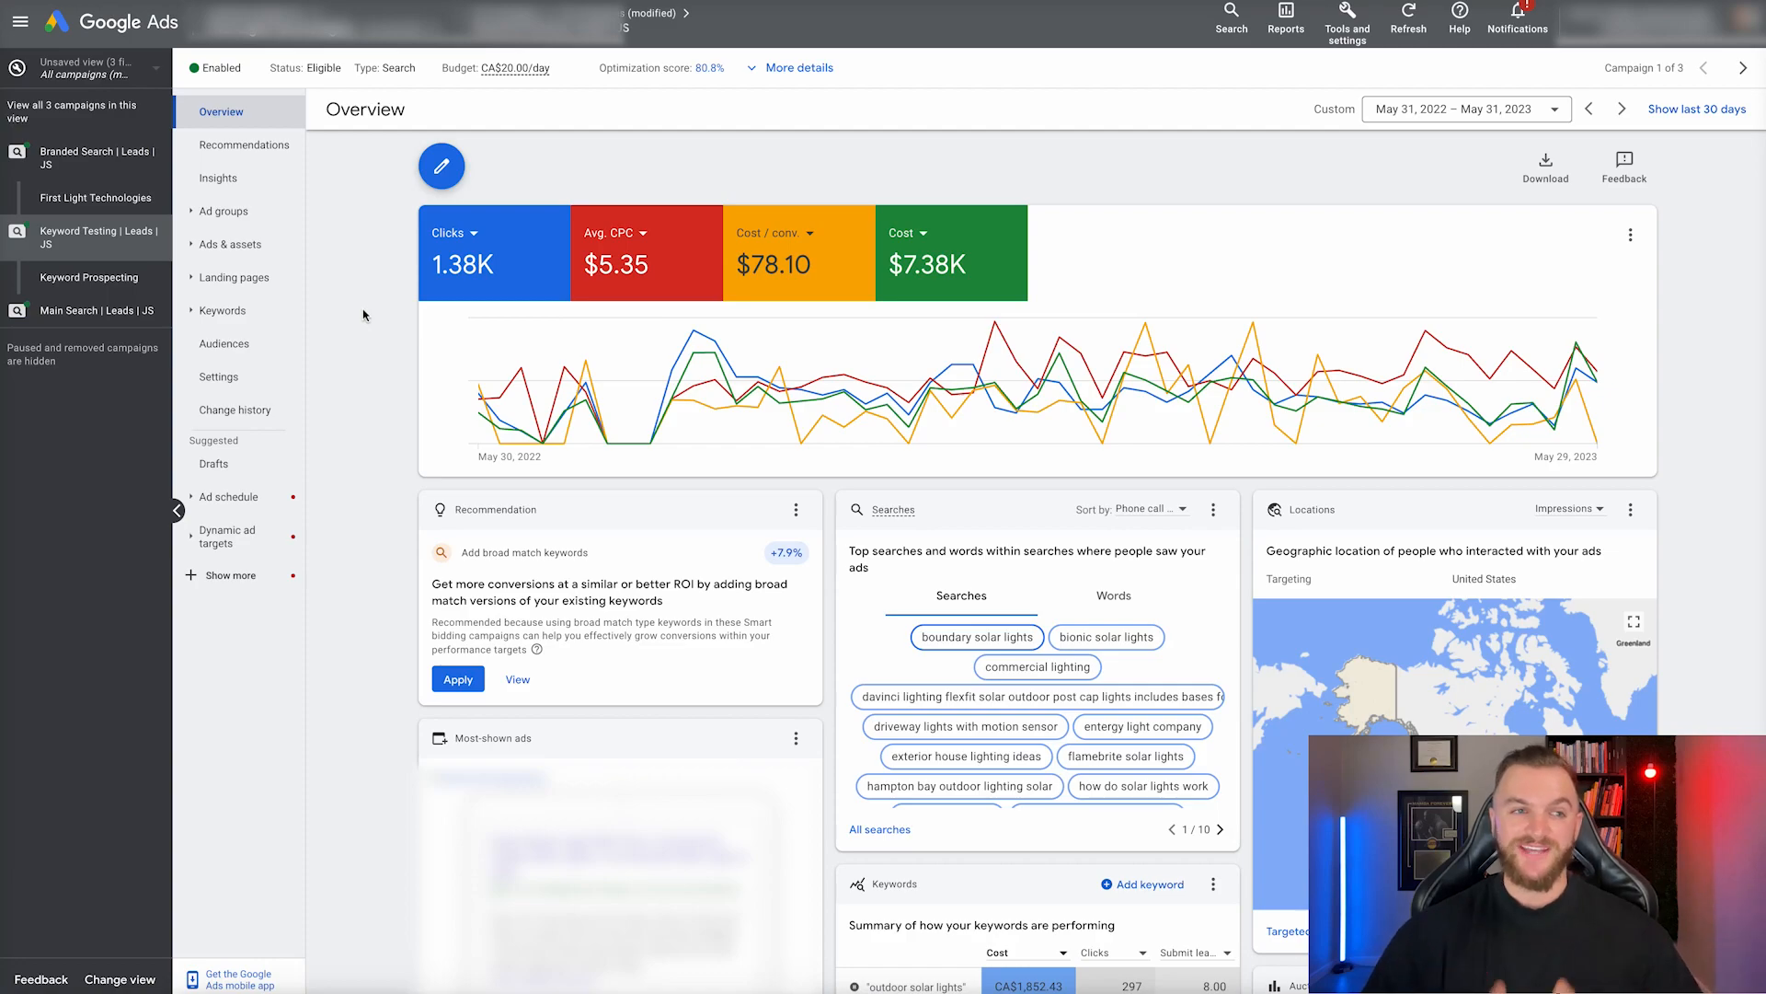
pyautogui.moveTo(884, 281)
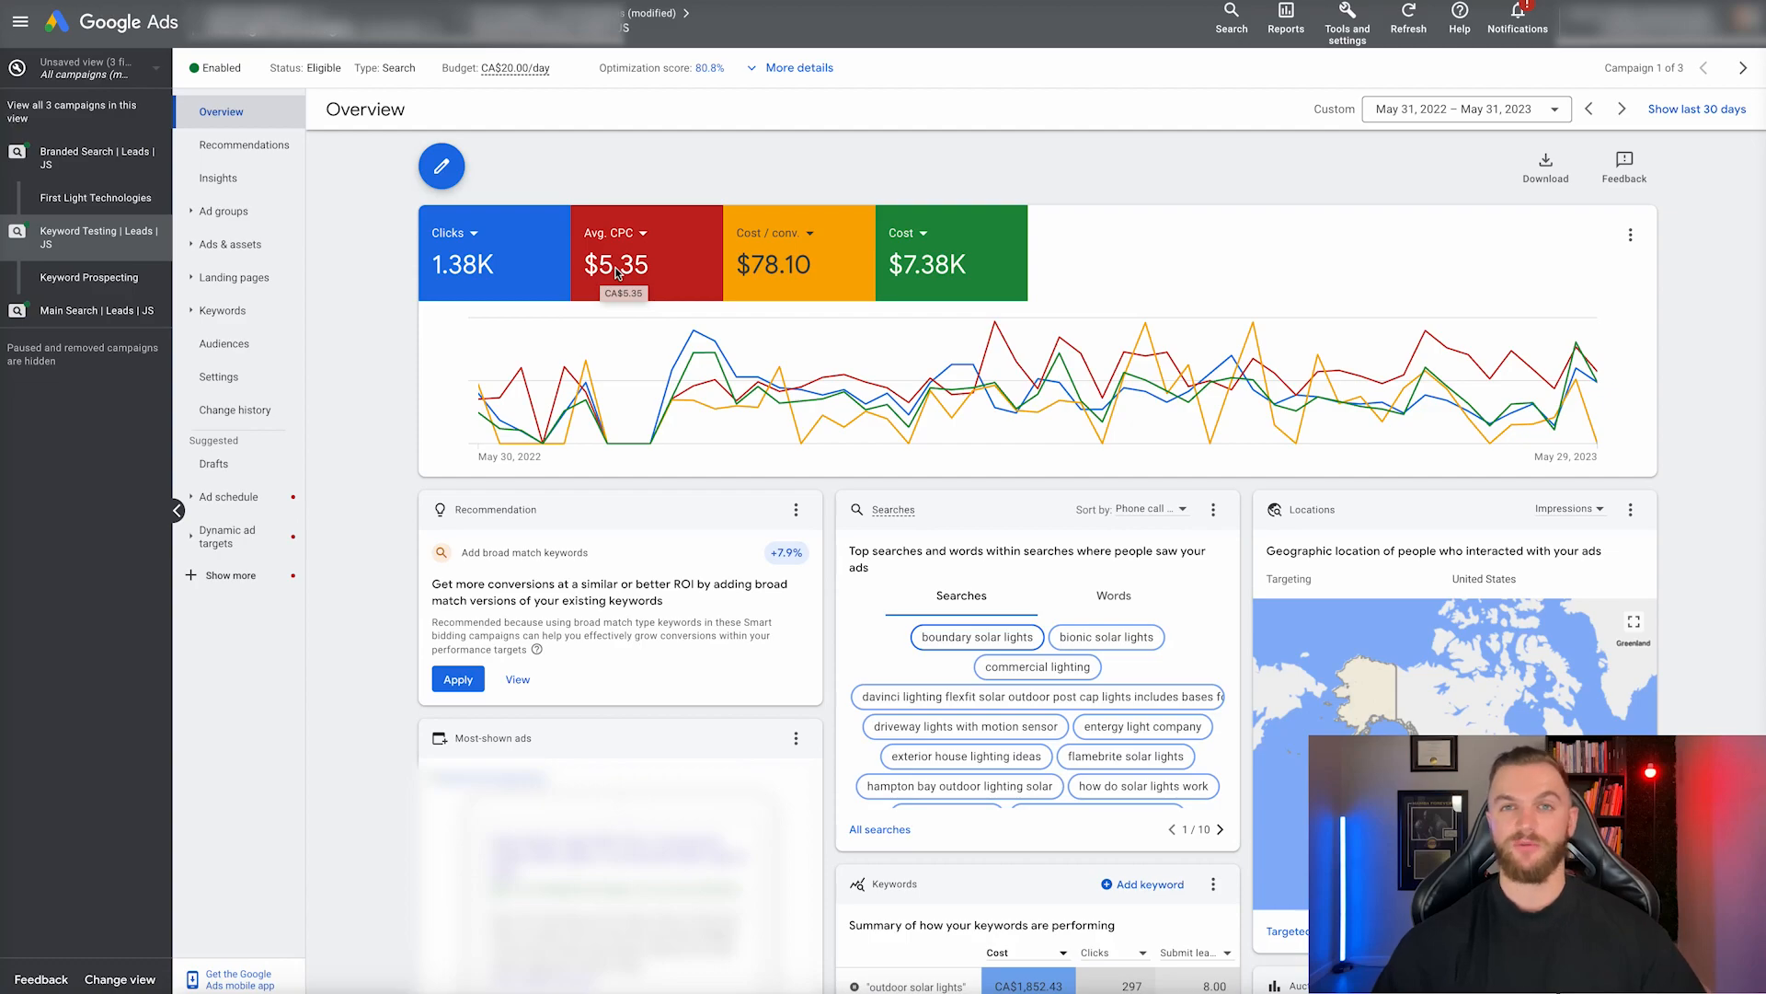
pyautogui.moveTo(466, 274)
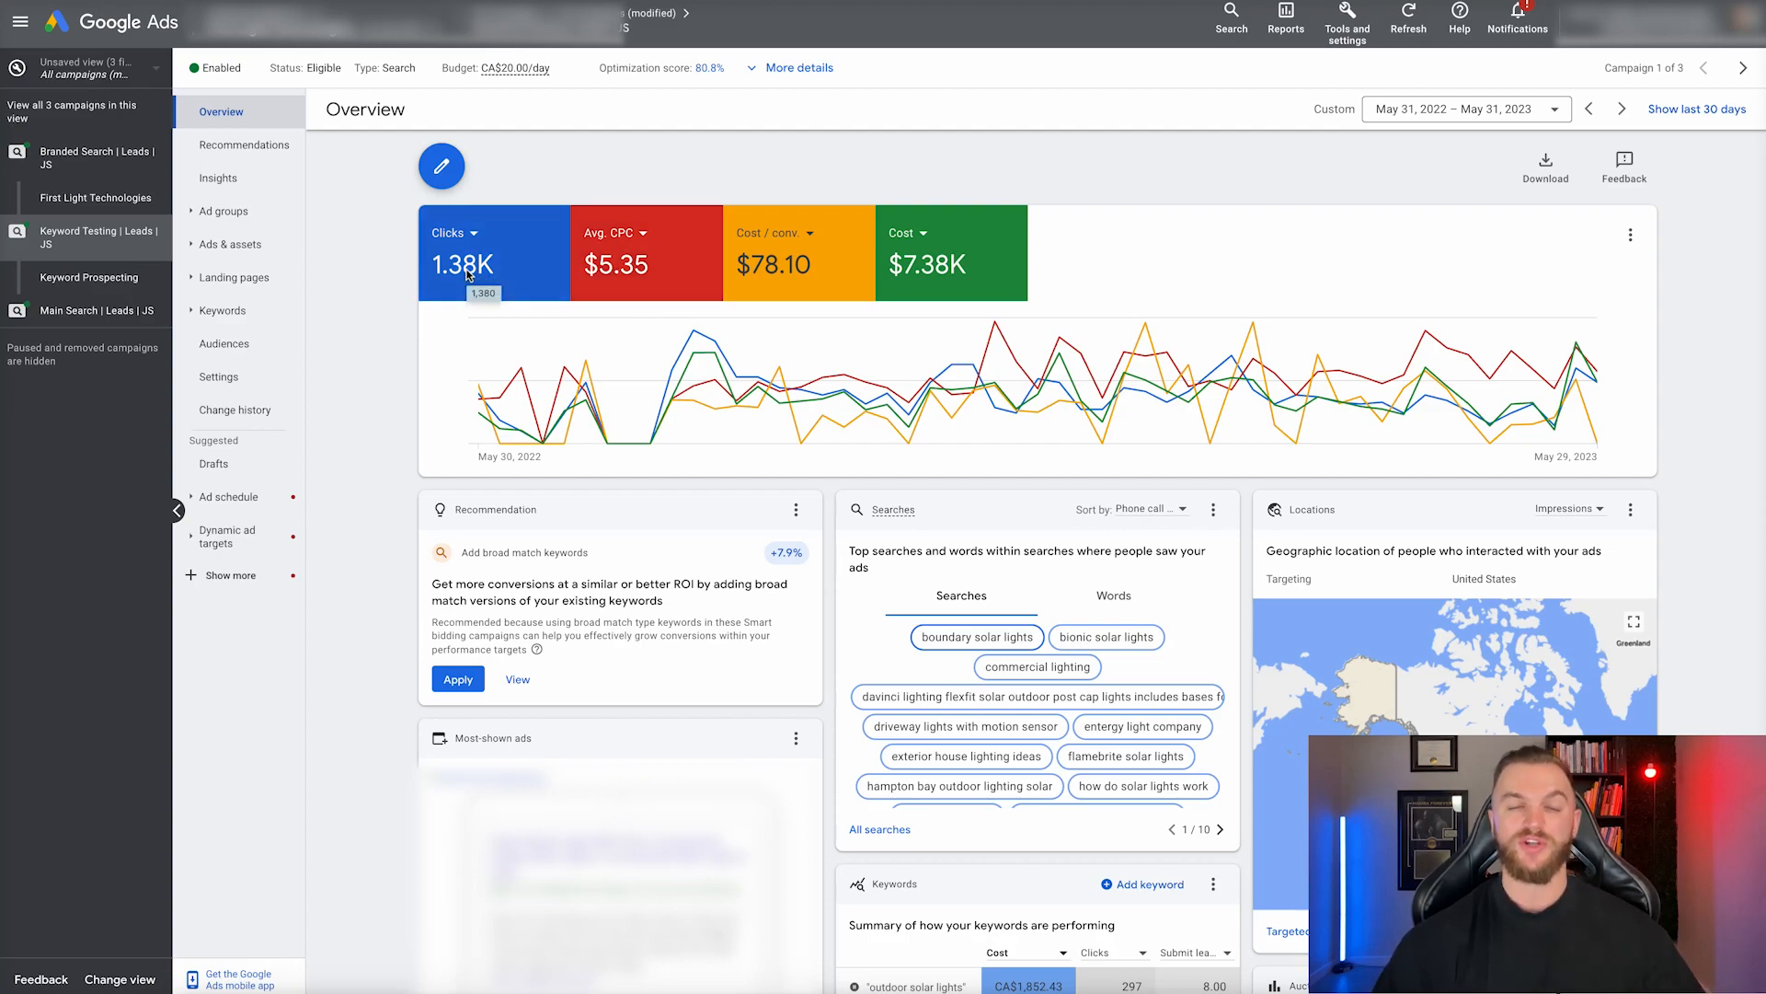
pyautogui.moveTo(357, 325)
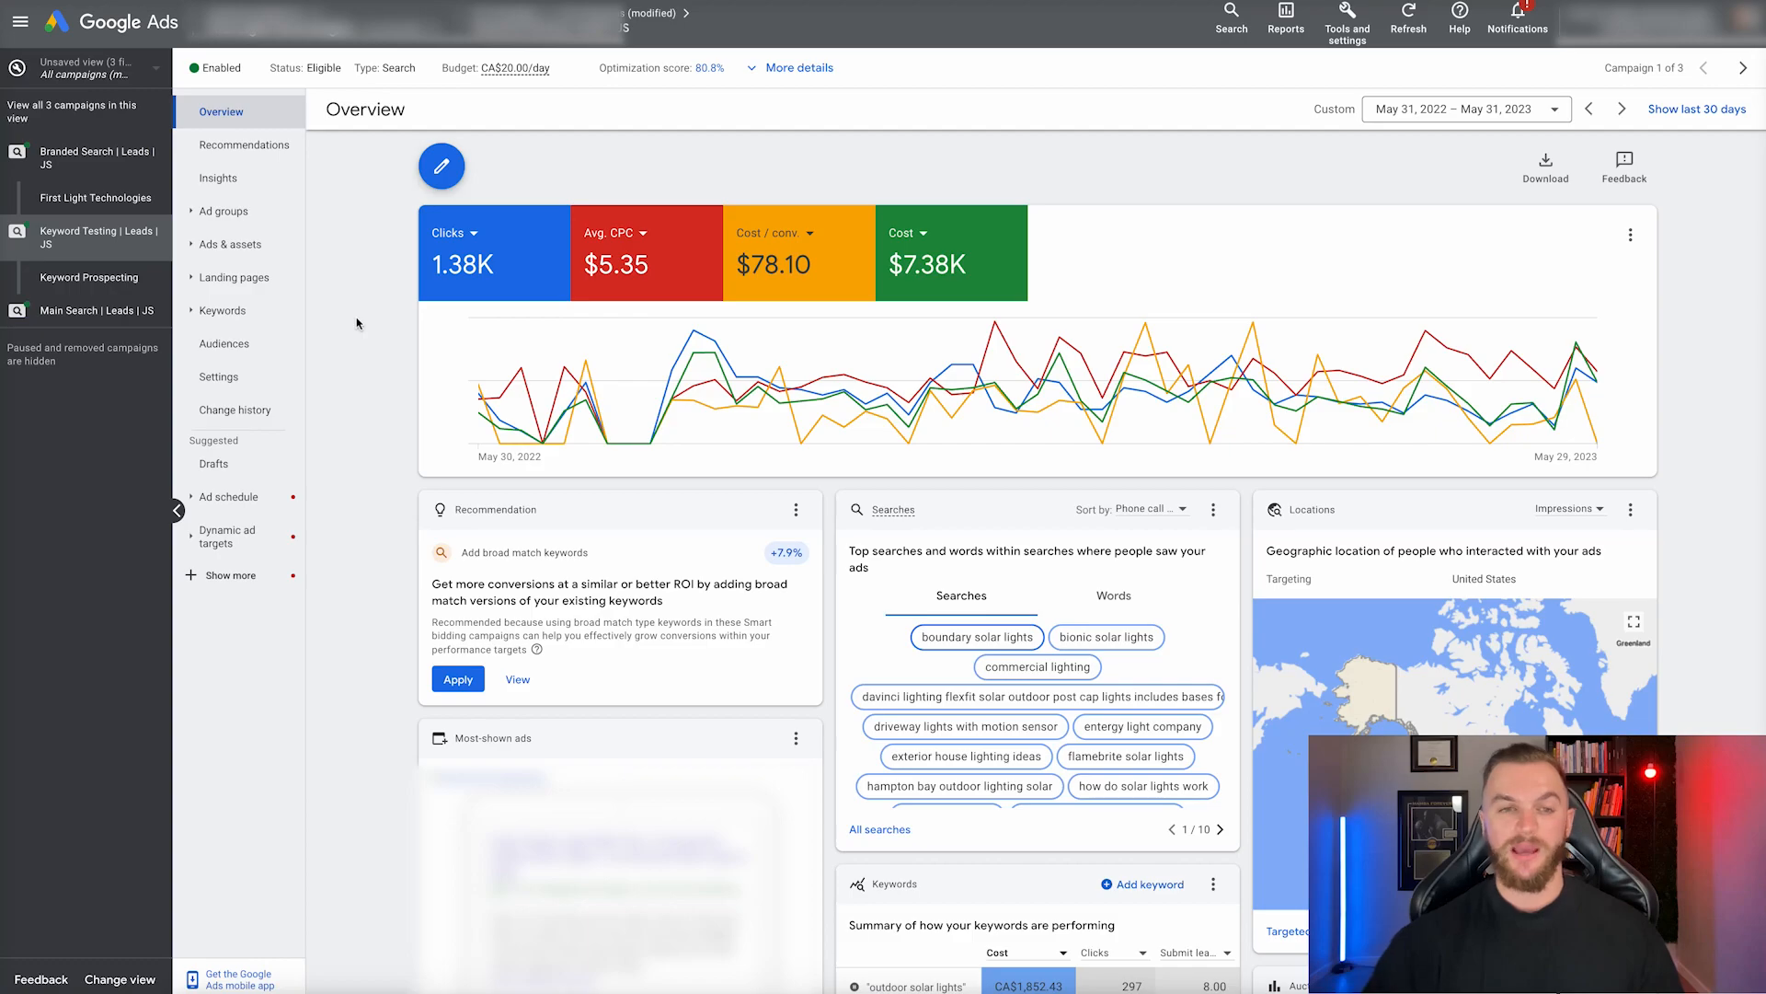
pyautogui.moveTo(771, 400)
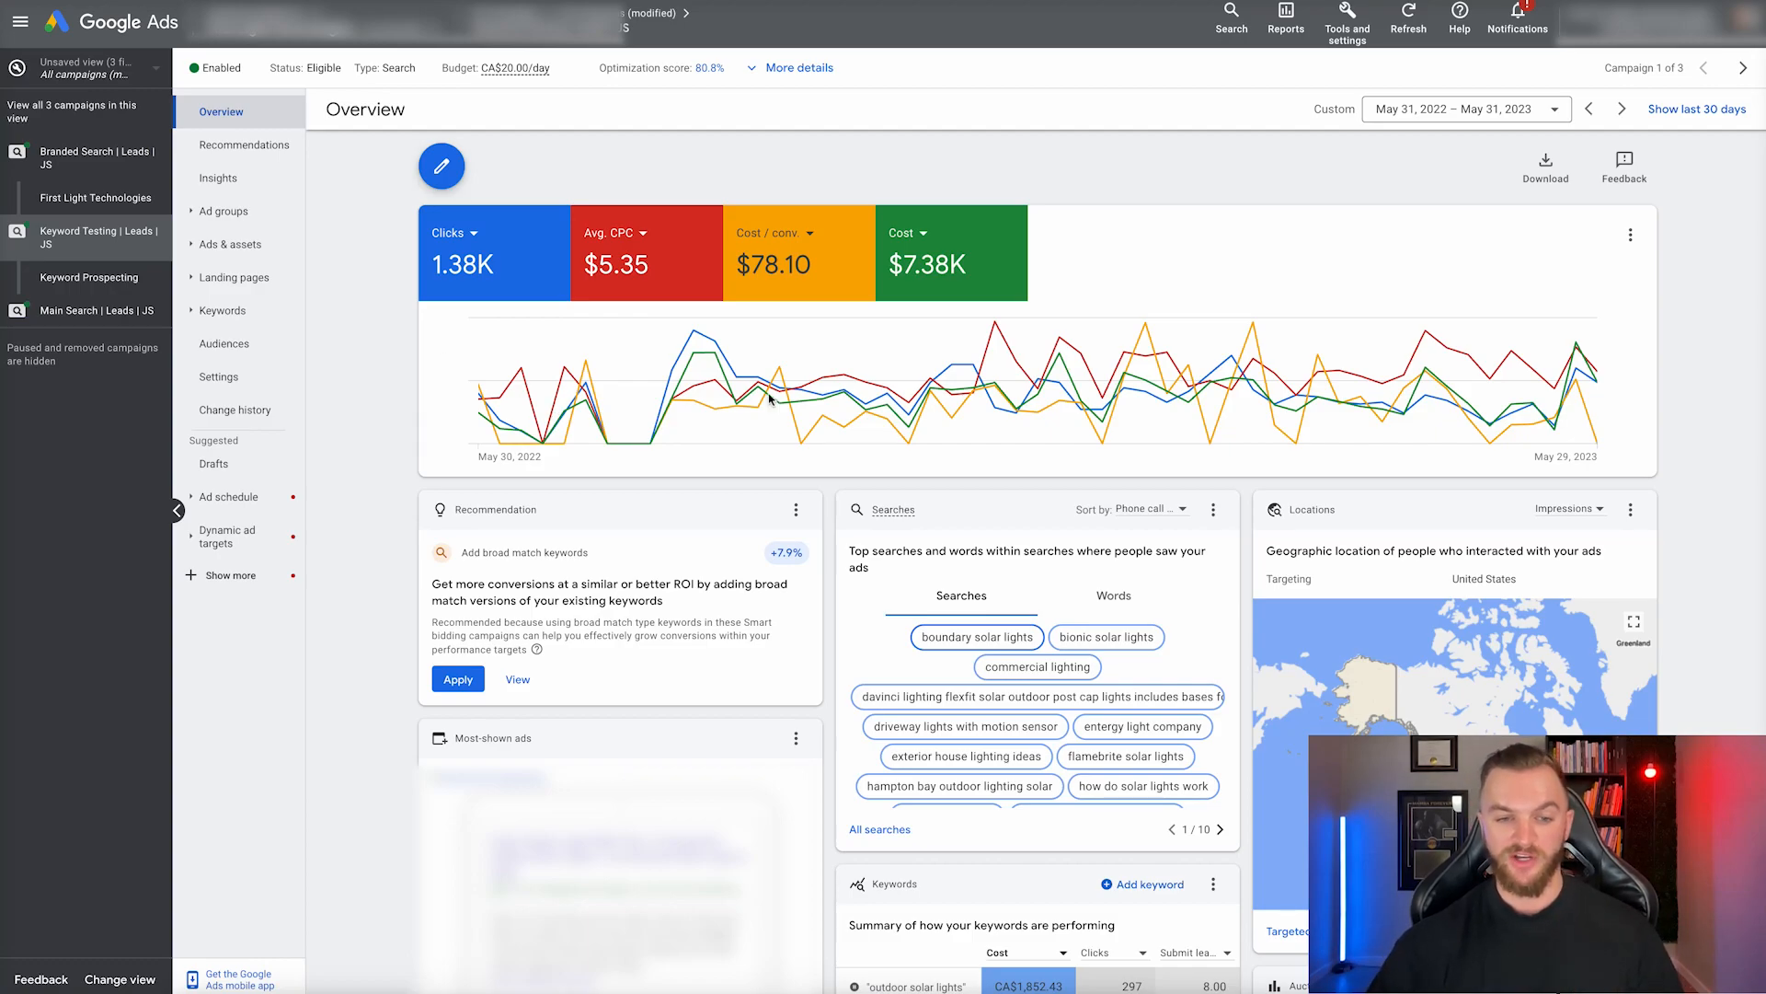
# Page the Keywords card forward to page 4, then back to page 2 of 10.
pyautogui.scroll(-3)
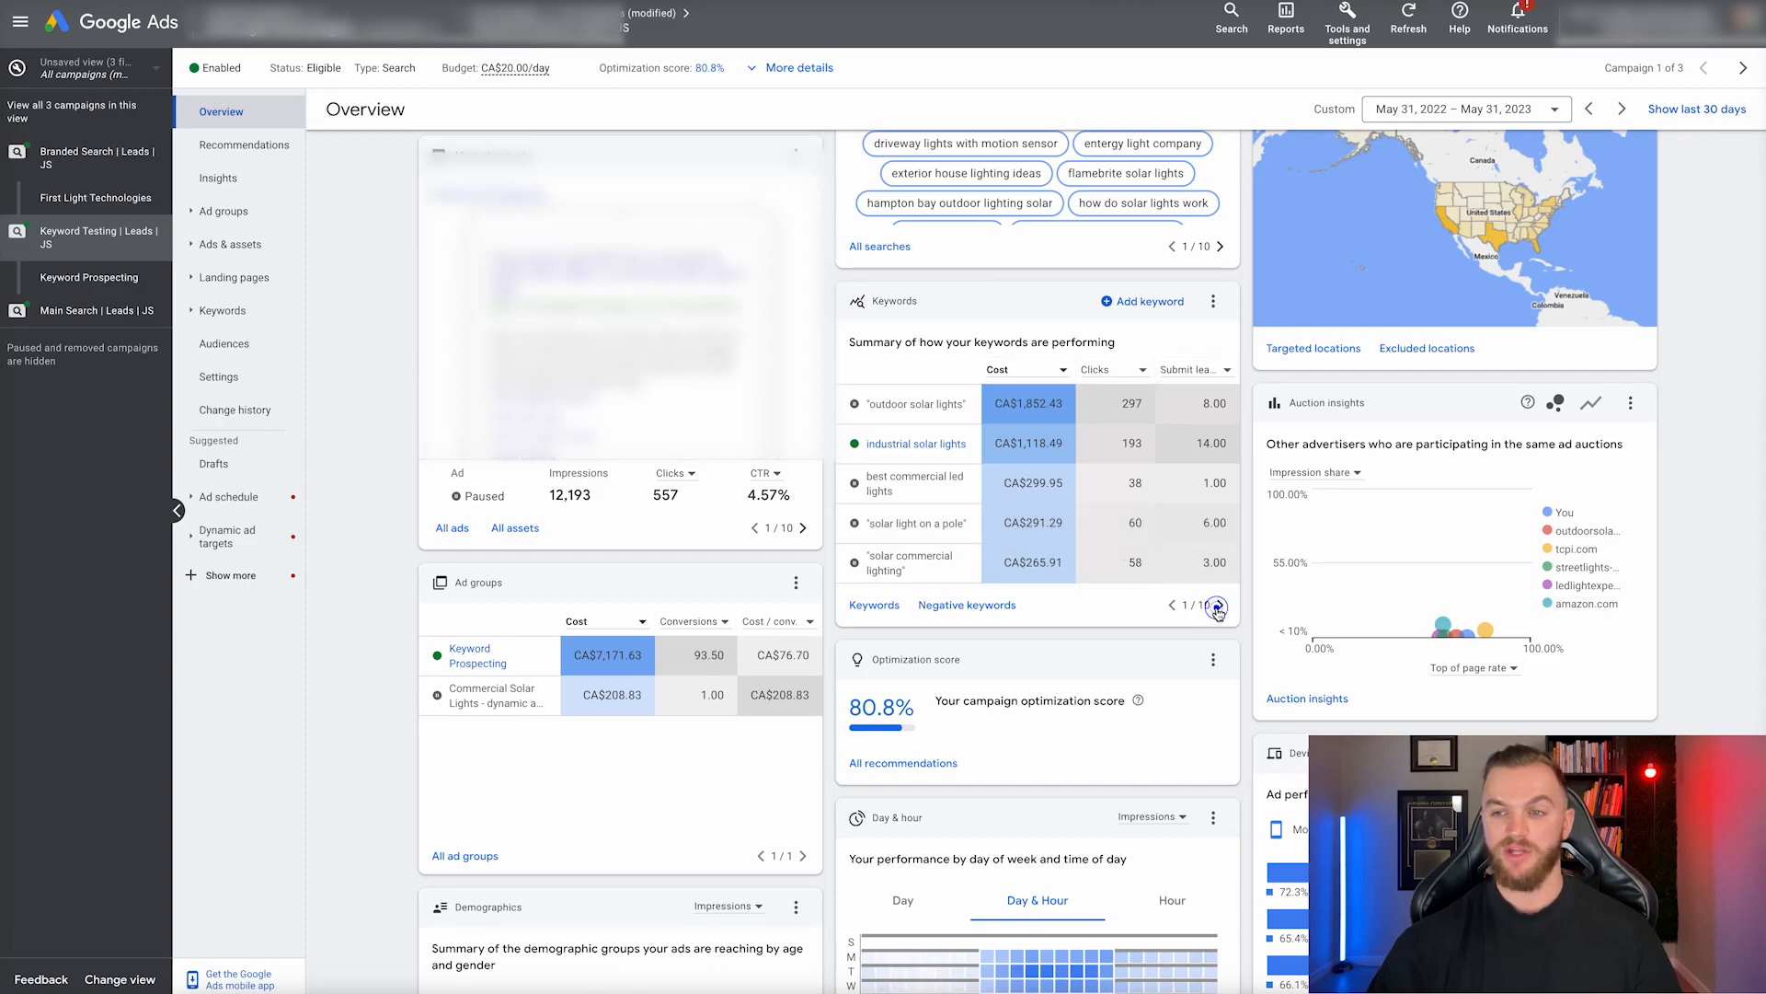
pyautogui.click(1219, 605)
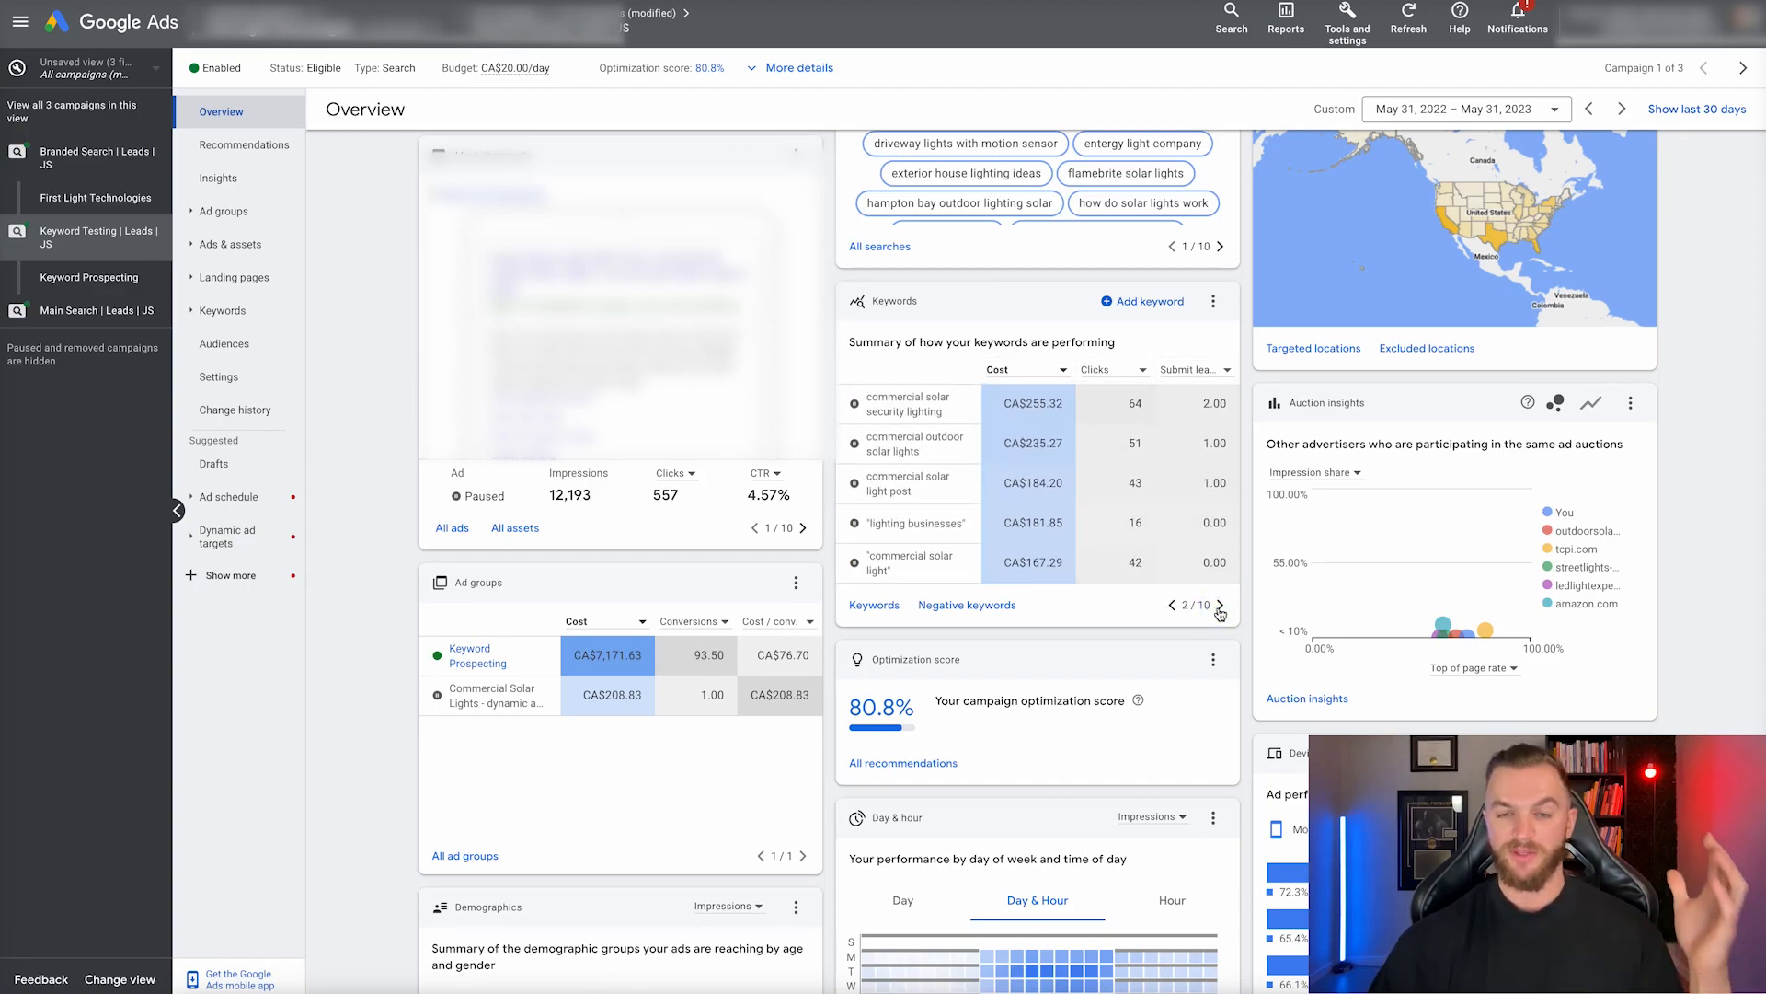
pyautogui.click(1220, 605)
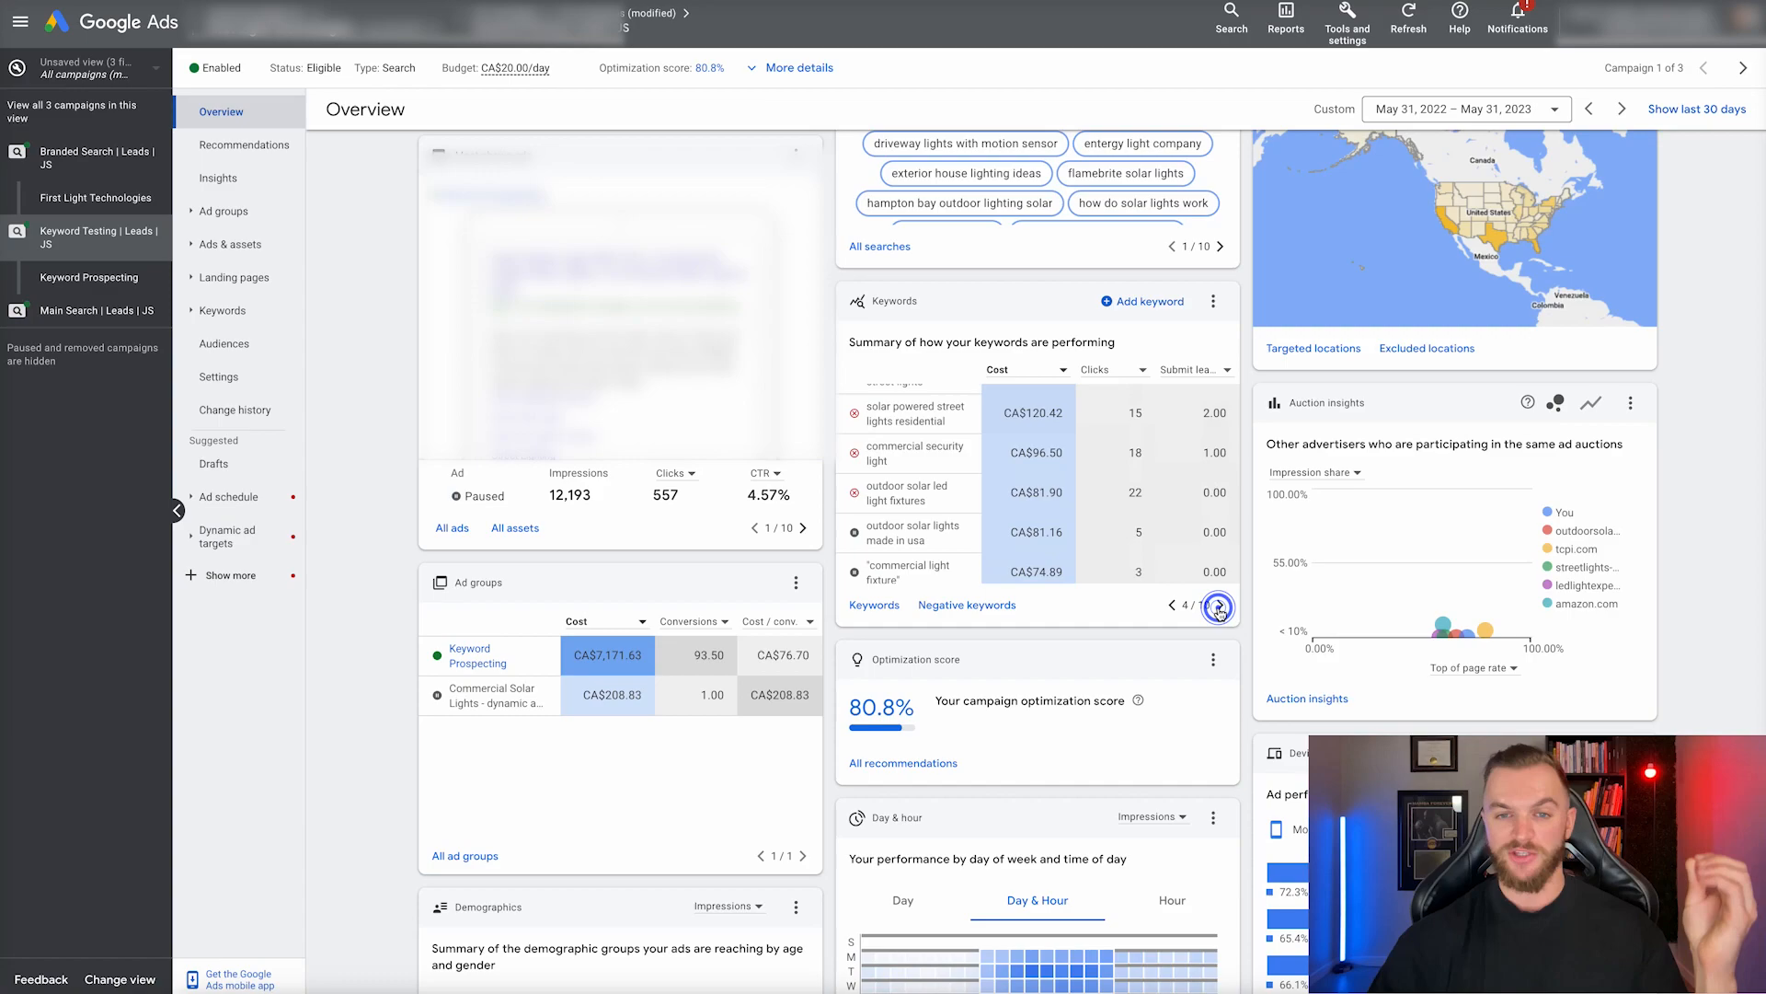
pyautogui.click(1218, 606)
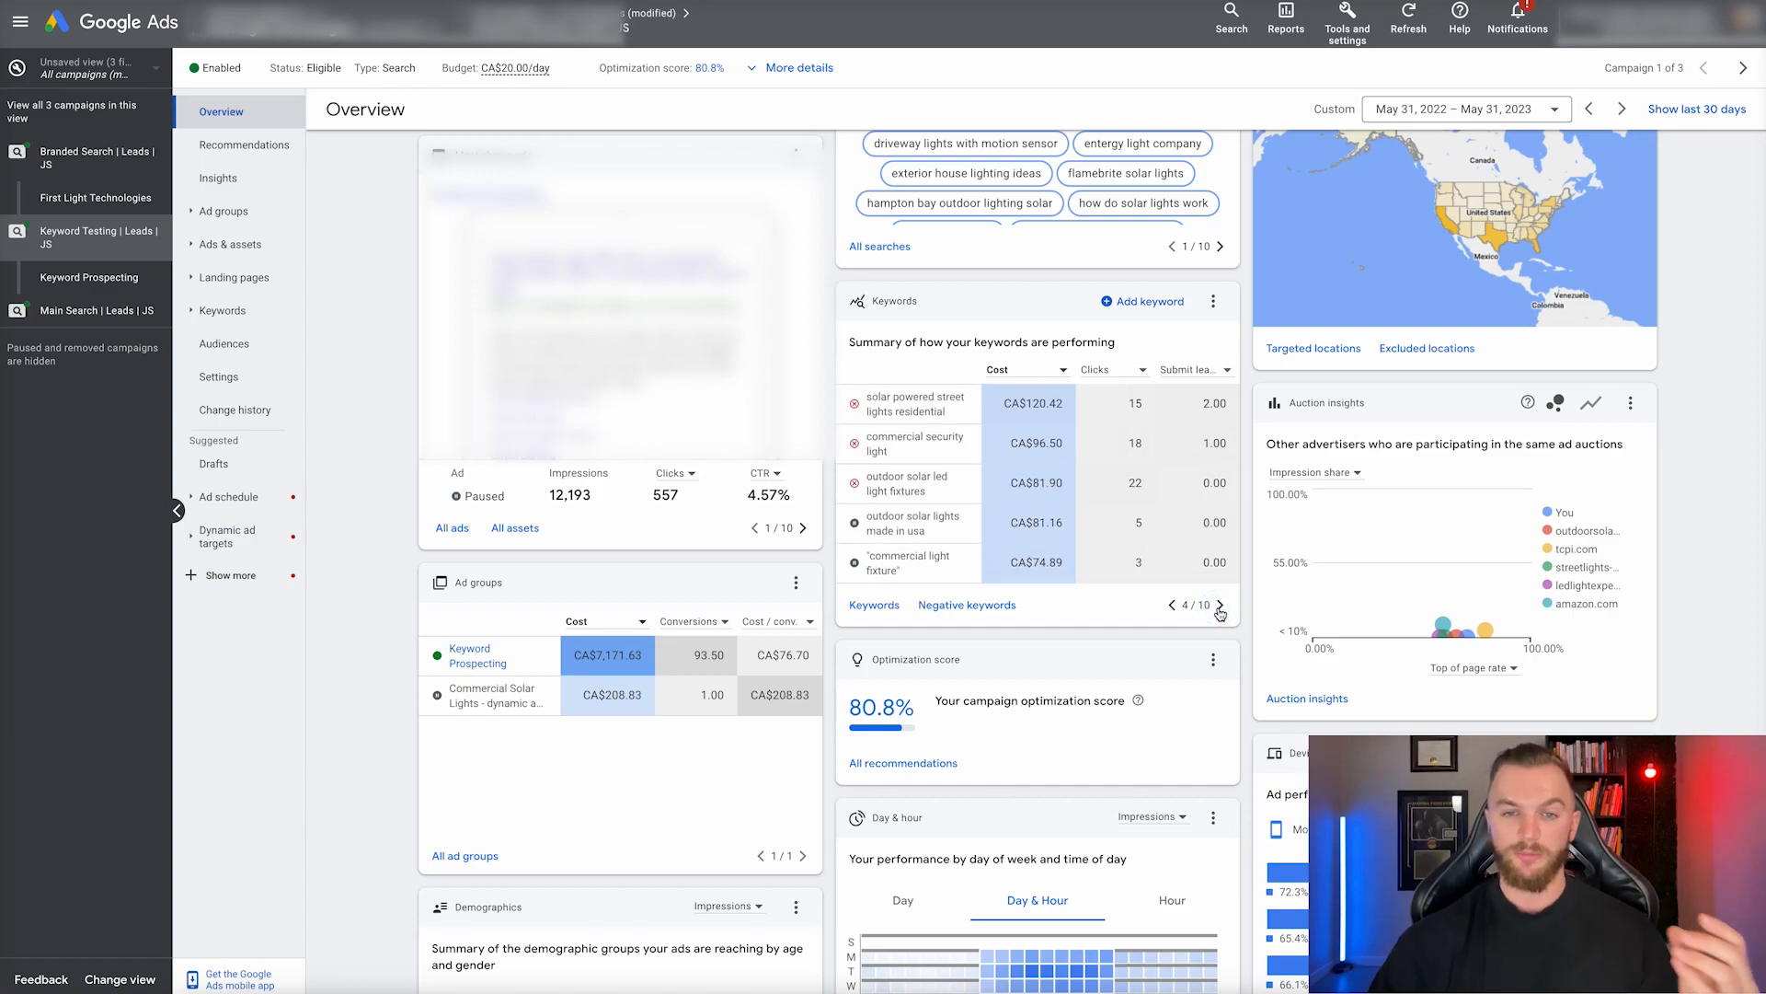
pyautogui.click(1221, 605)
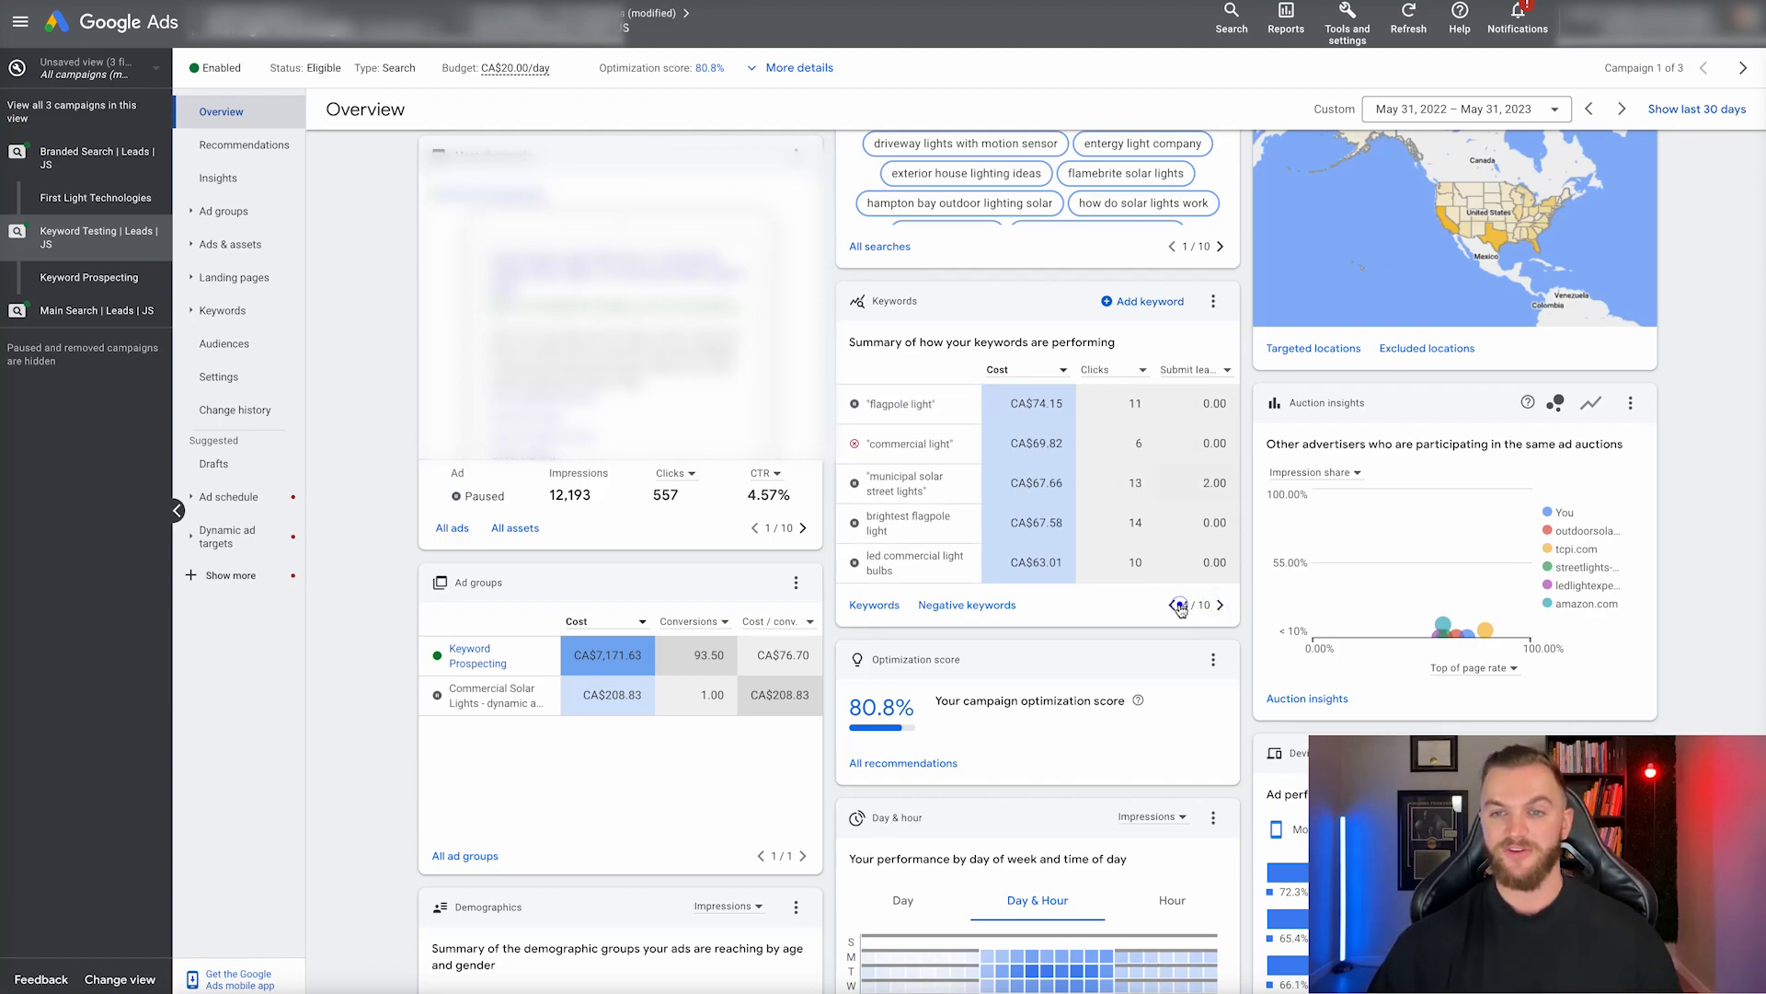
pyautogui.click(1220, 605)
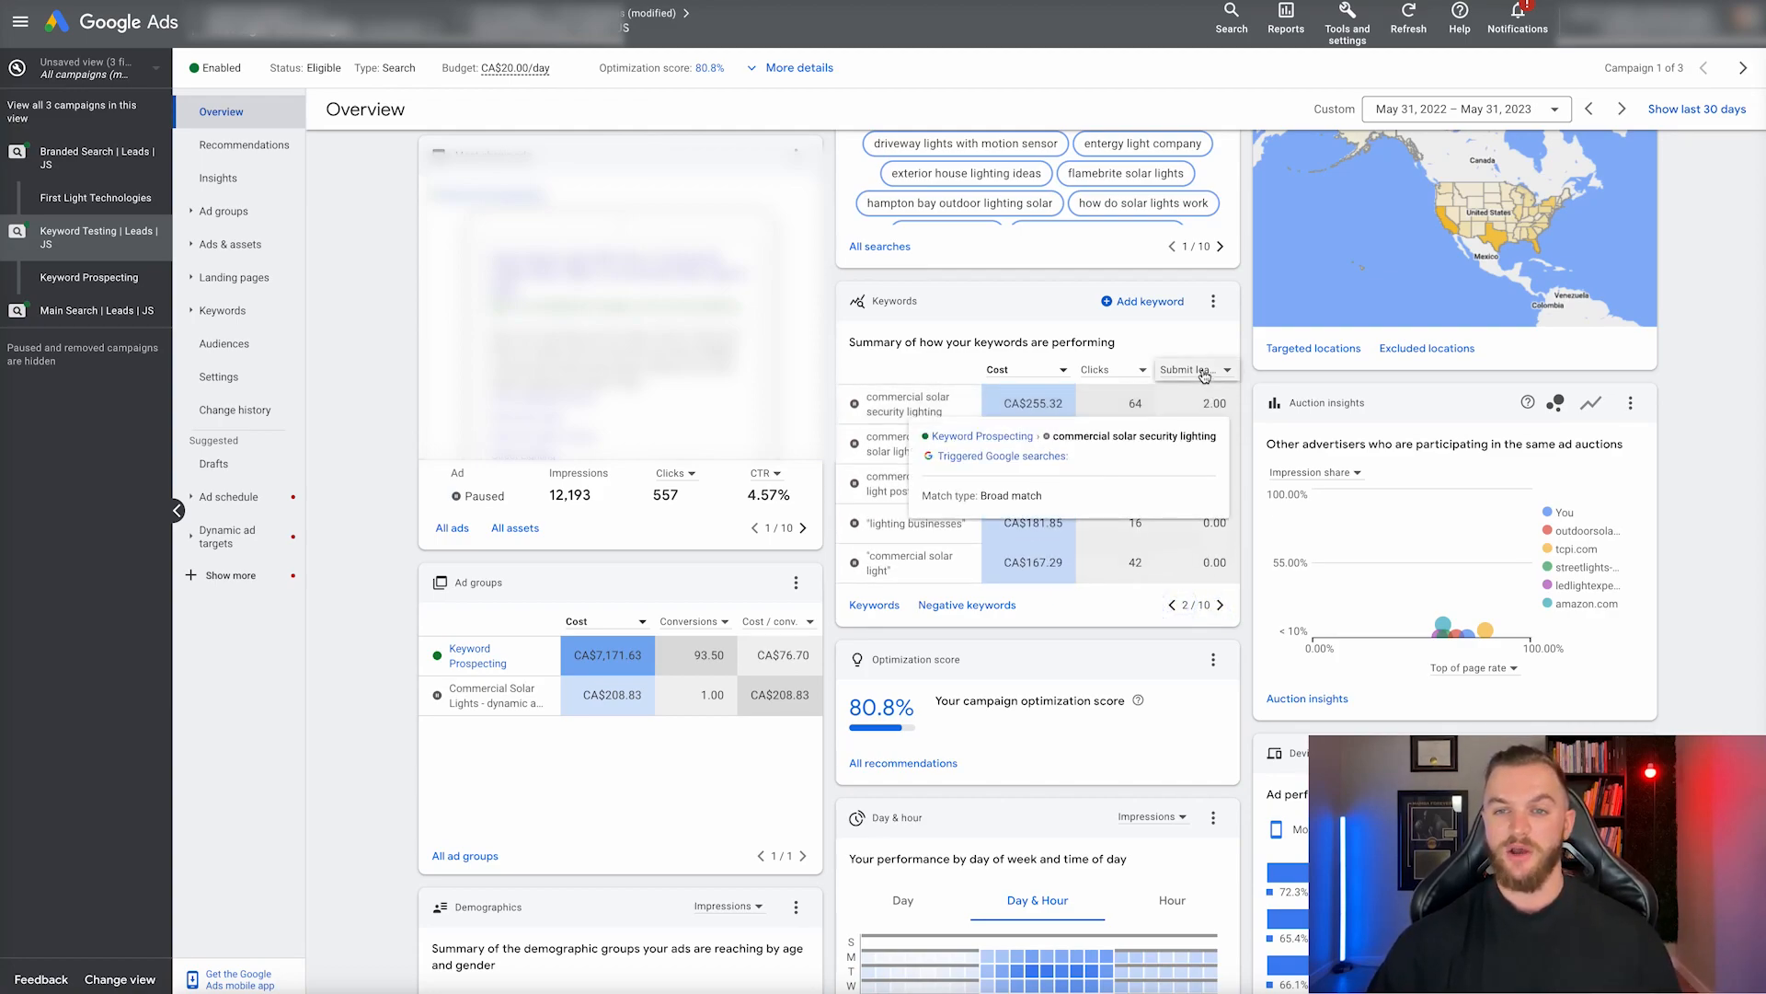
pyautogui.click(1190, 370)
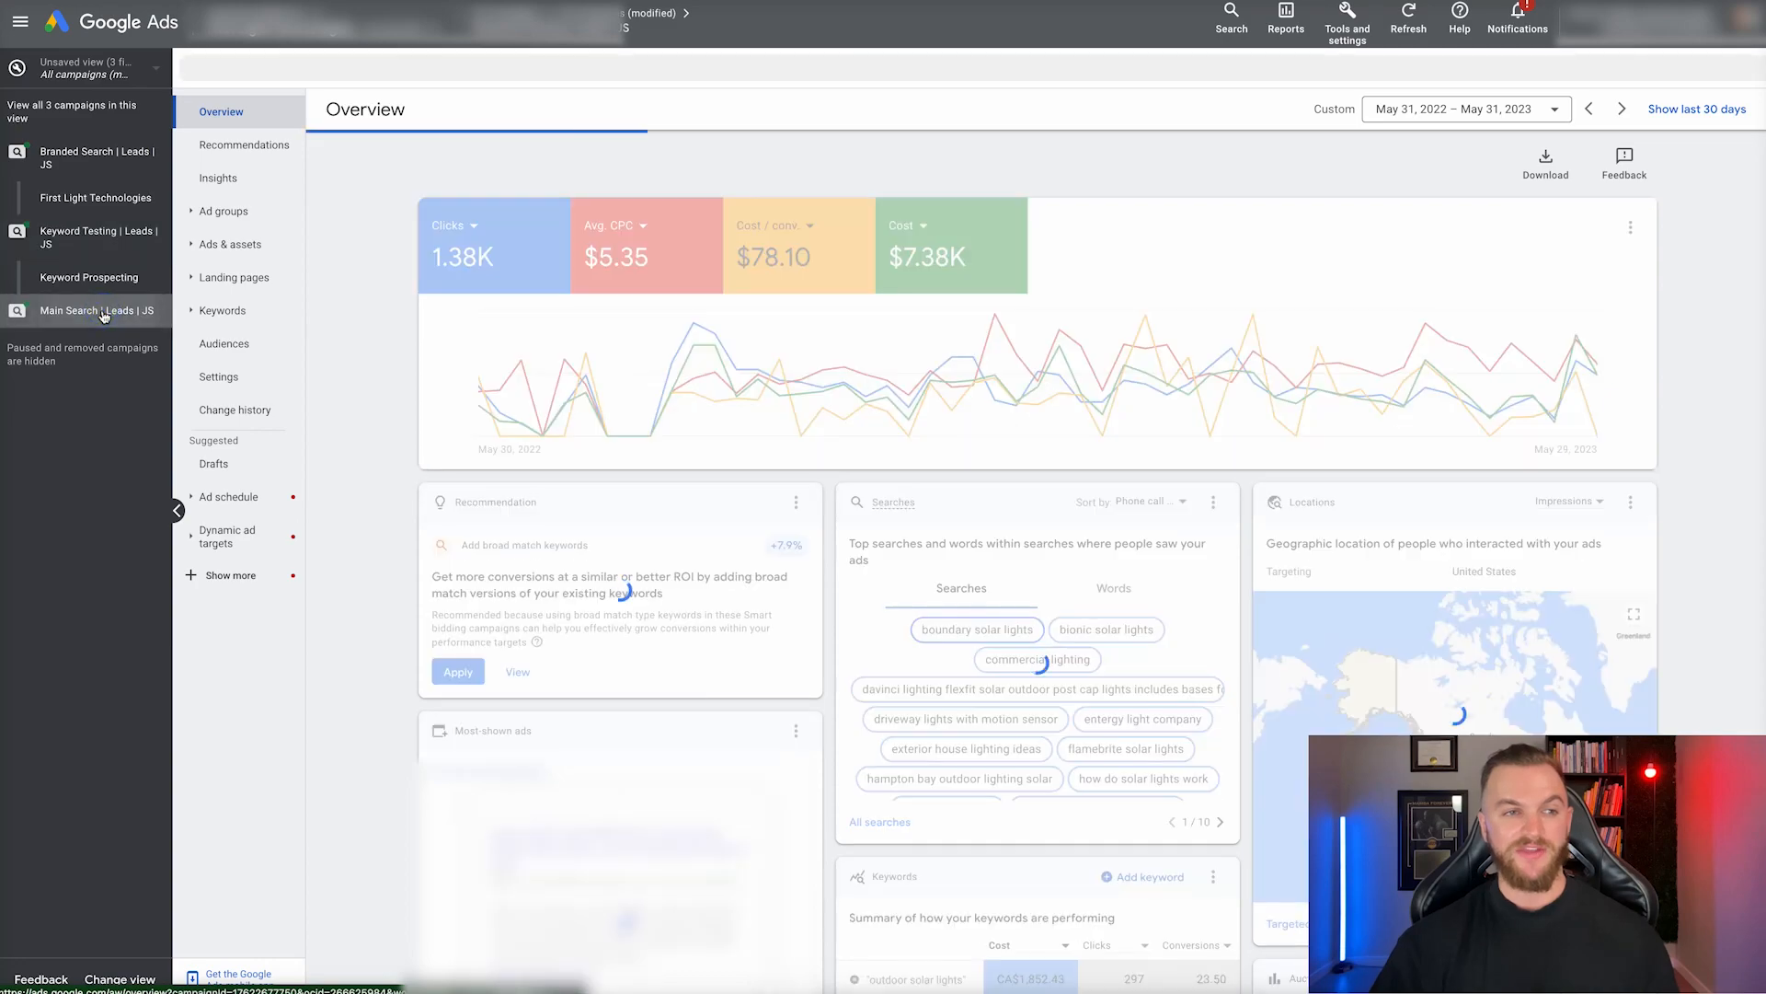
# Open Main Search | Leads | JS and switch its chart from average CPC to impression share.
pyautogui.click(81, 310)
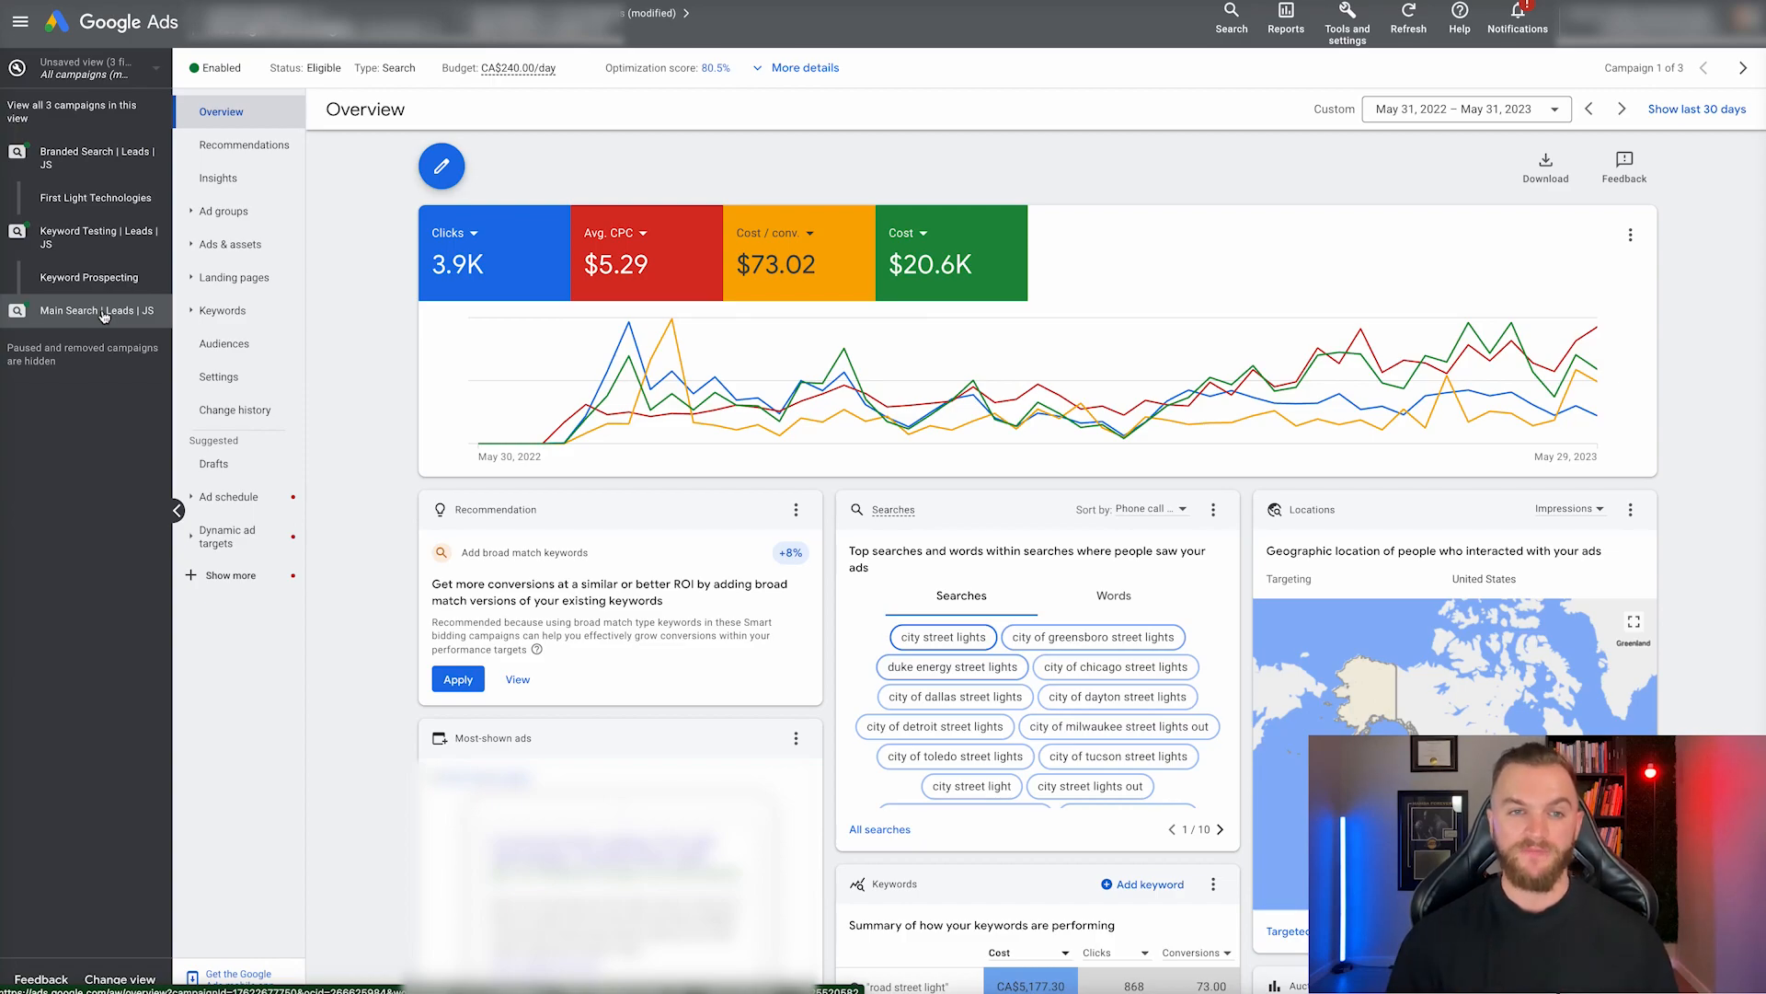
pyautogui.moveTo(932, 271)
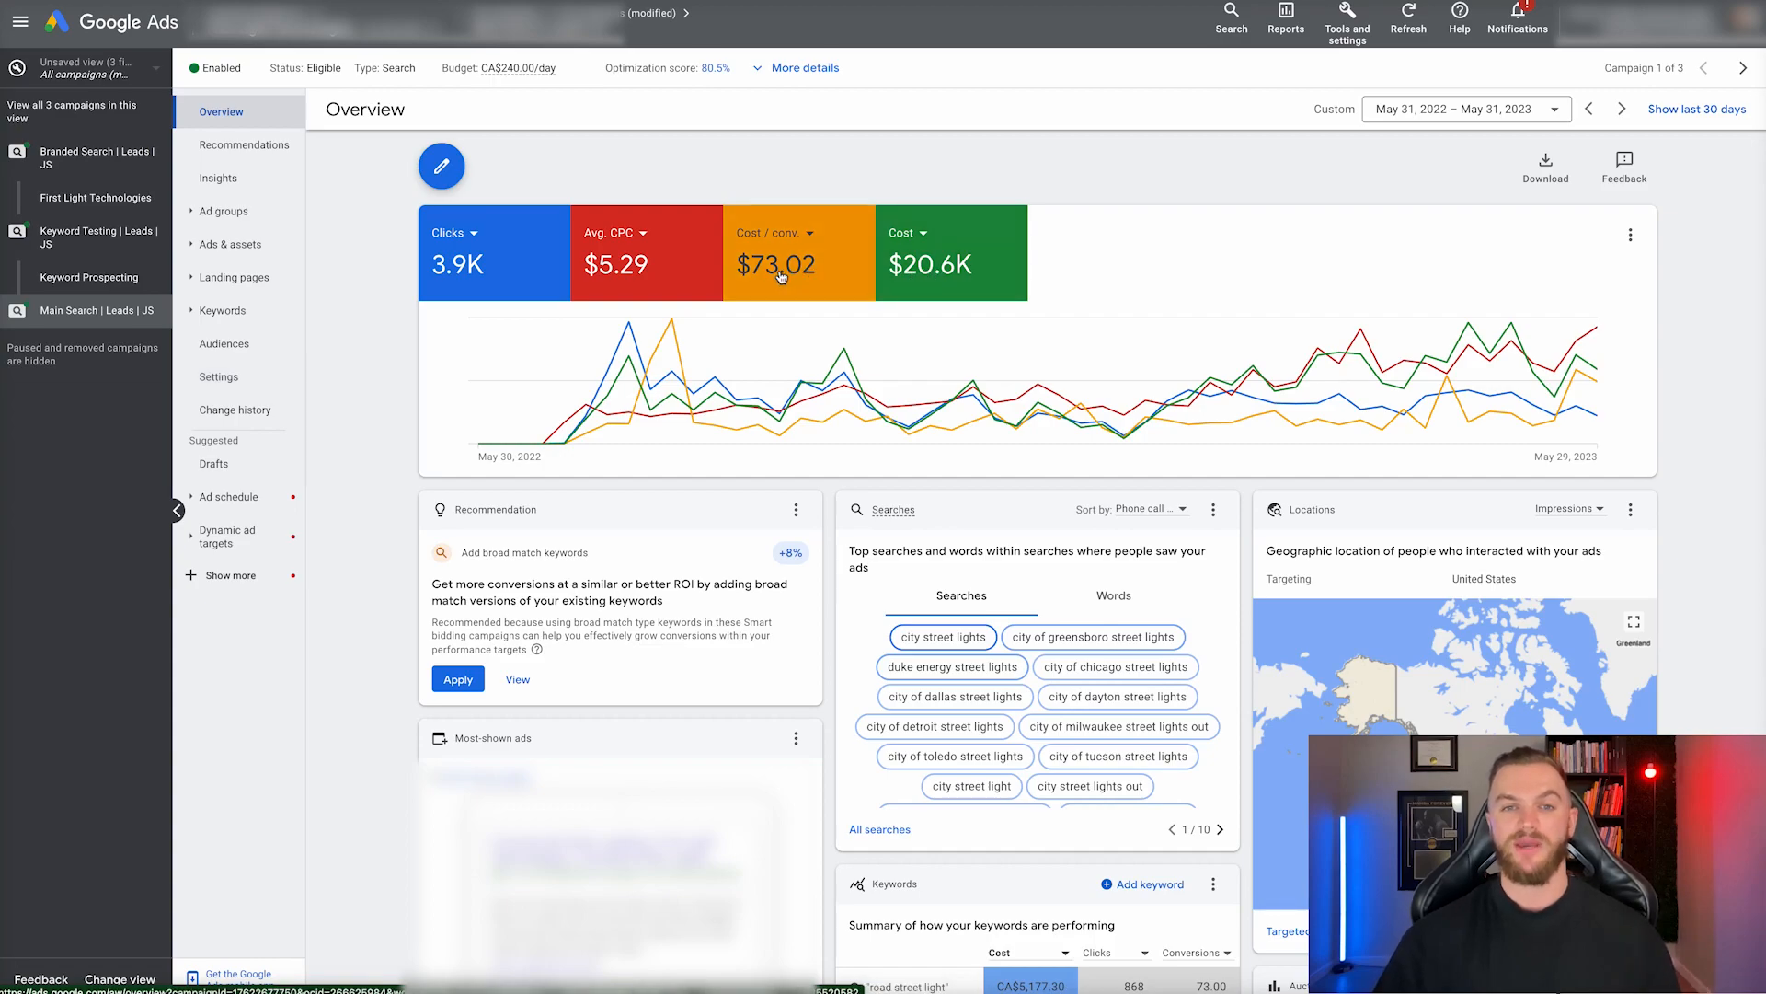
pyautogui.moveTo(798, 271)
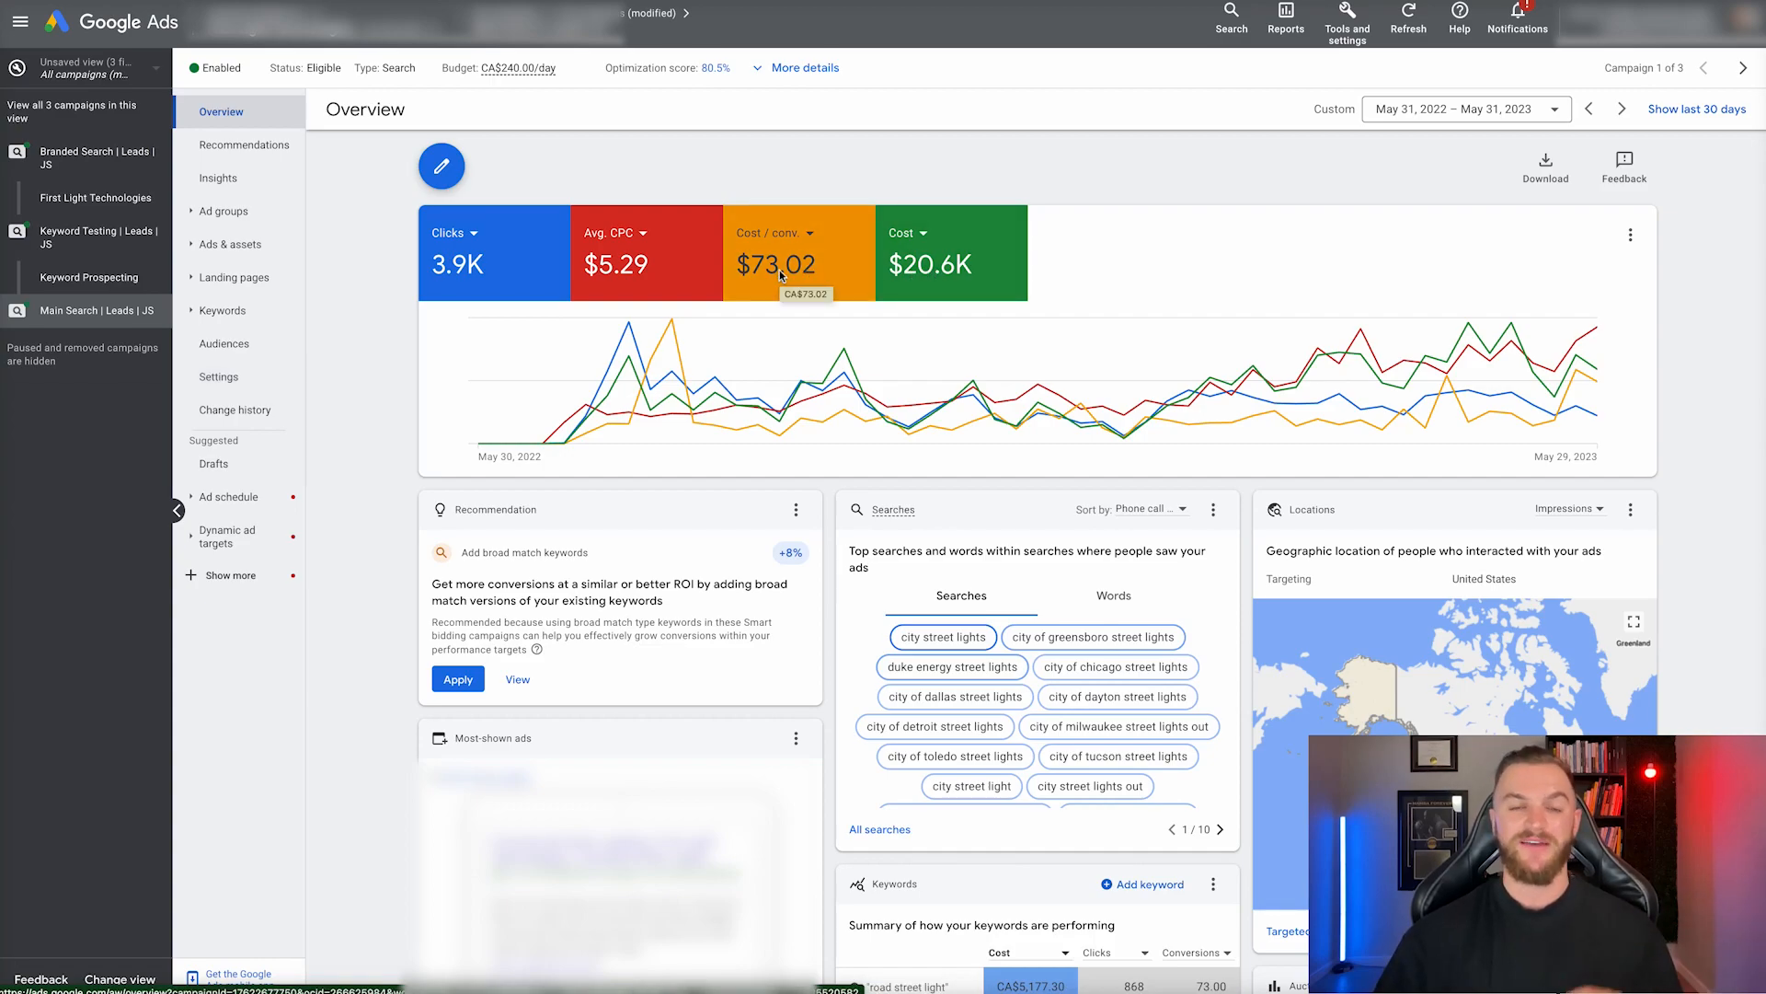
pyautogui.moveTo(637, 282)
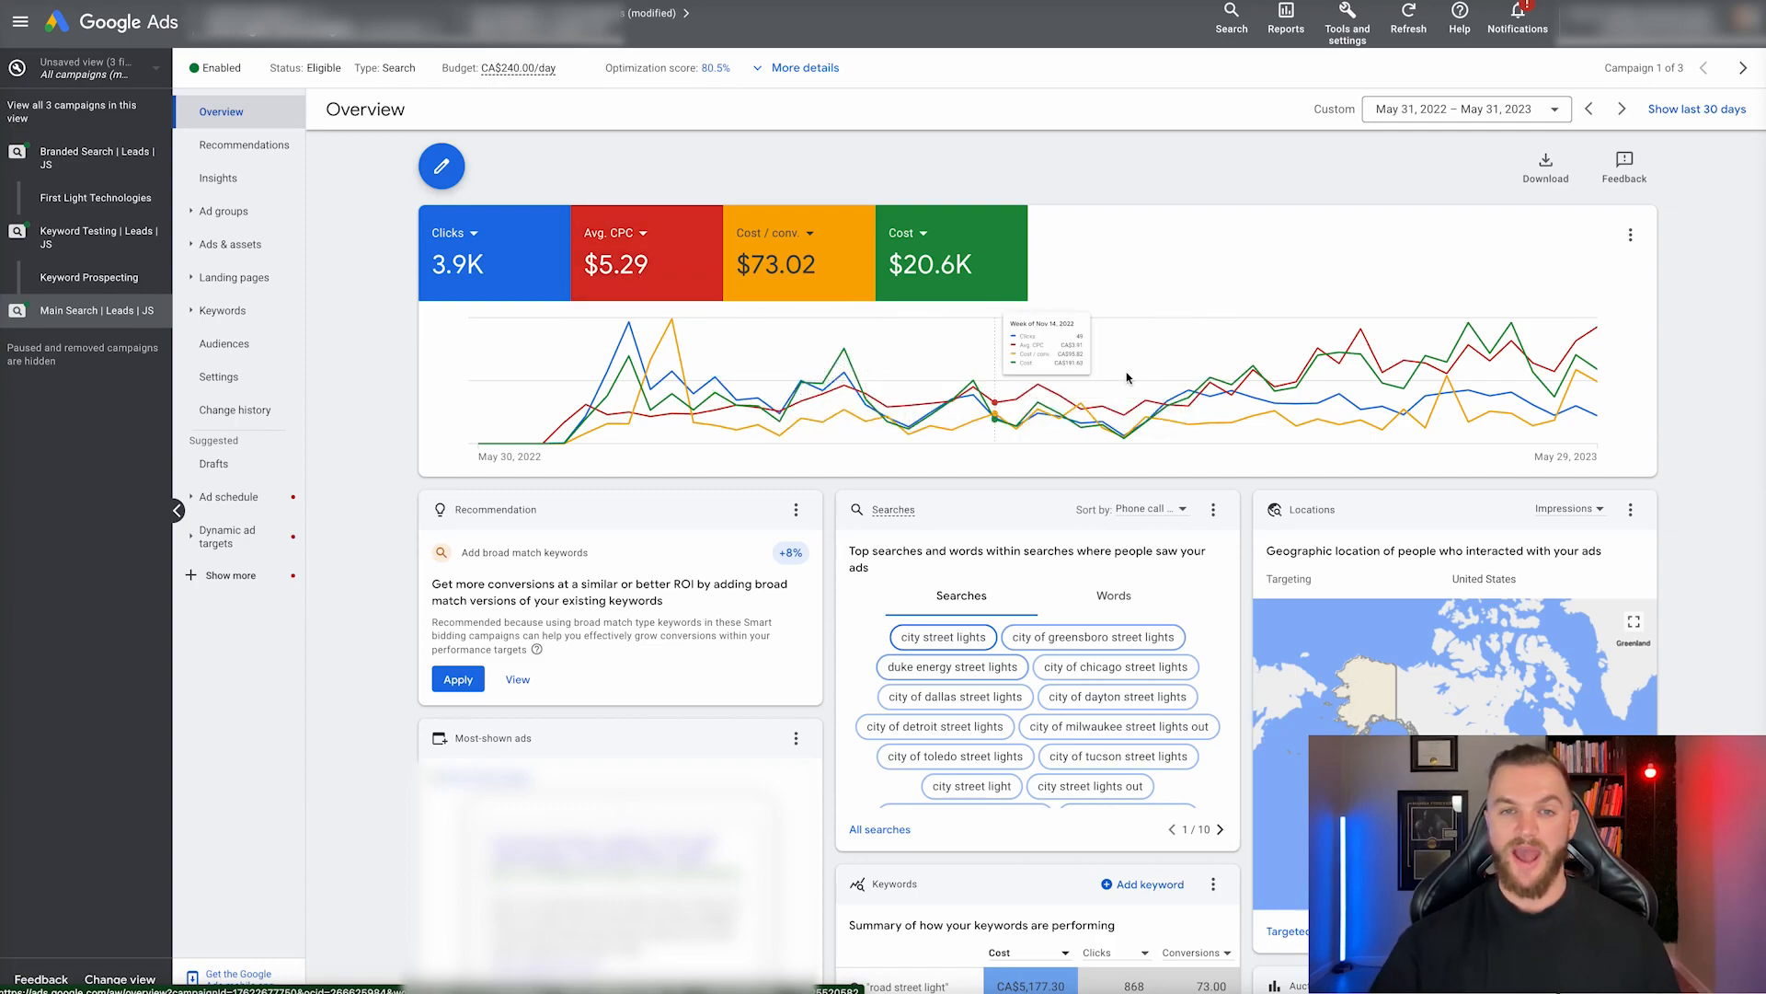
pyautogui.moveTo(830, 448)
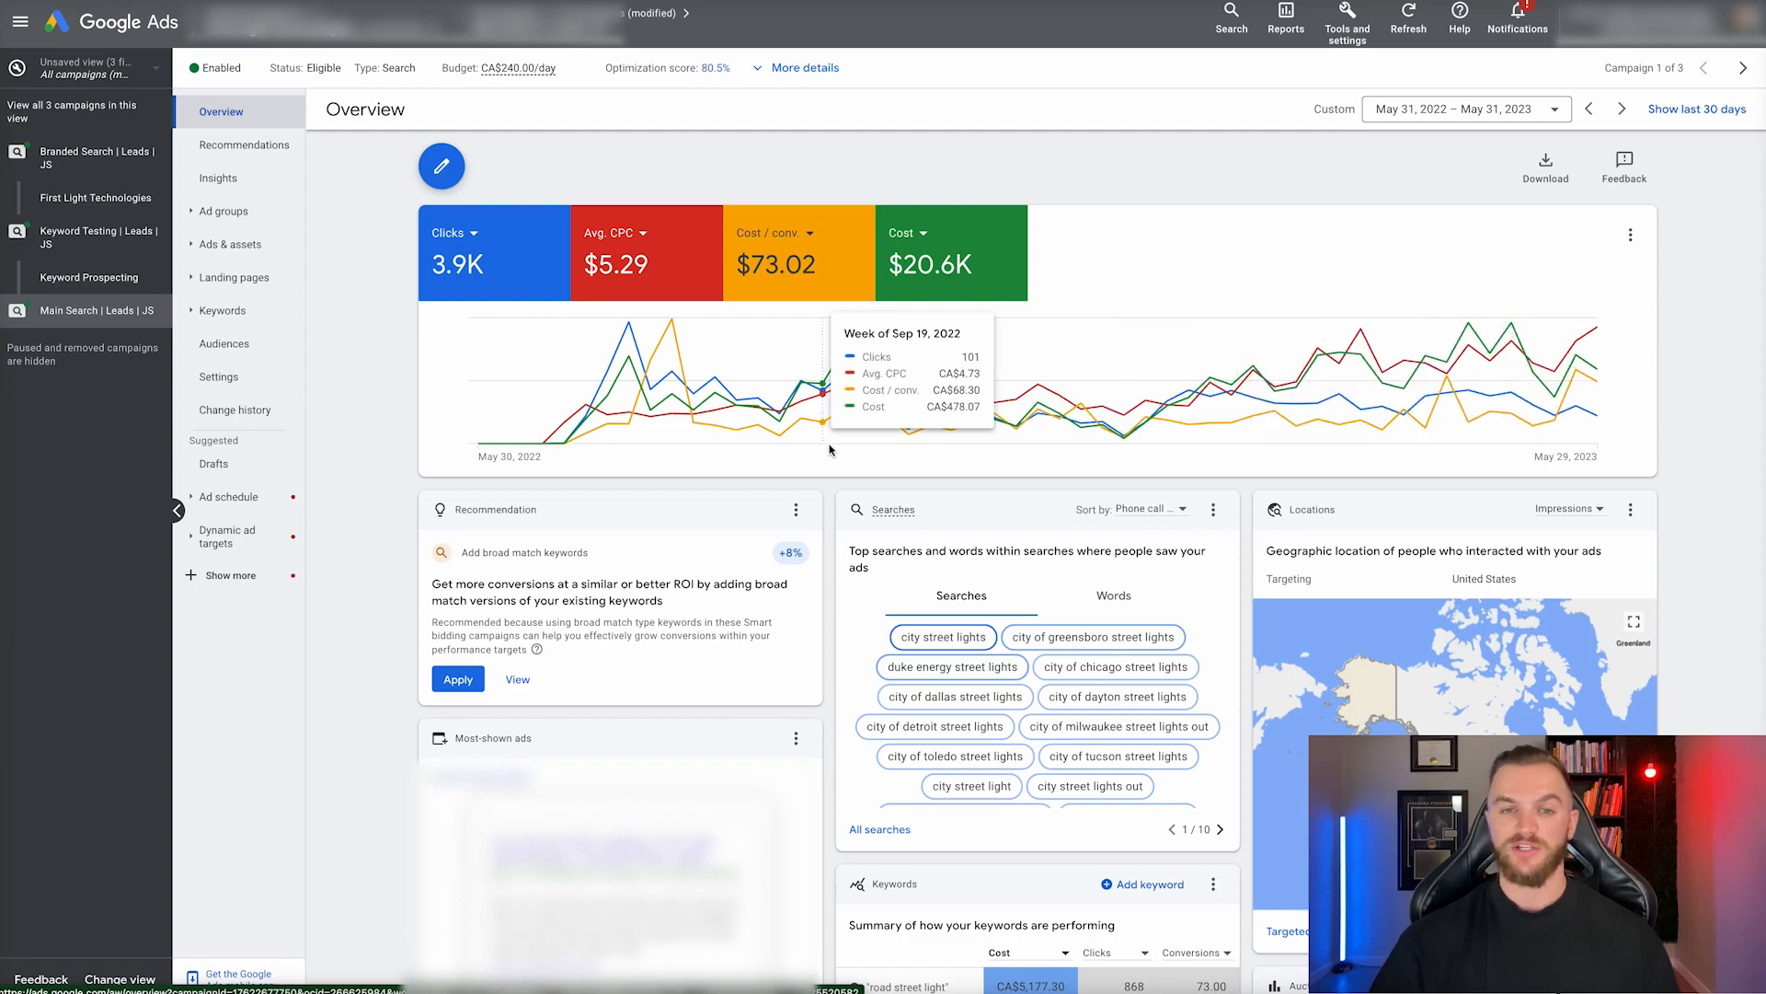
pyautogui.moveTo(871, 458)
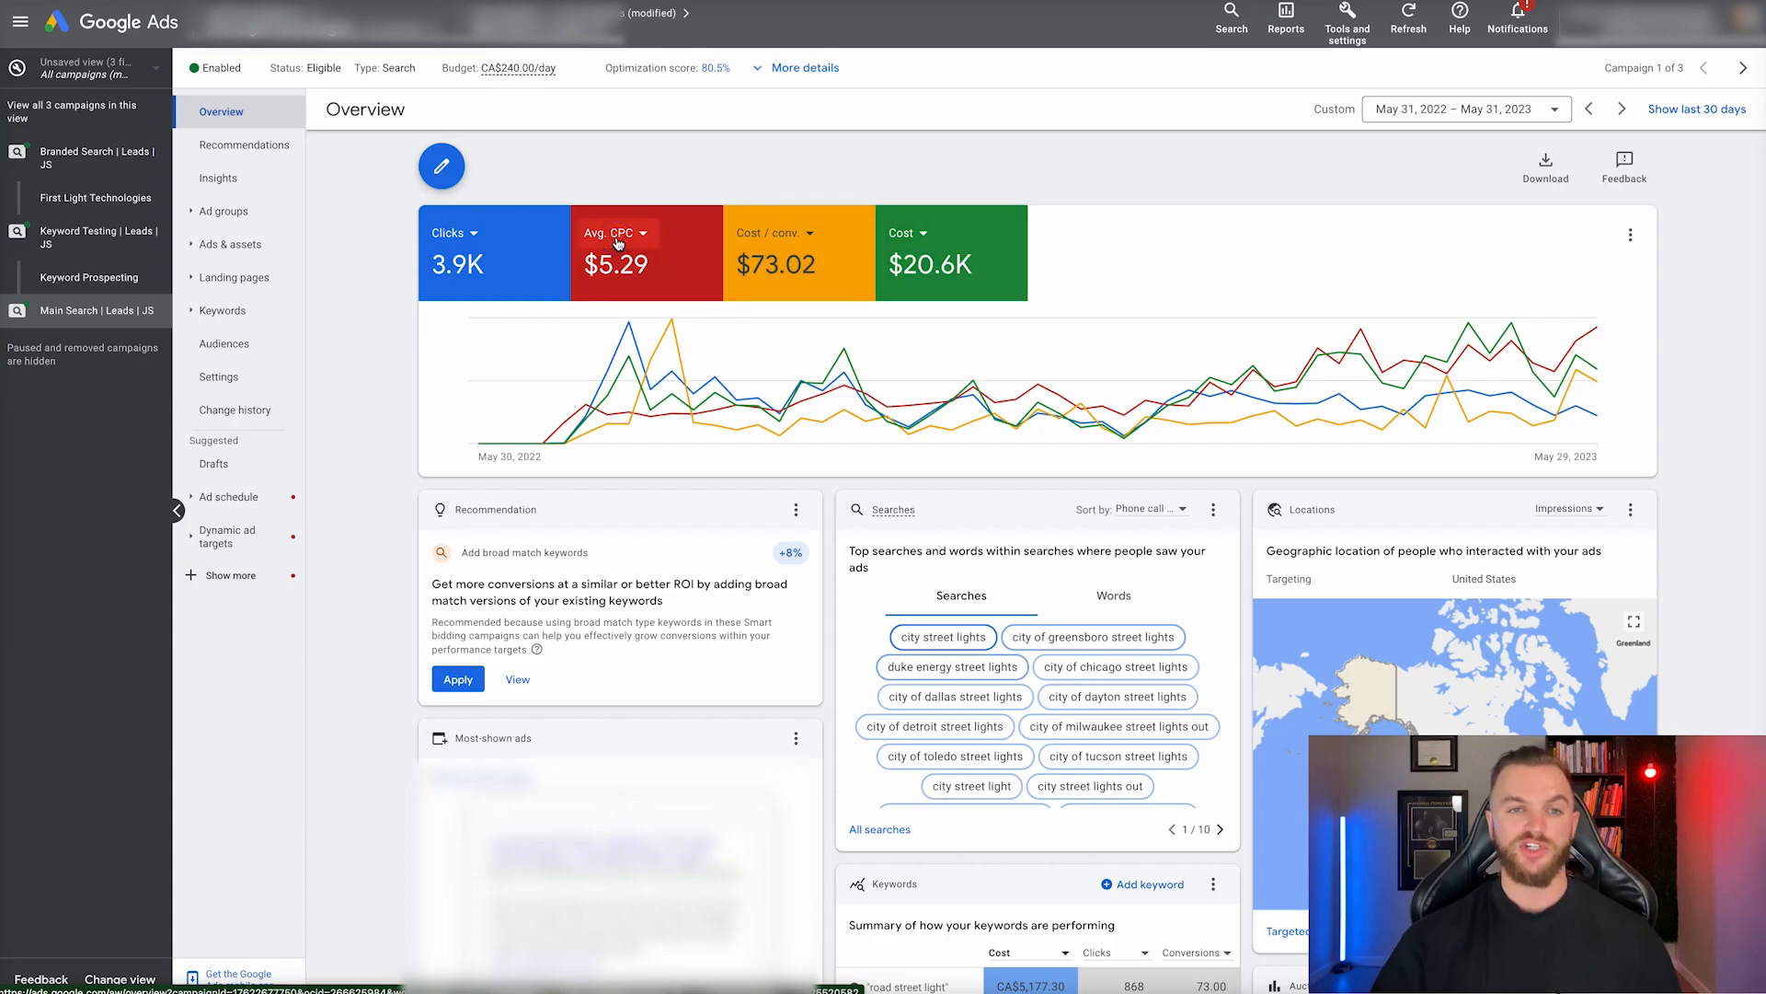
pyautogui.click(612, 233)
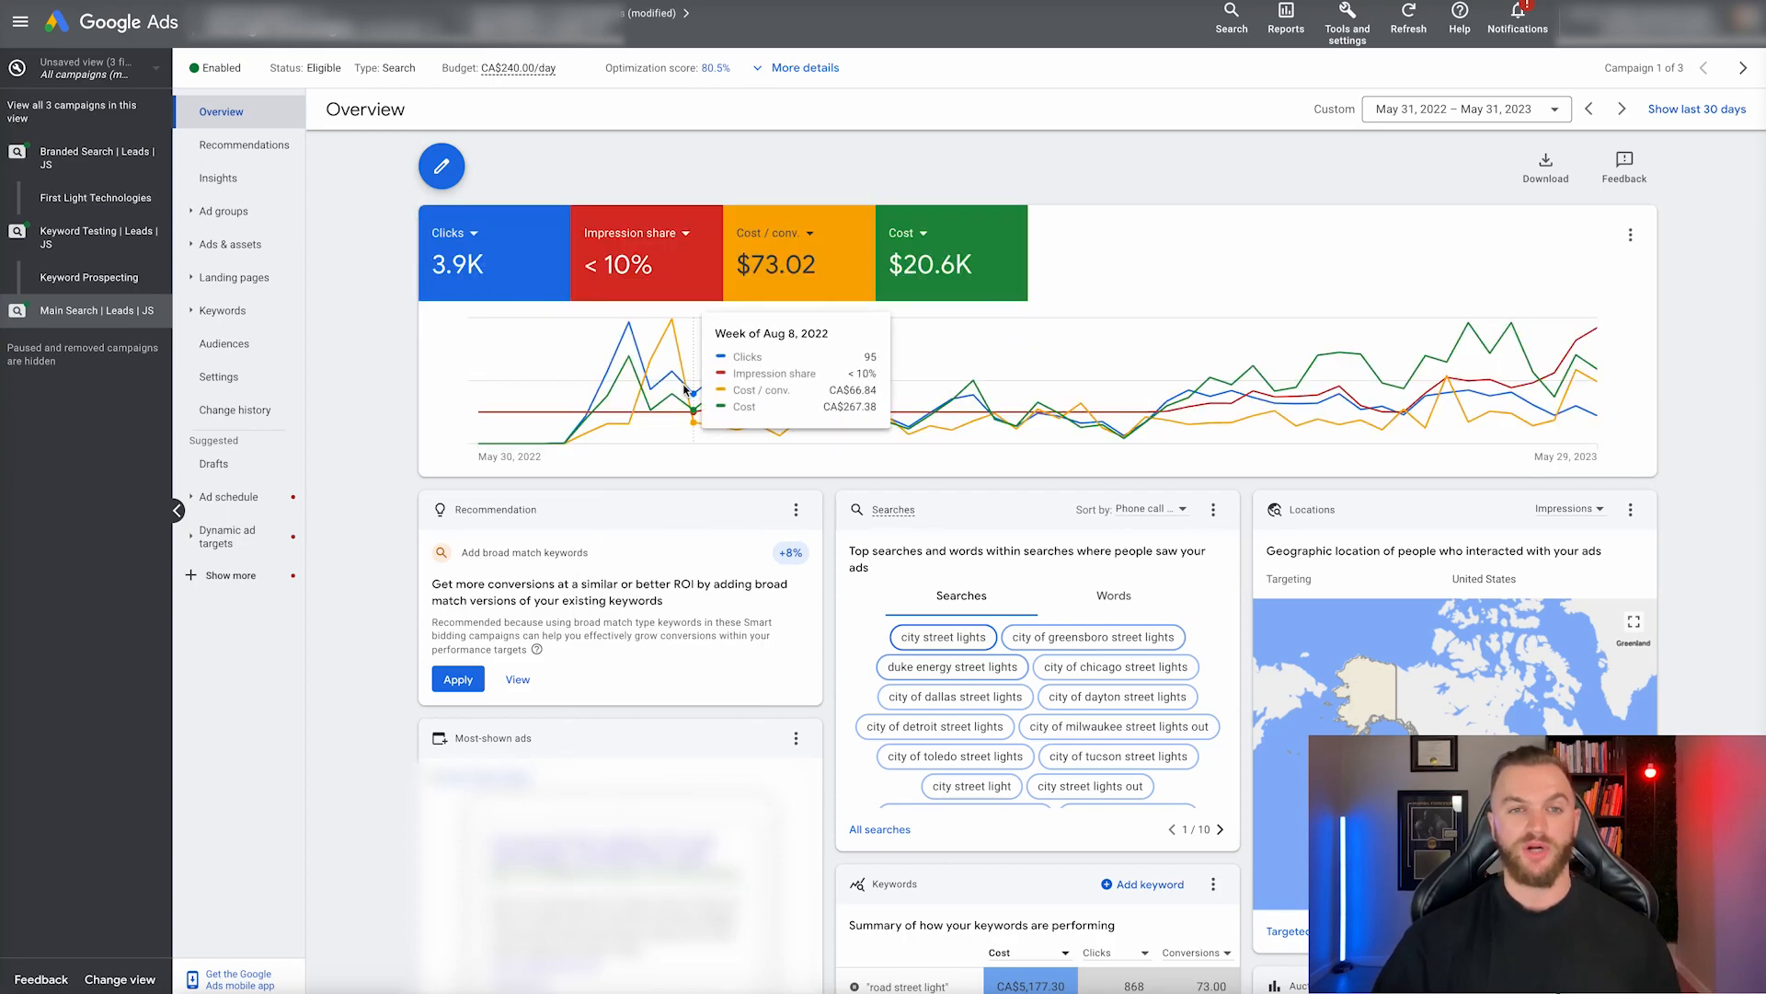
pyautogui.moveTo(802, 413)
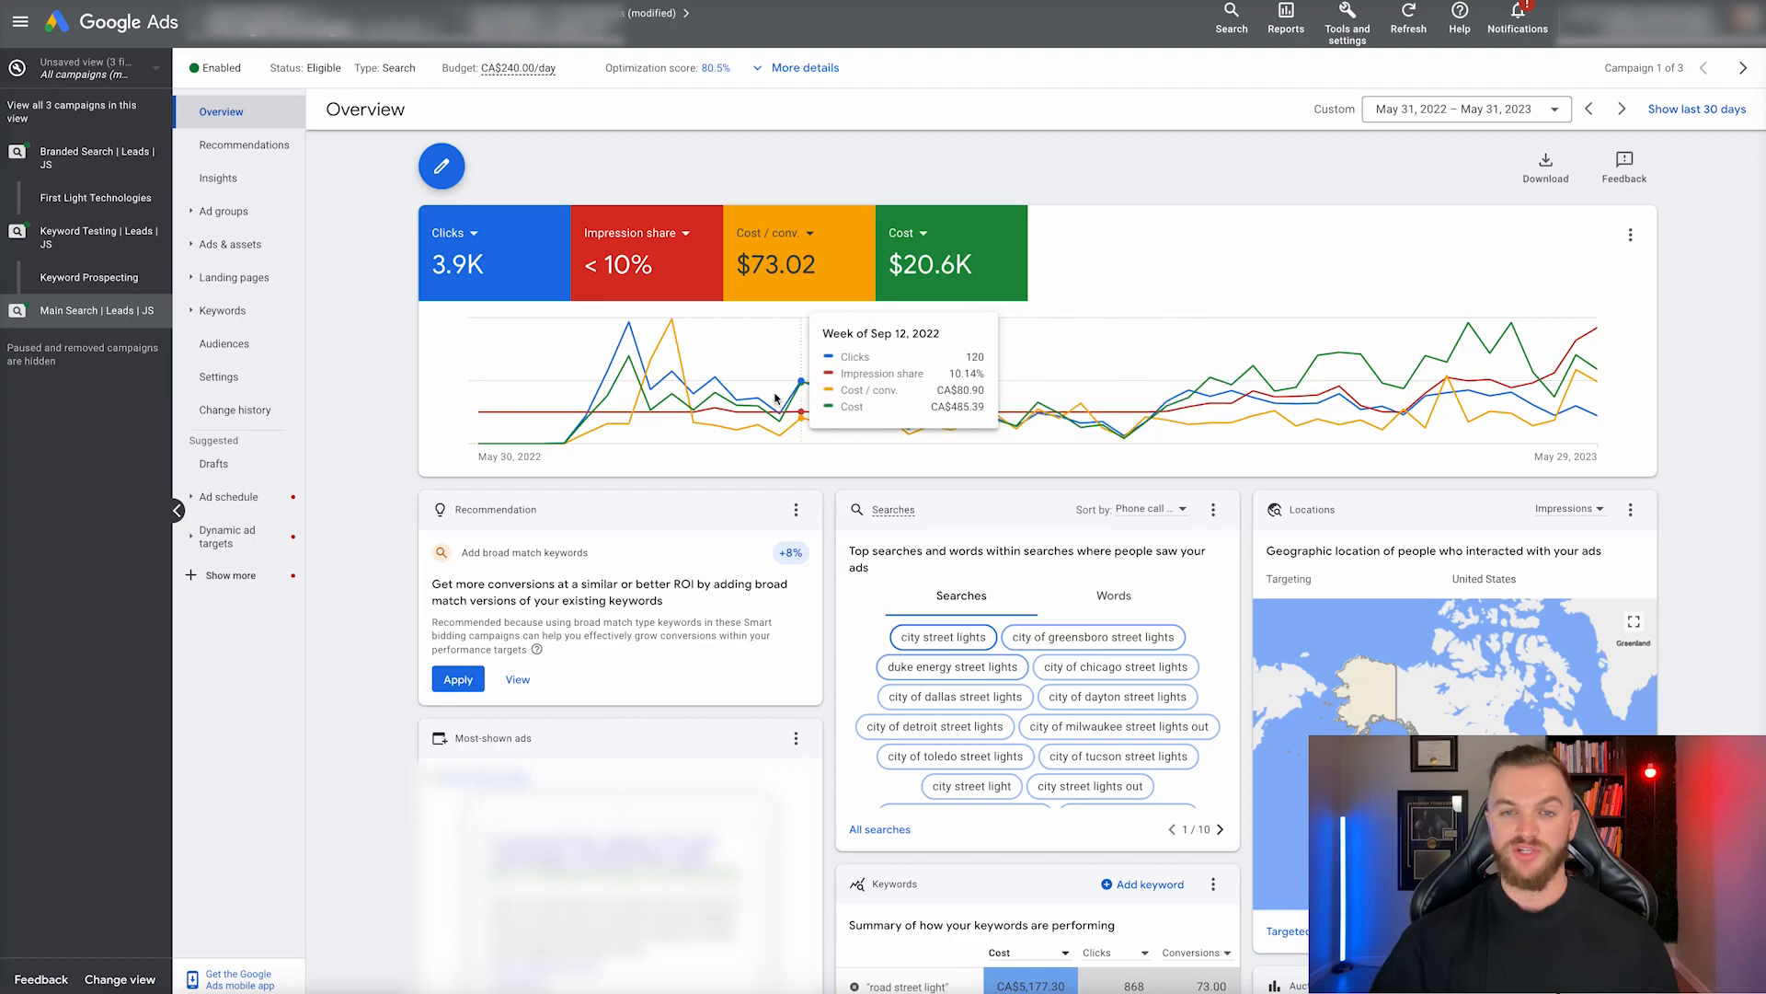
pyautogui.moveTo(1341, 388)
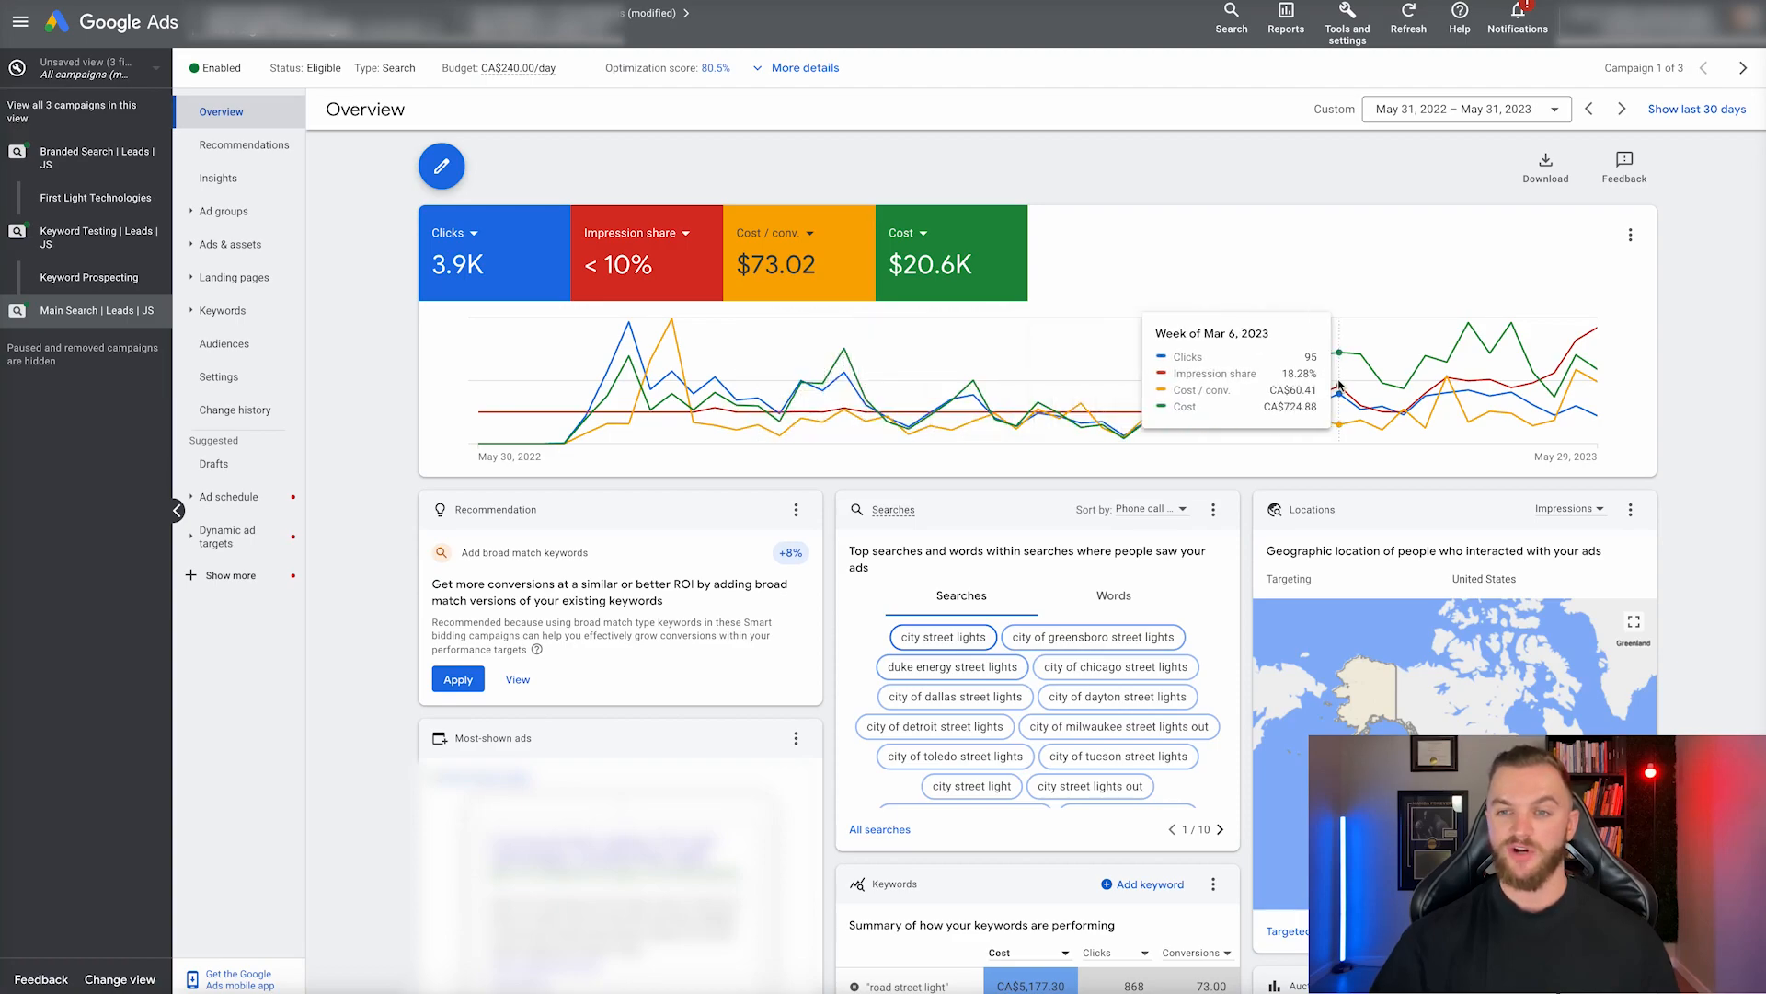
pyautogui.moveTo(1358, 388)
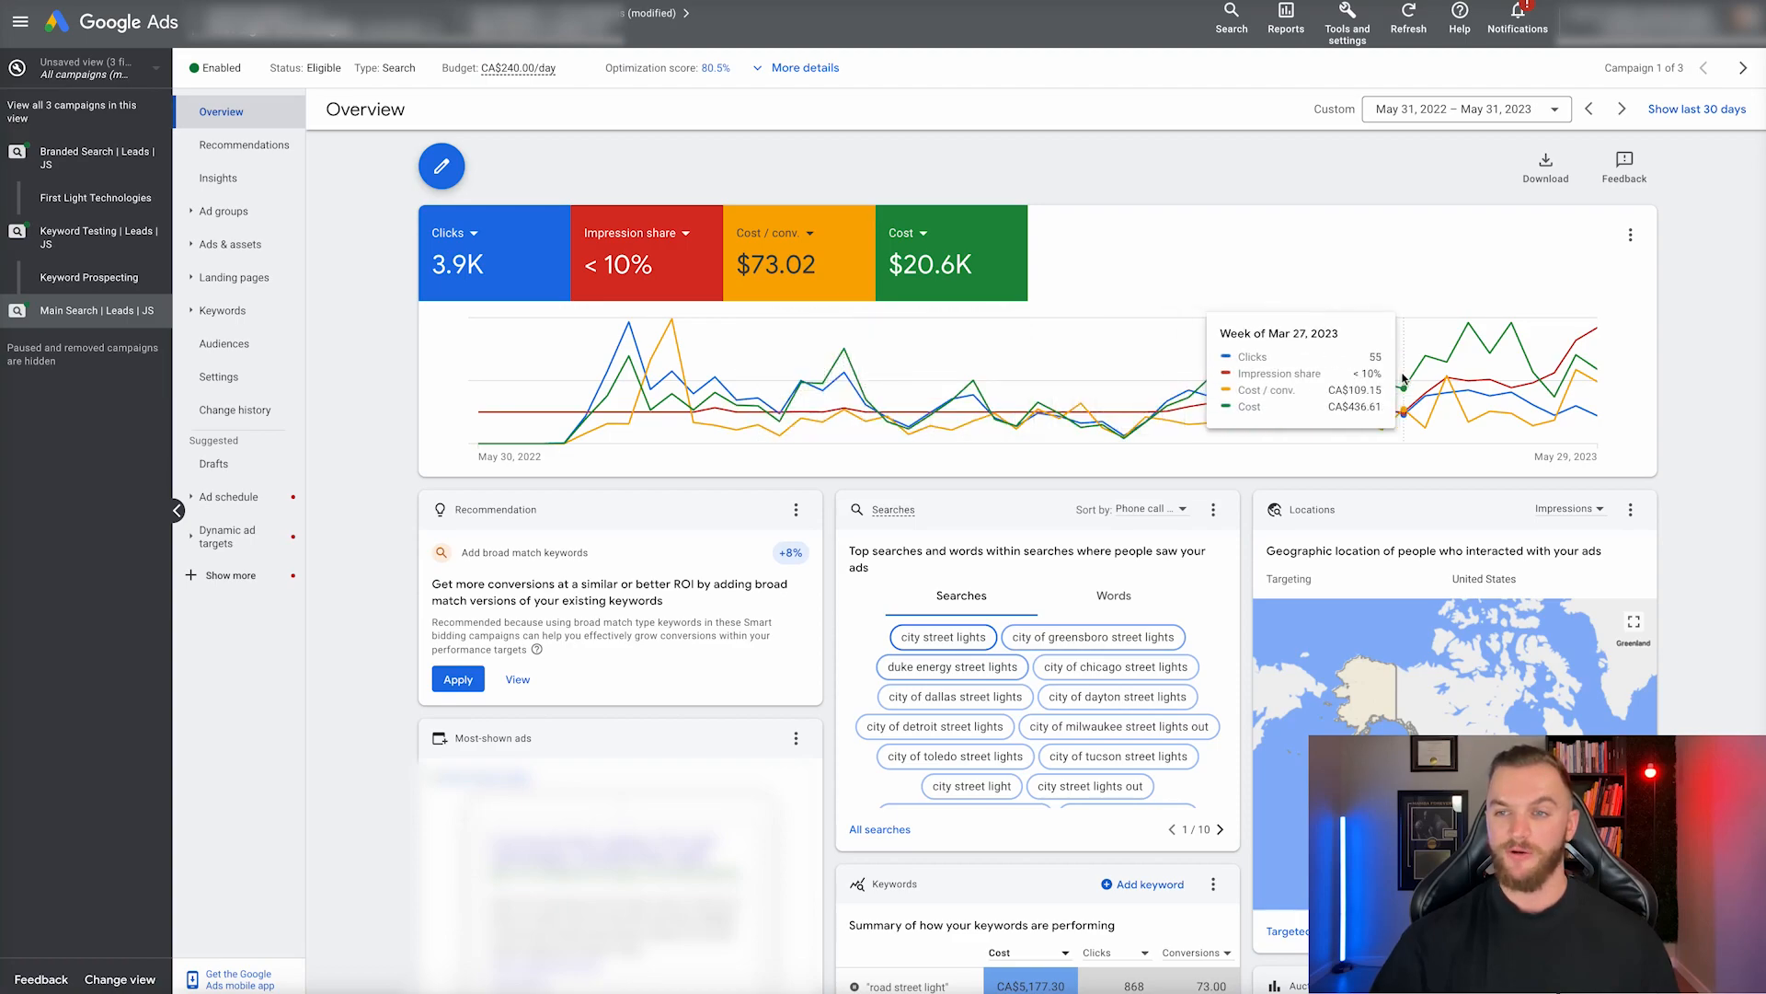
pyautogui.moveTo(1448, 362)
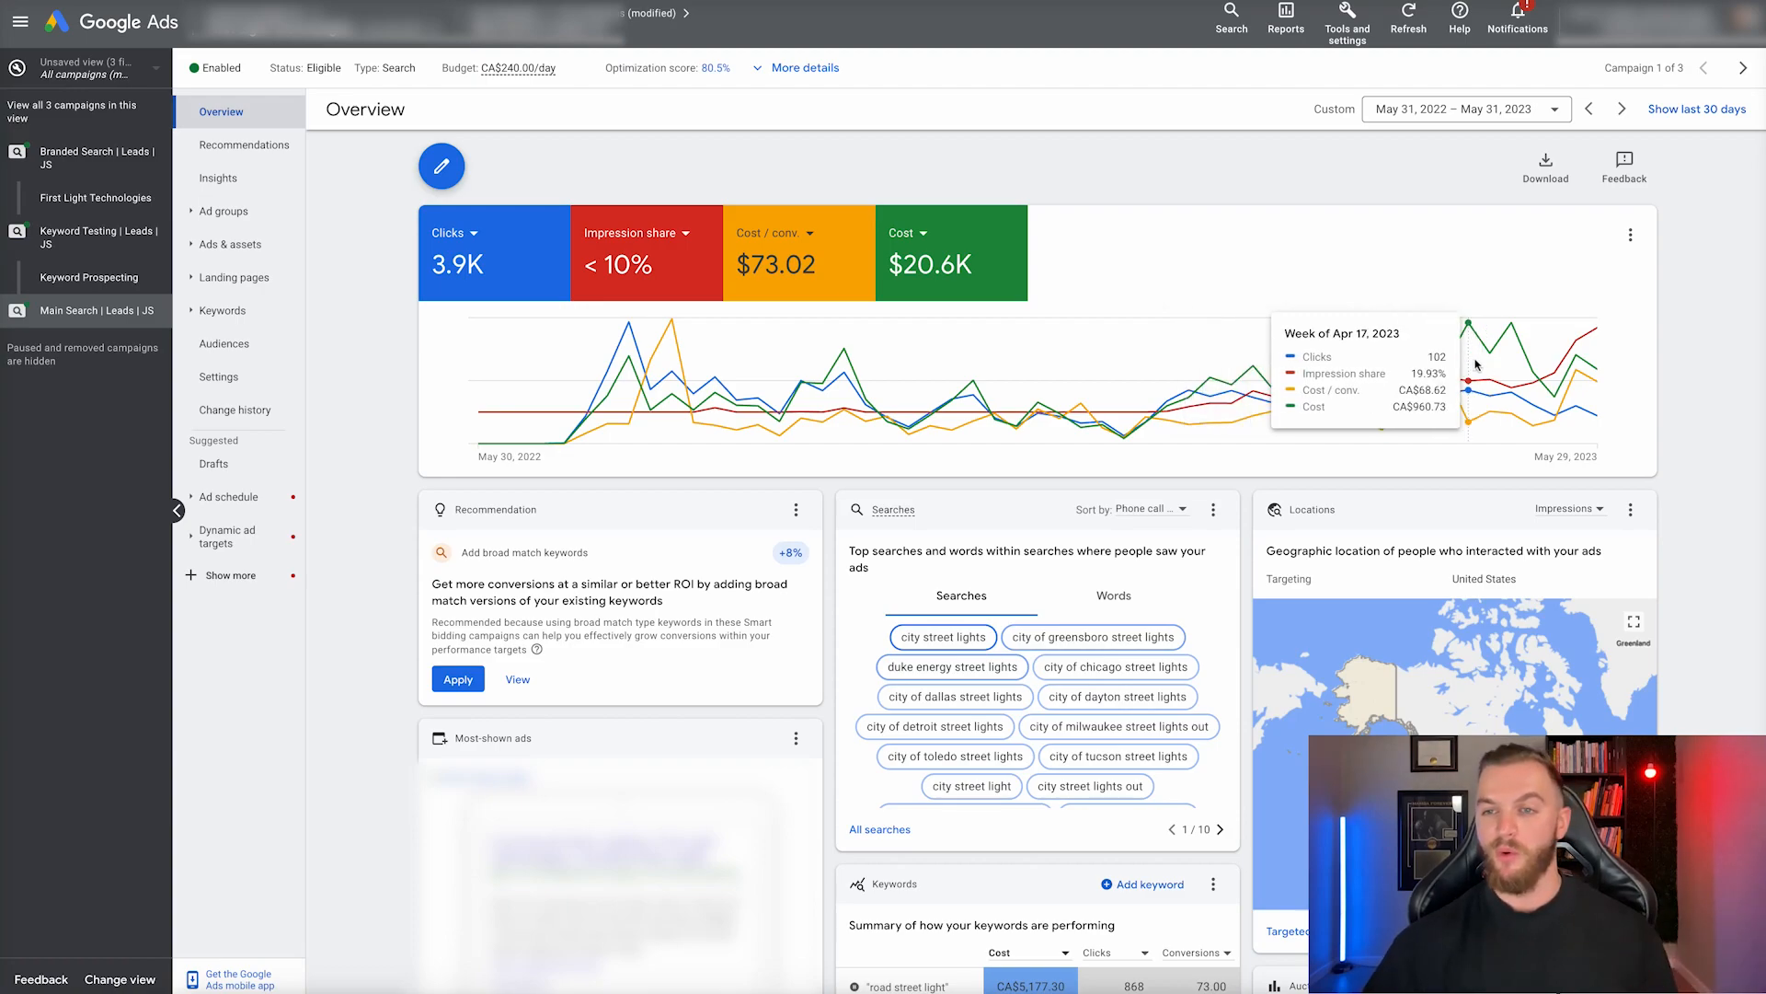
pyautogui.moveTo(1597, 350)
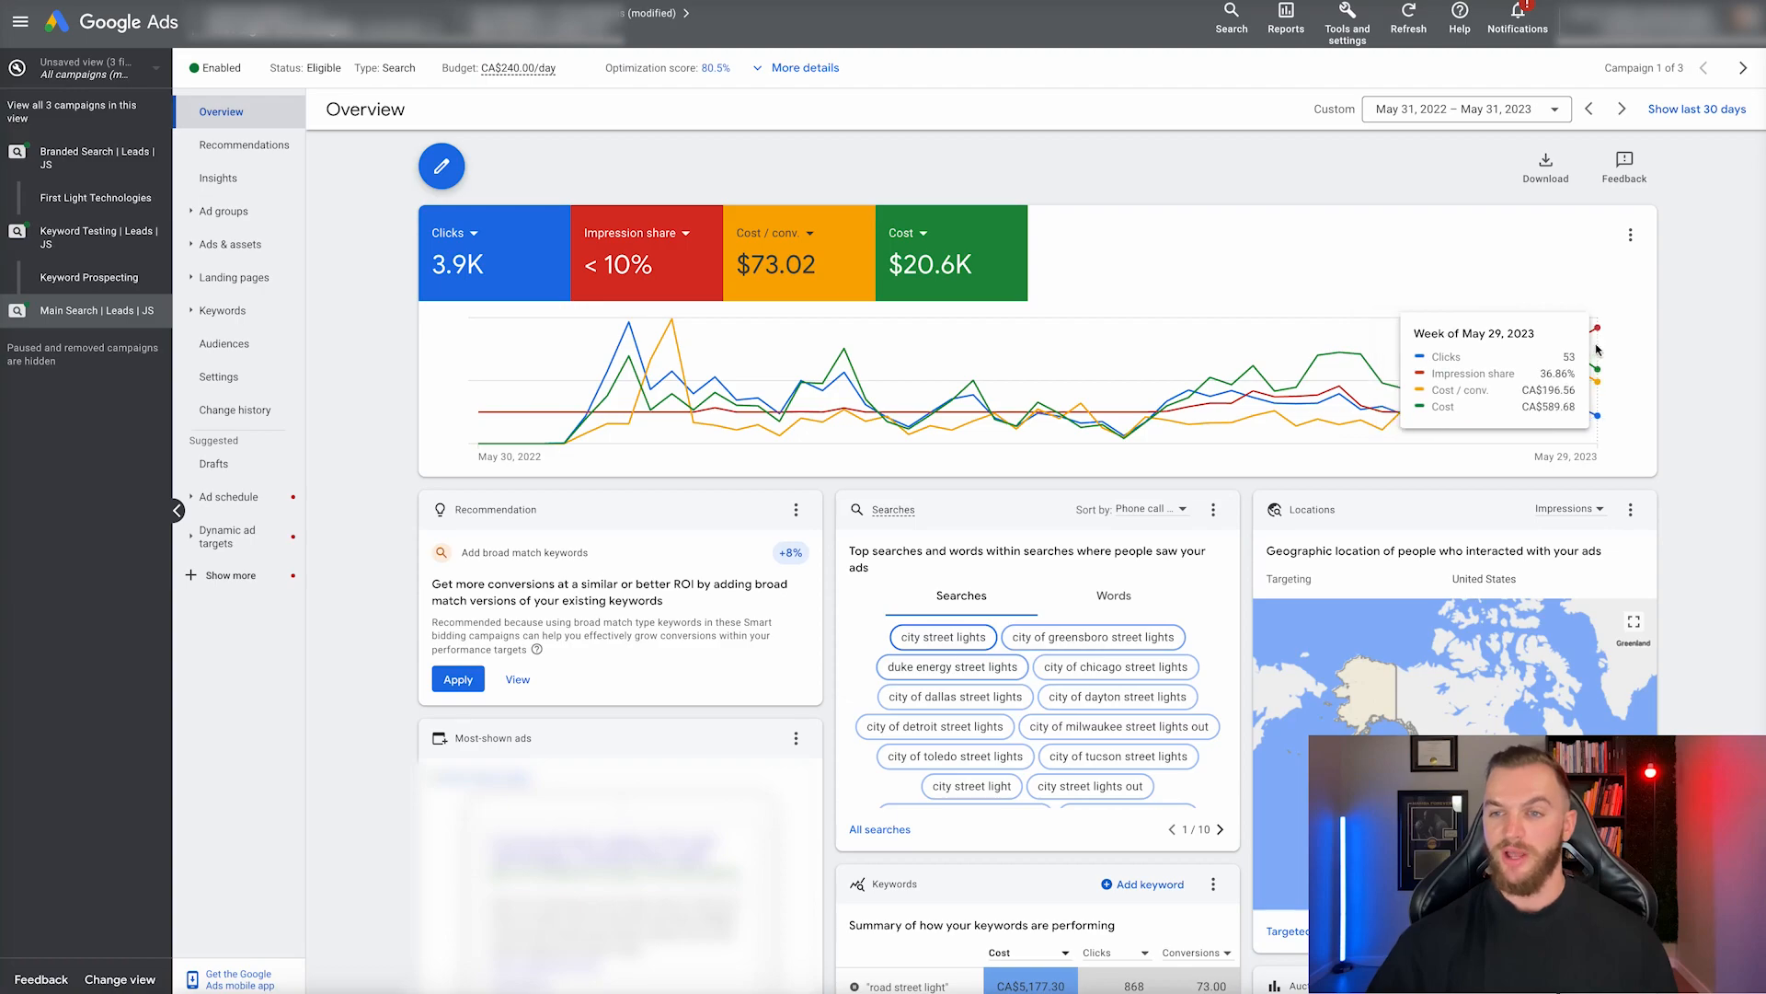